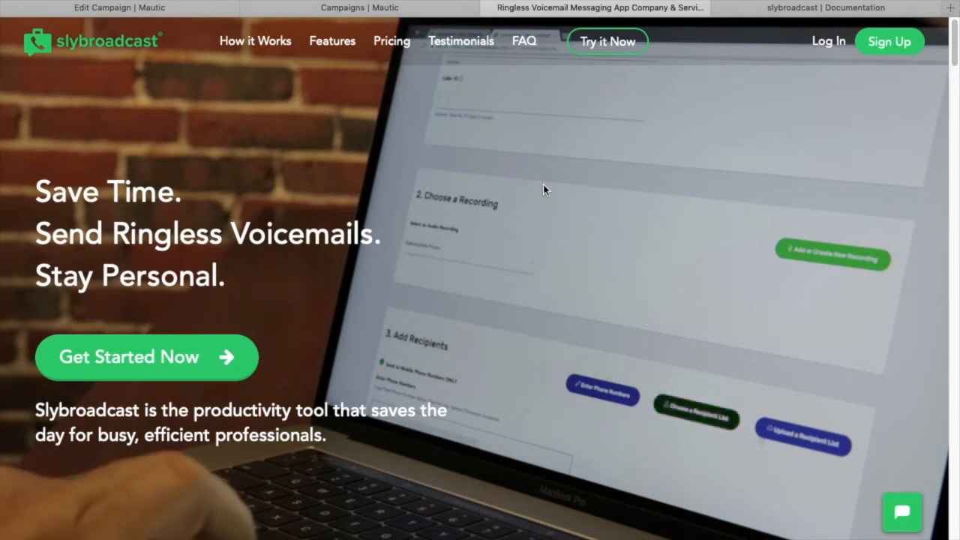
- Scroll down through the Slybroadcast marketing homepage
scroll("down", 3)
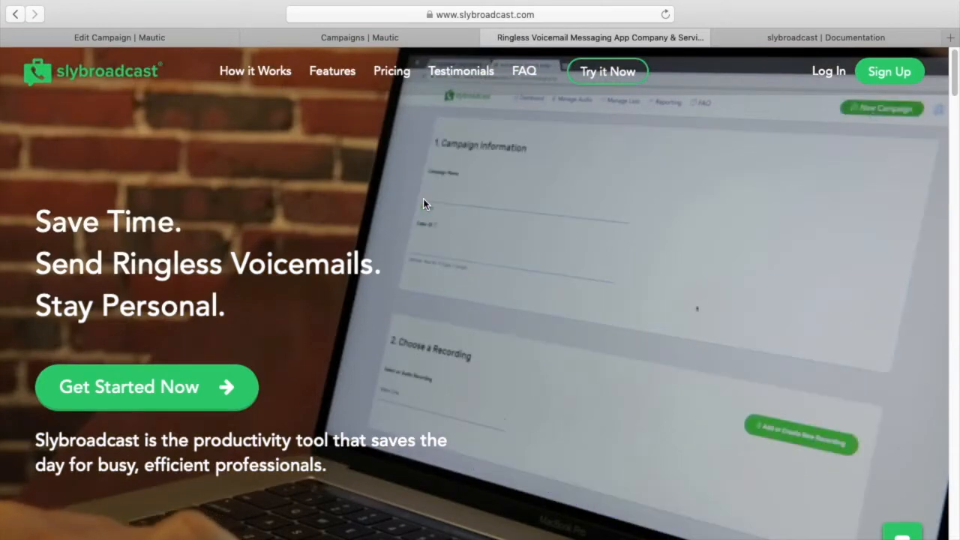
scroll("down", 3)
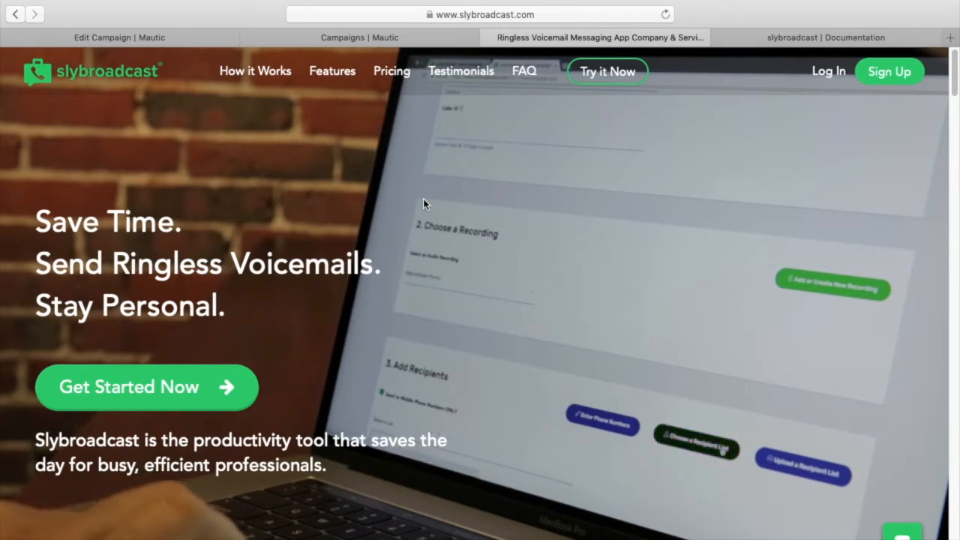
scroll("down", 3)
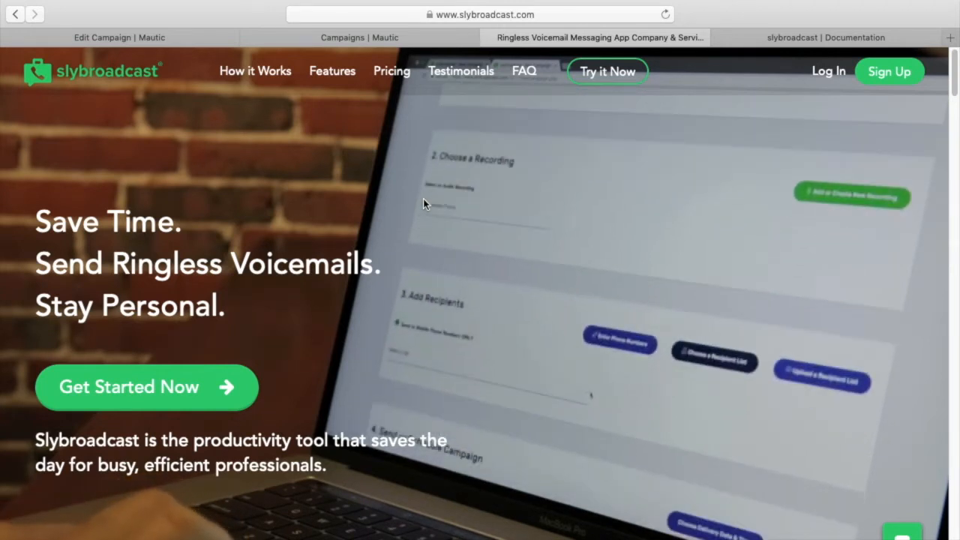
left_click(714, 360)
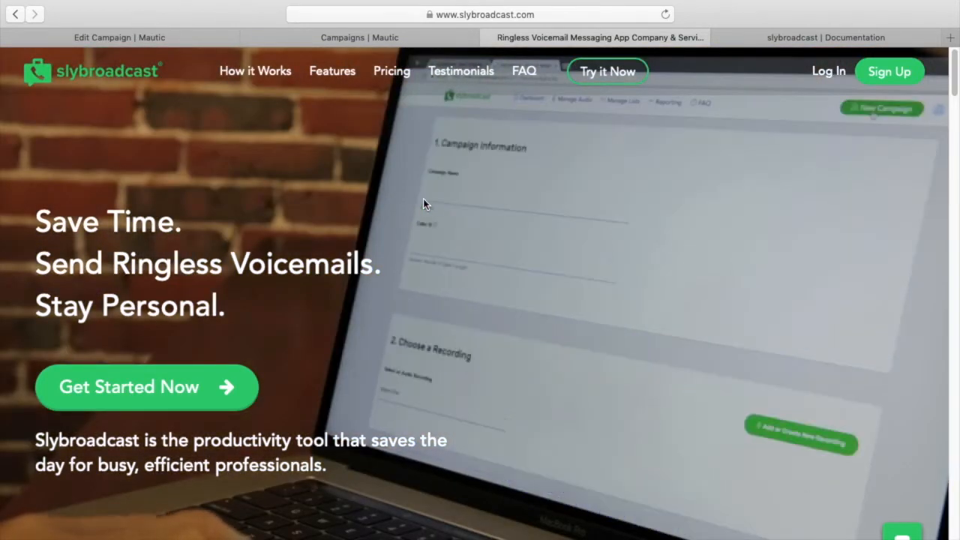
scroll("down", 3)
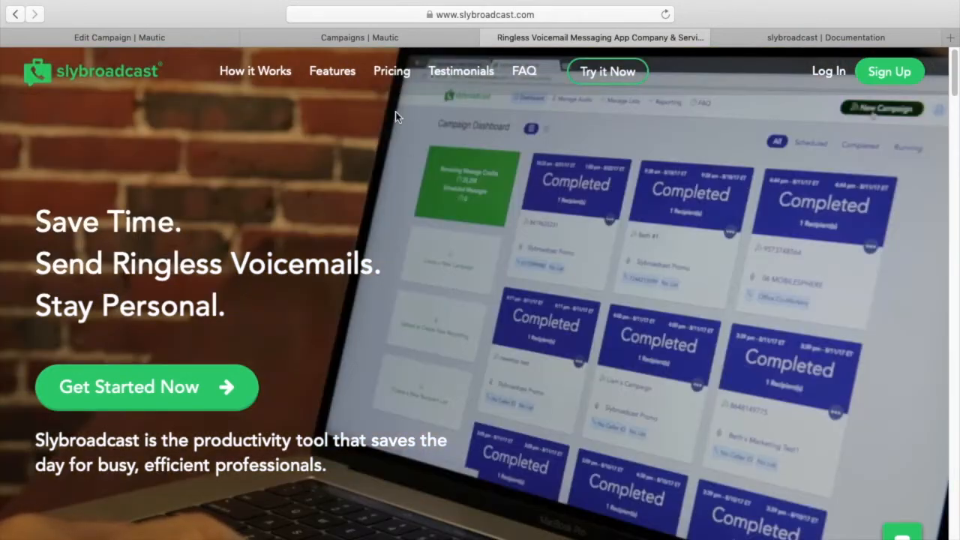
- Jump to Pricing and scroll through the pay-as-you-go and monthly plans and features
left_click(392, 71)
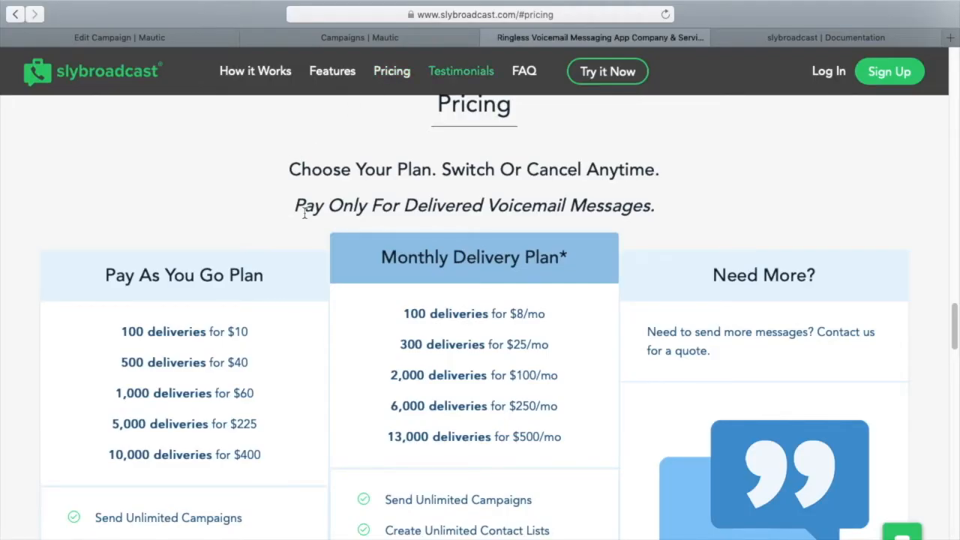
scroll("down", 3)
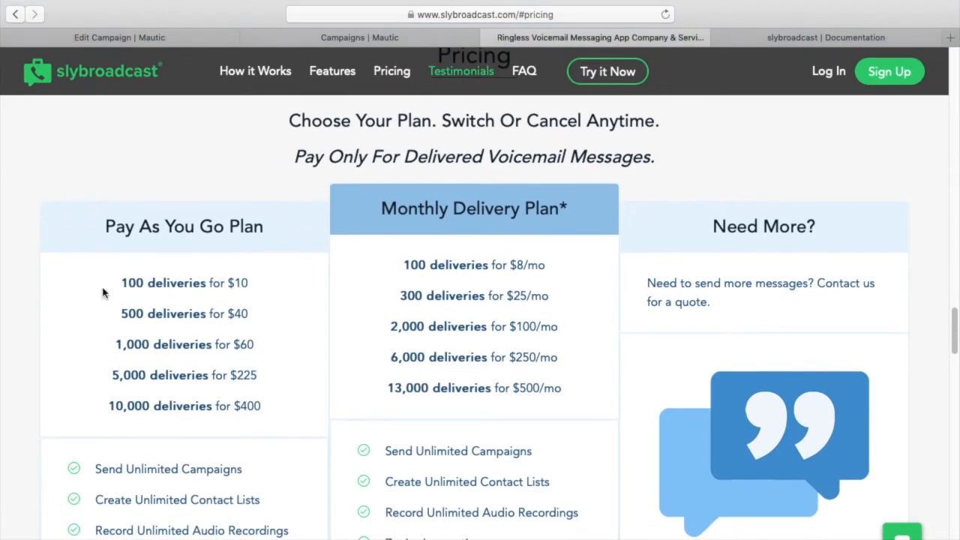
mouse_move(285, 281)
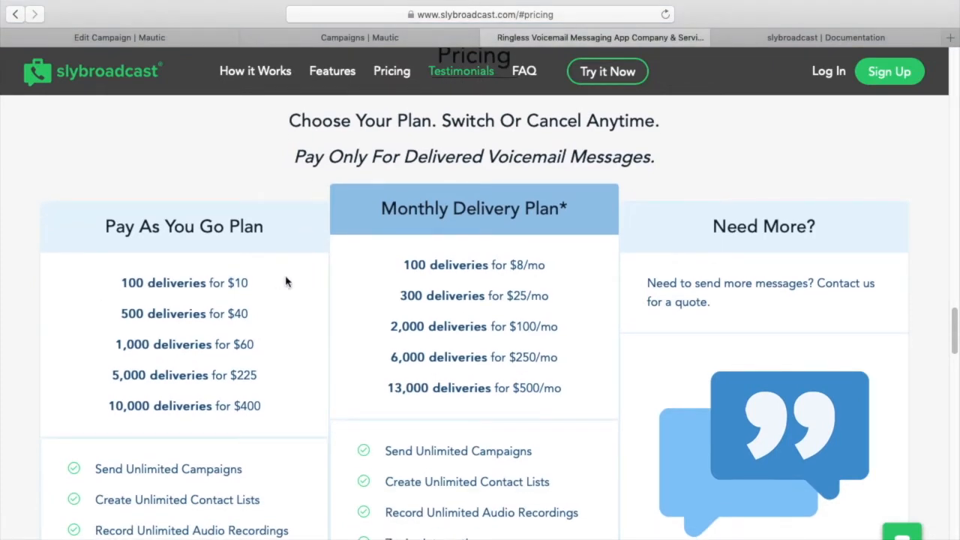
scroll("up", 3)
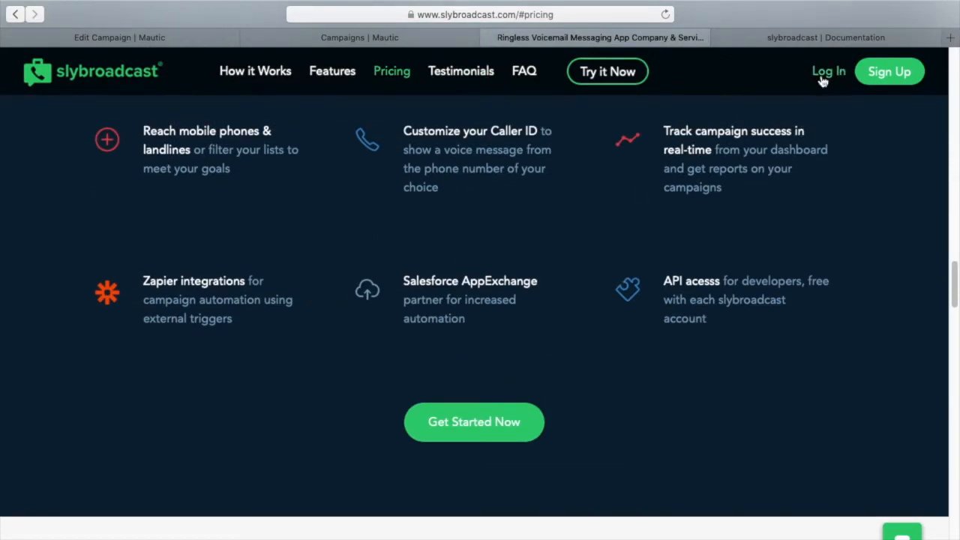
- Log in to Slybroadcast with email and password to reach the Campaign Dashboard
left_click(828, 71)
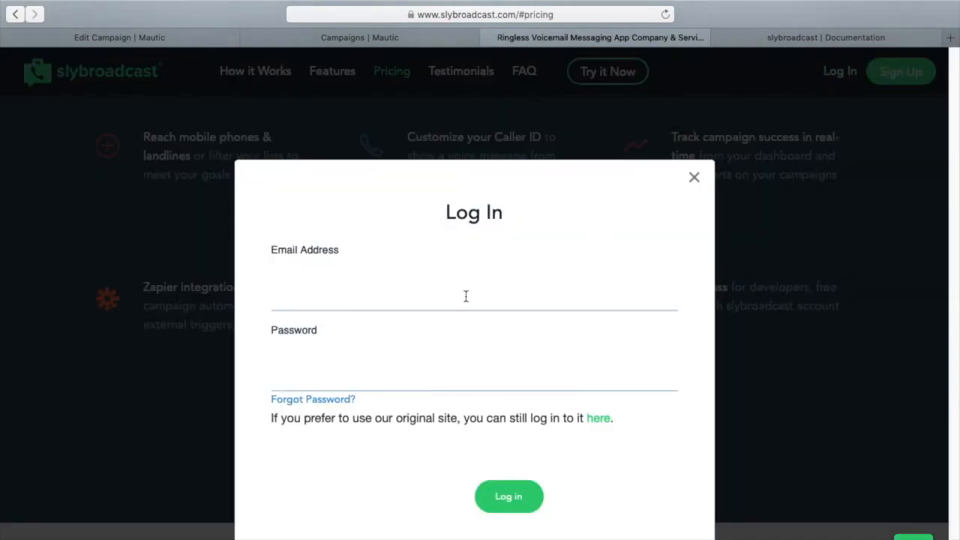
left_click(509, 495)
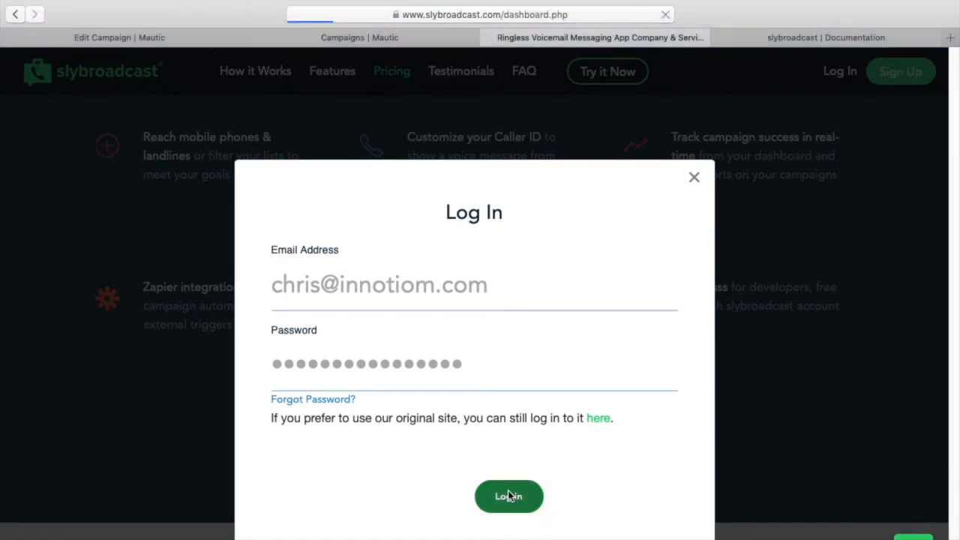
left_click(508, 496)
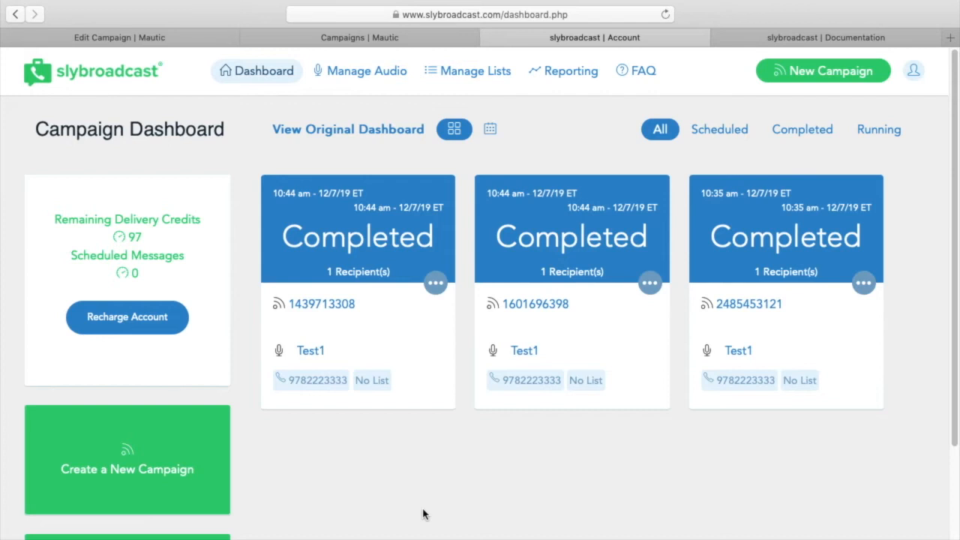
- Start a new voice recording named 'Voicemail 1' from Manage Audio
left_click(367, 71)
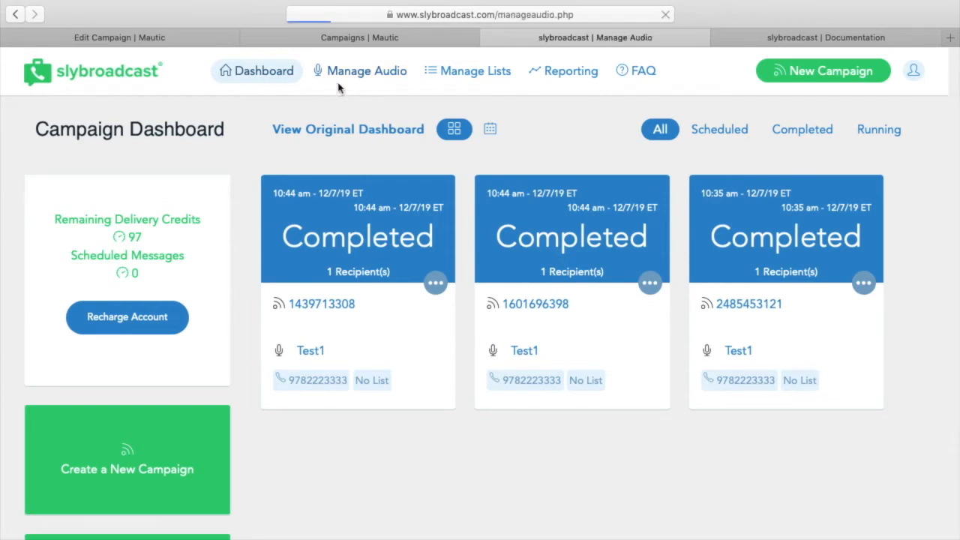
left_click(366, 70)
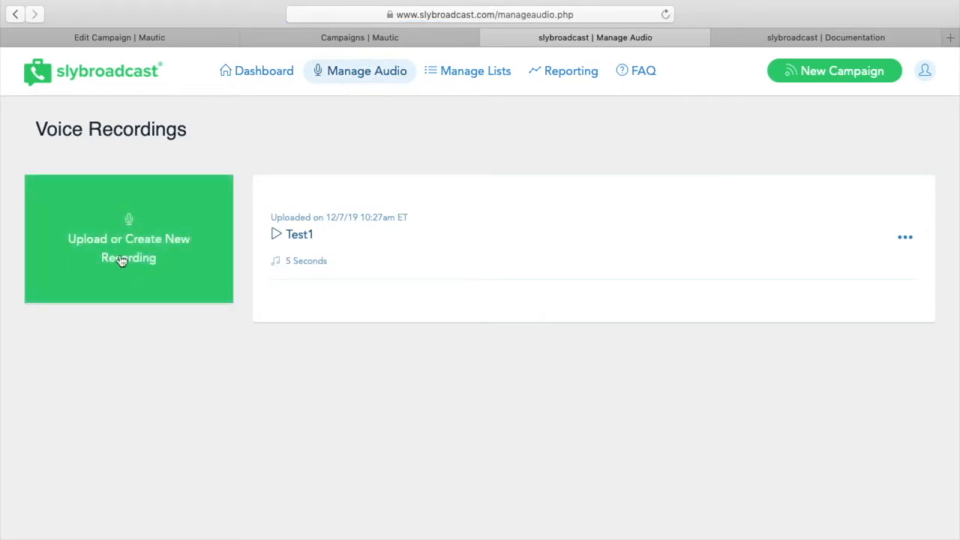
left_click(128, 238)
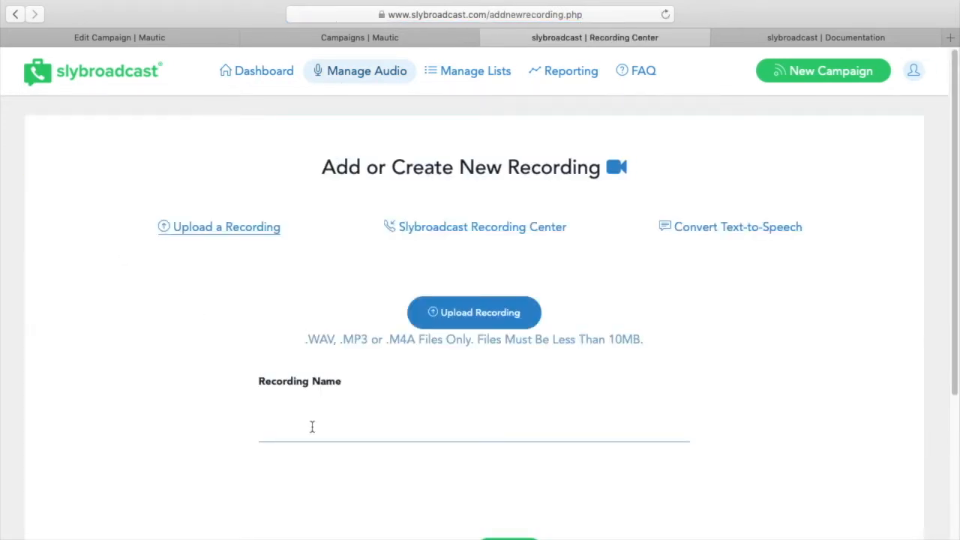
type("Voicmeial")
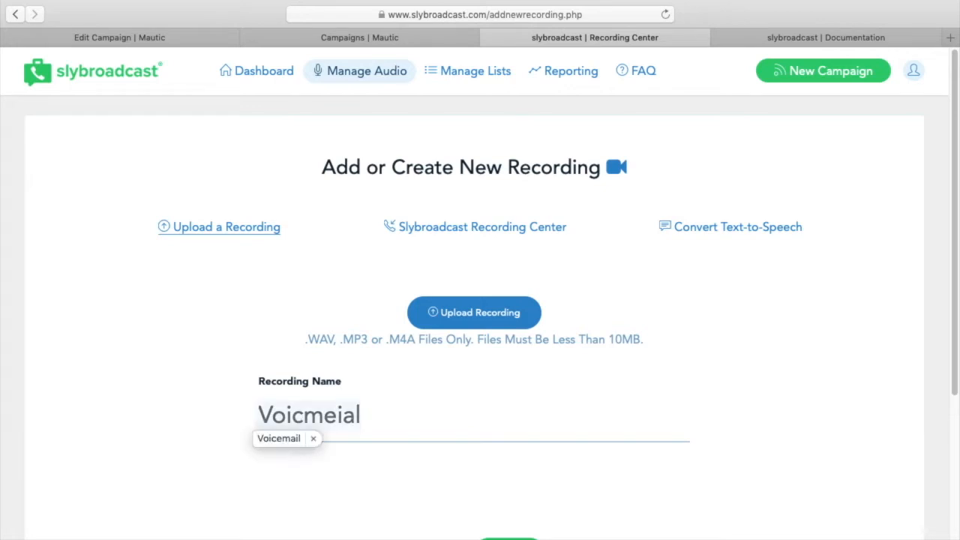
type("Voicemail 1")
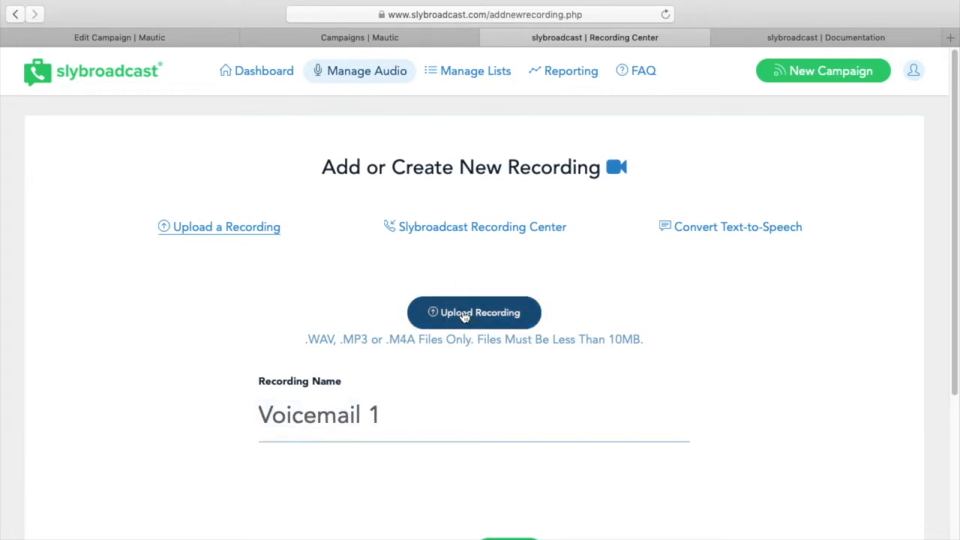
- Cancel the file upload and return to the library showing only Test1
left_click(474, 313)
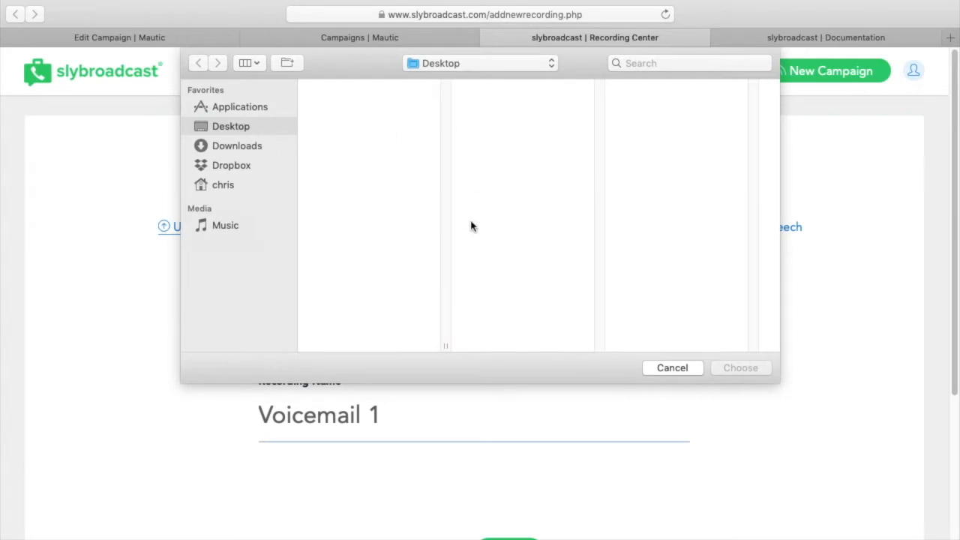
left_click(672, 367)
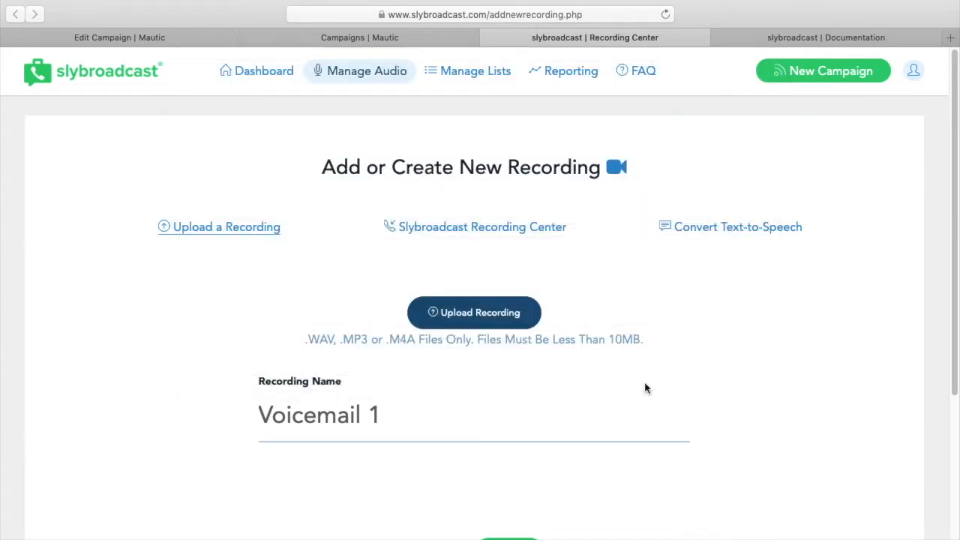
left_click(367, 71)
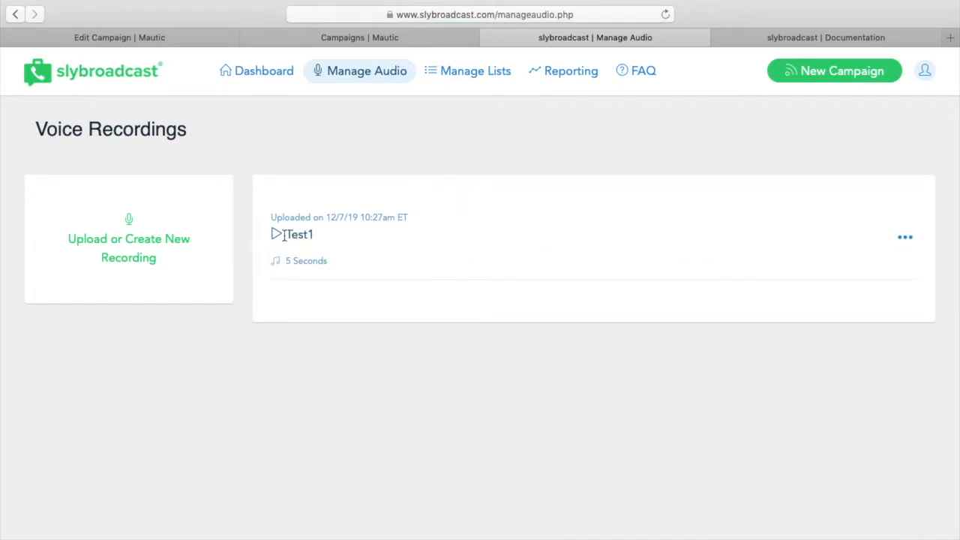
double_click(298, 234)
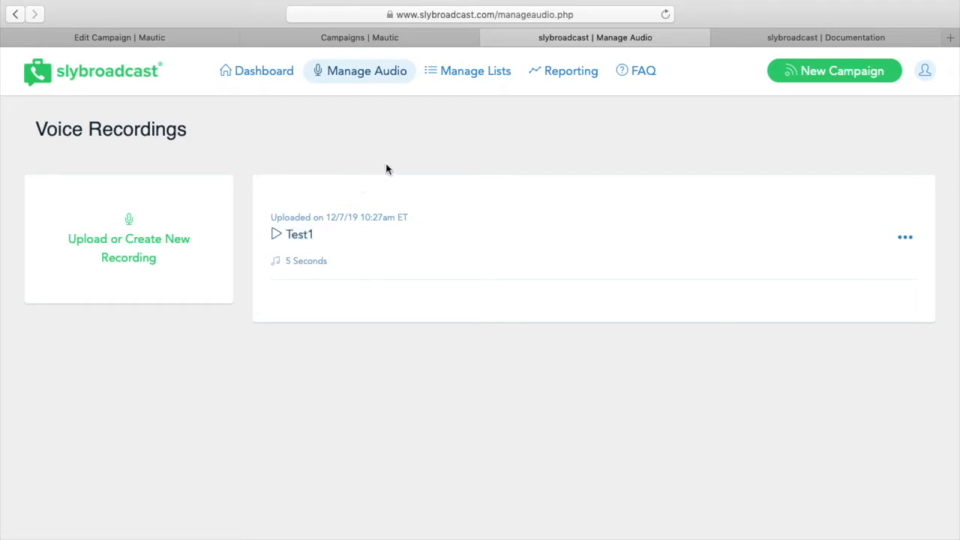
mouse_move(527, 158)
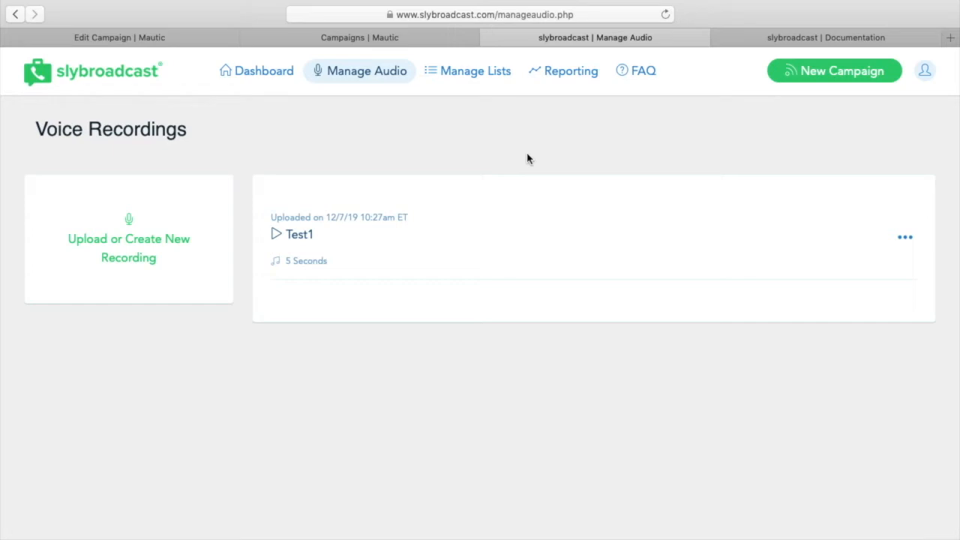
mouse_move(315, 37)
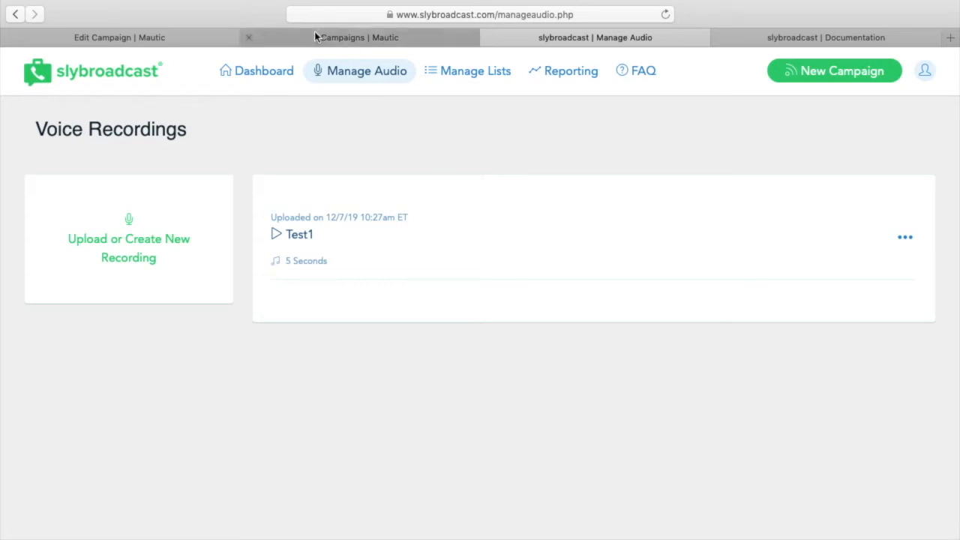
- Create a new Mautic campaign and begin naming it 'Voicemail test'
left_click(359, 38)
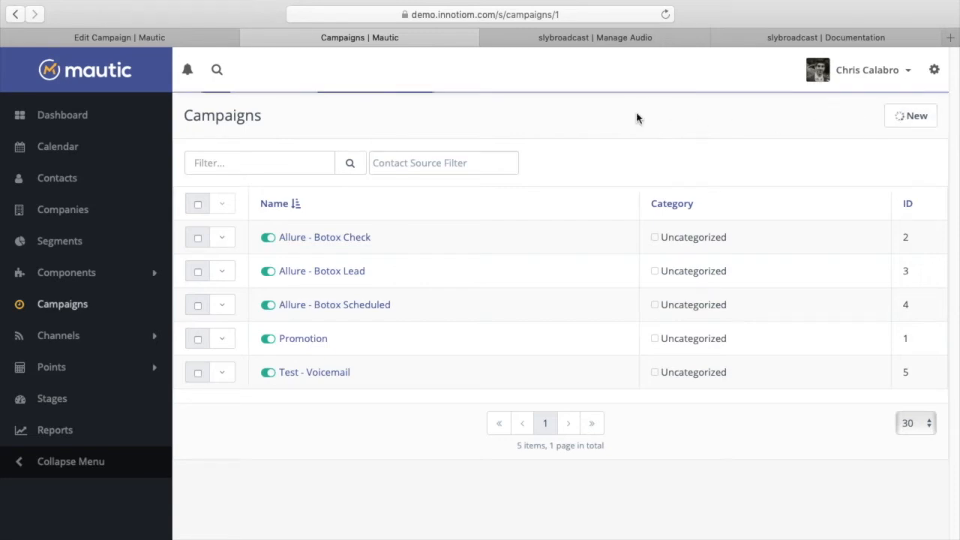
left_click(911, 116)
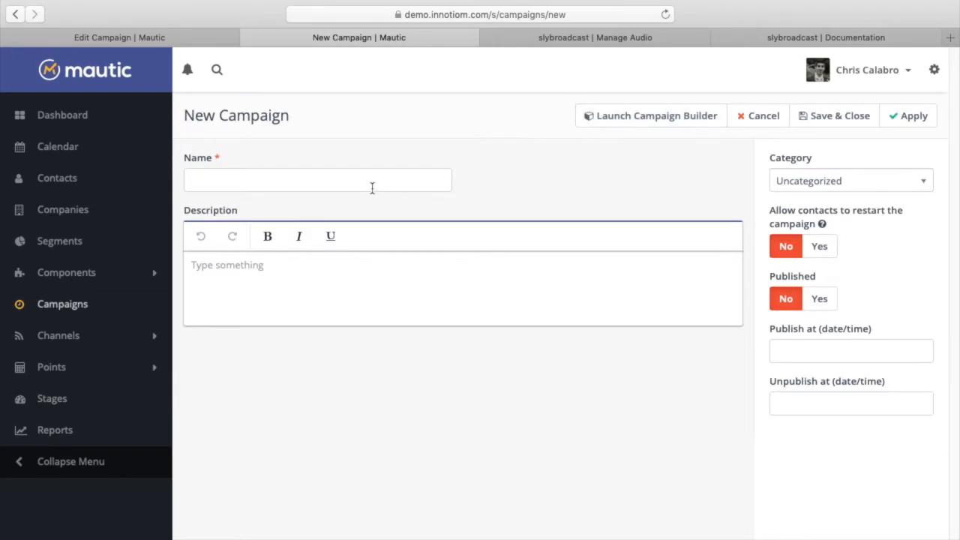
type("Voicemail test")
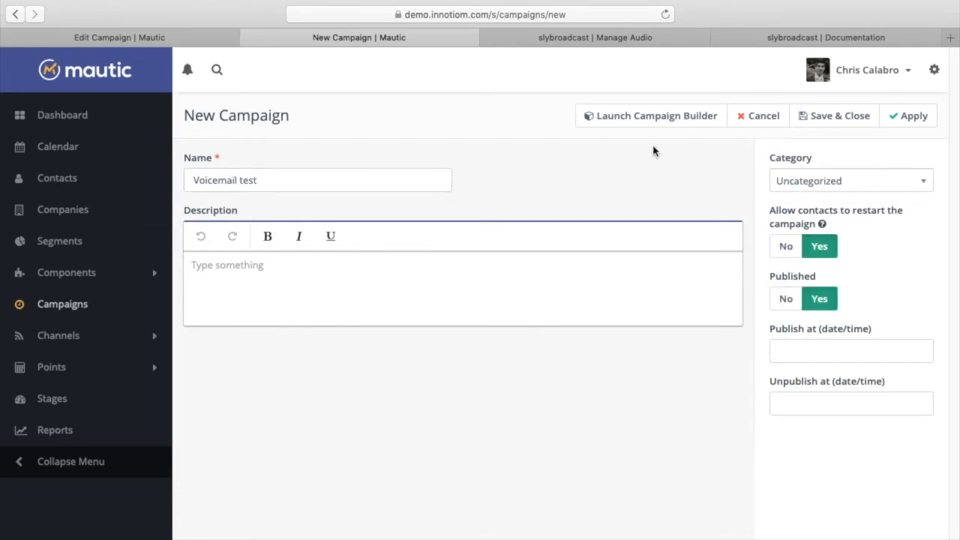
- Add the Test segment as contact source in the builder and show the next-step chooser
left_click(649, 115)
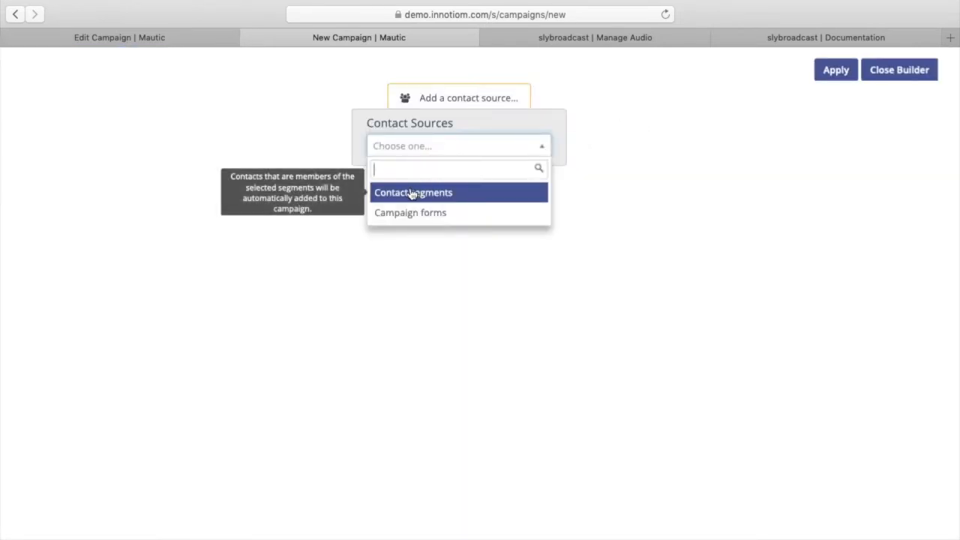
left_click(413, 192)
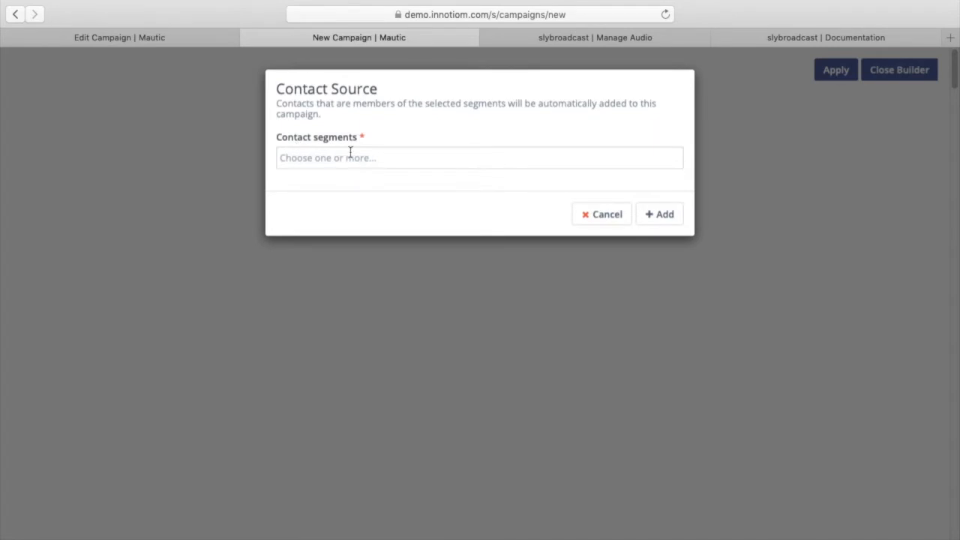
left_click(479, 157)
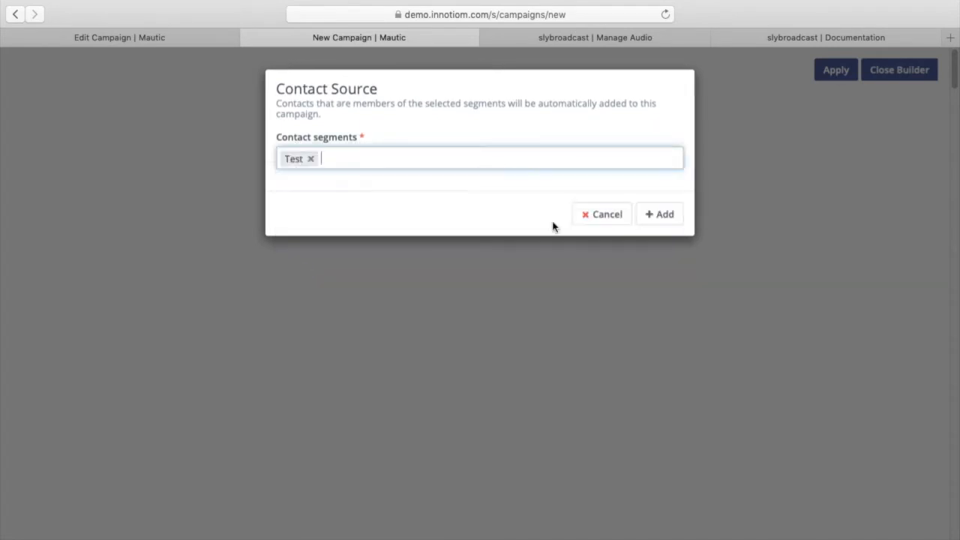
left_click(659, 214)
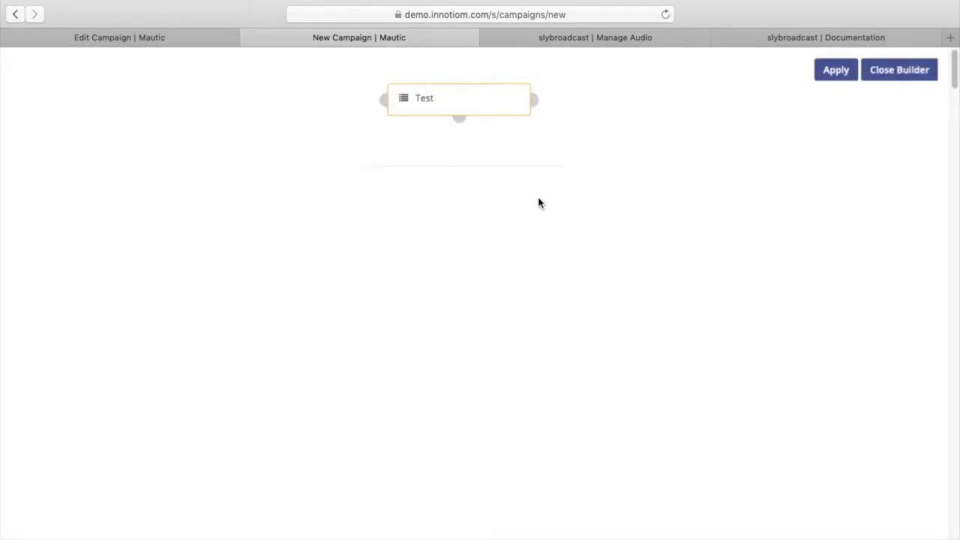
left_click(459, 119)
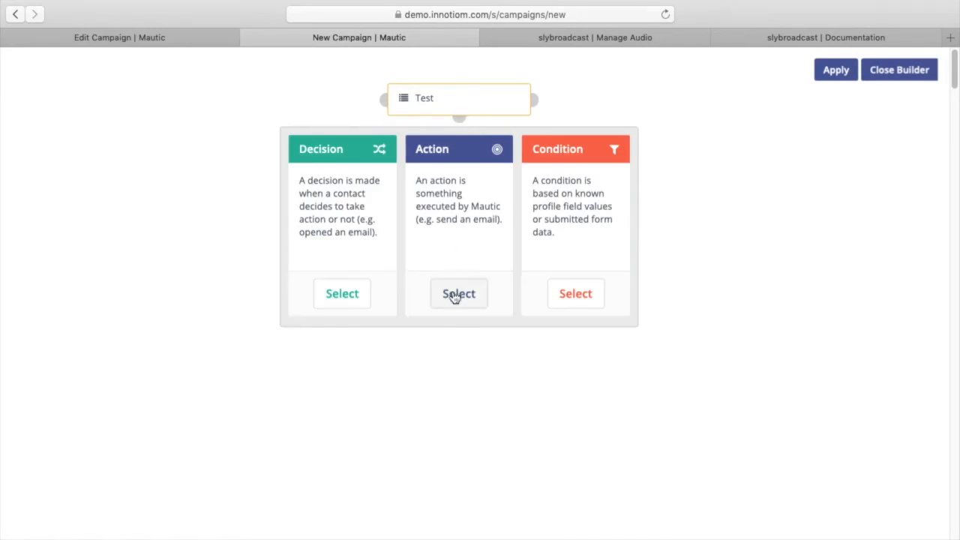
- Add a Send a webhook action named 'Deliver voicemail'
left_click(459, 293)
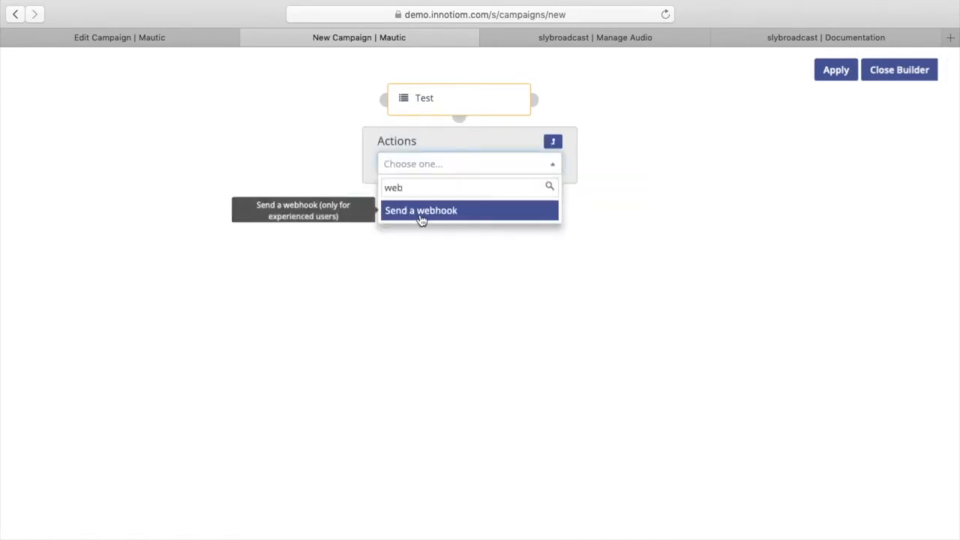
left_click(421, 210)
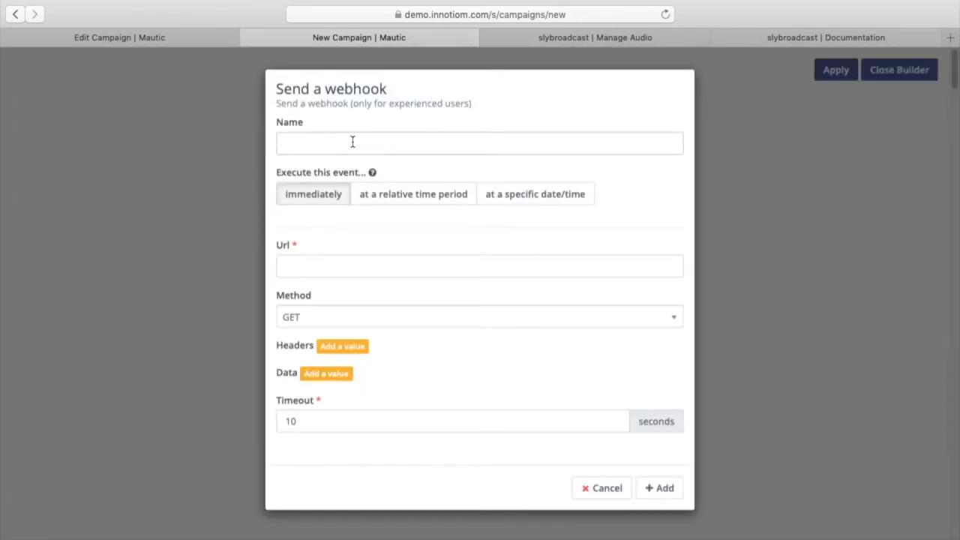
type("Deliver")
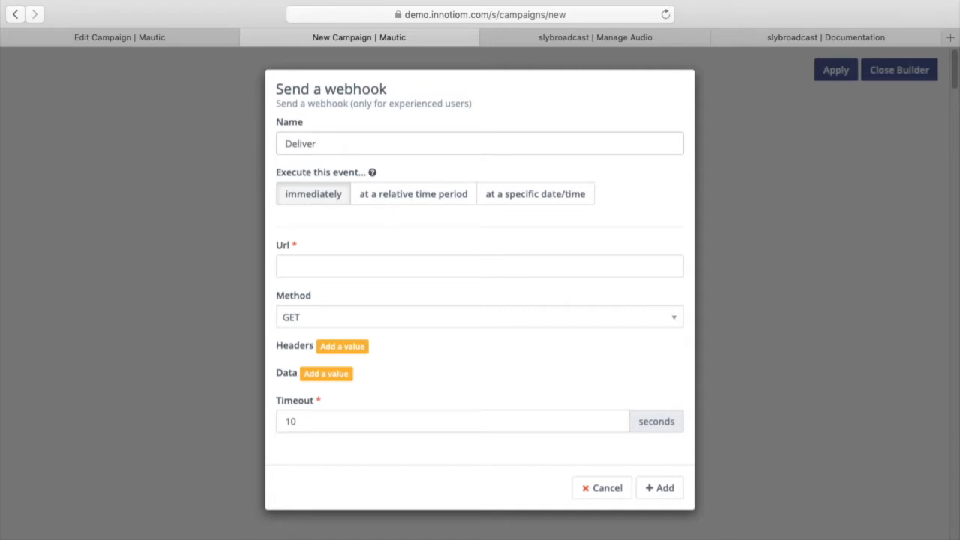
type("voicemail")
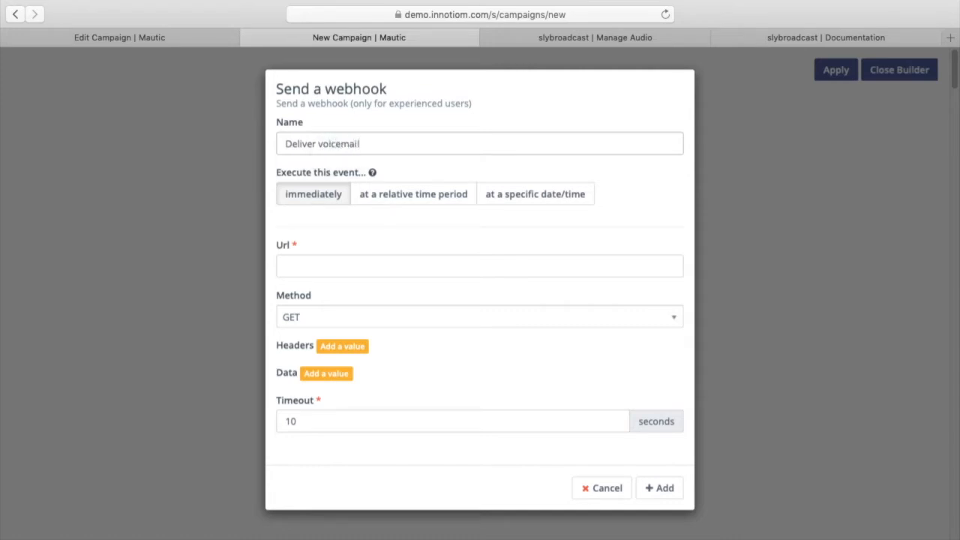
left_click(479, 266)
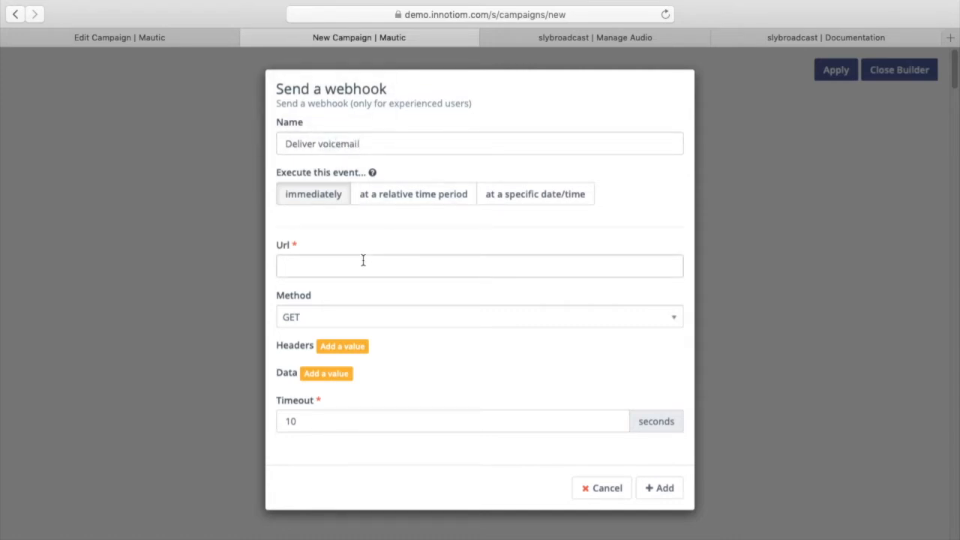
mouse_move(458, 356)
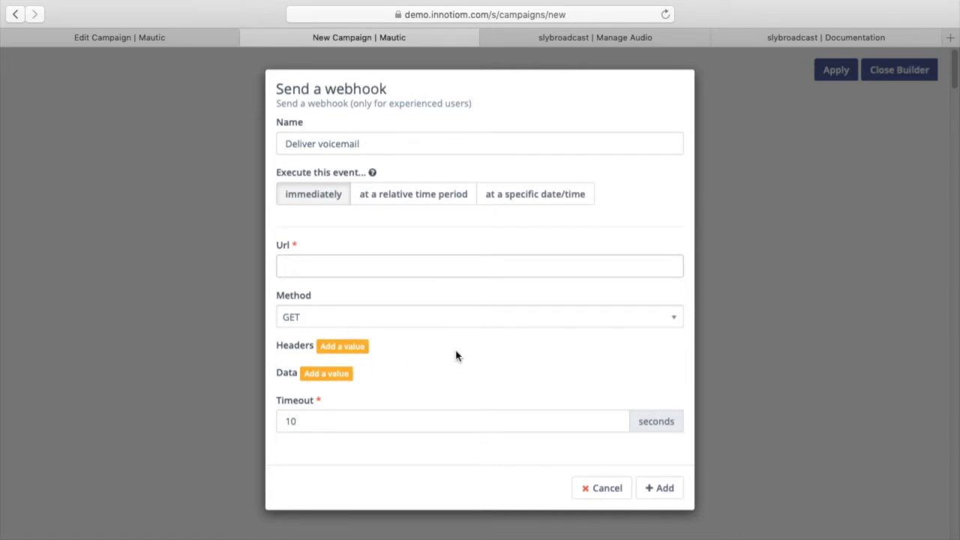
mouse_move(404, 339)
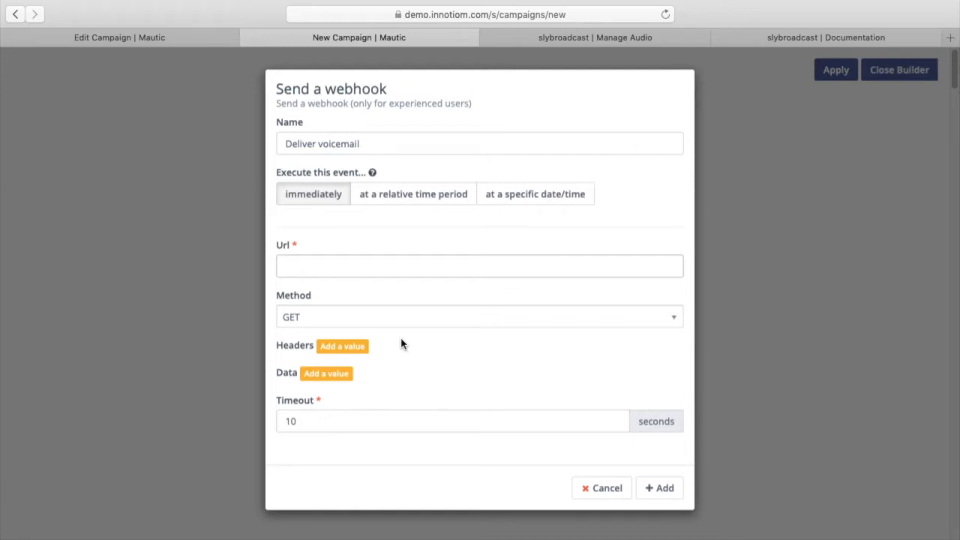
mouse_move(775, 48)
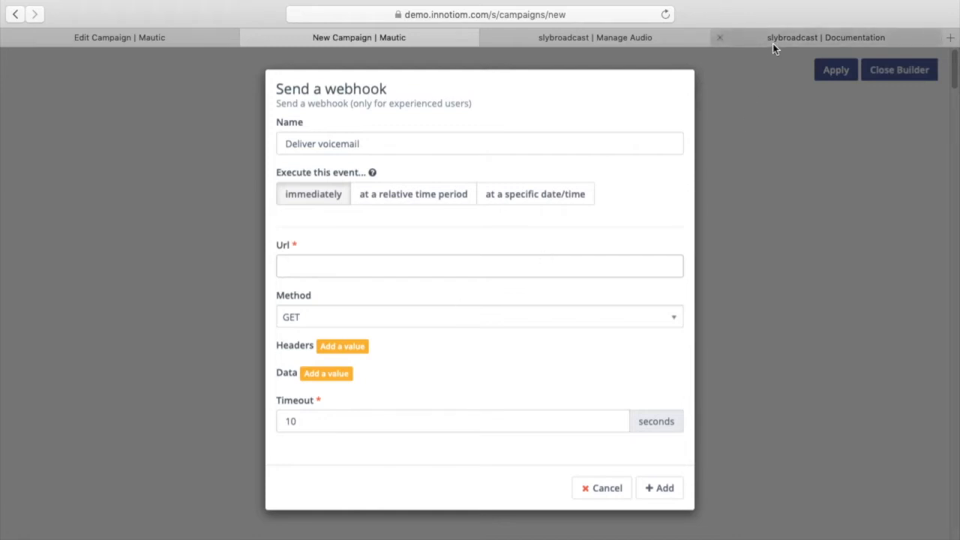
left_click(825, 38)
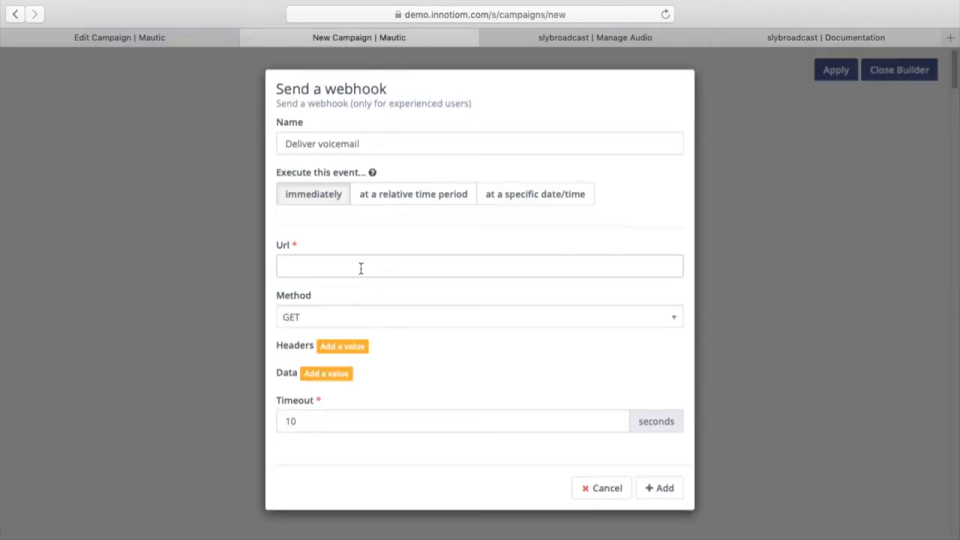
left_click(825, 38)
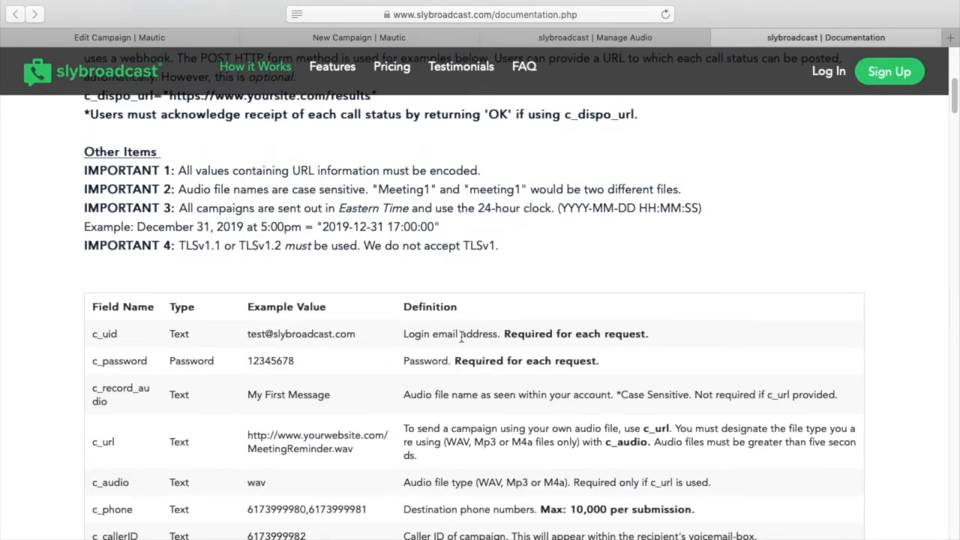
scroll("up", 3)
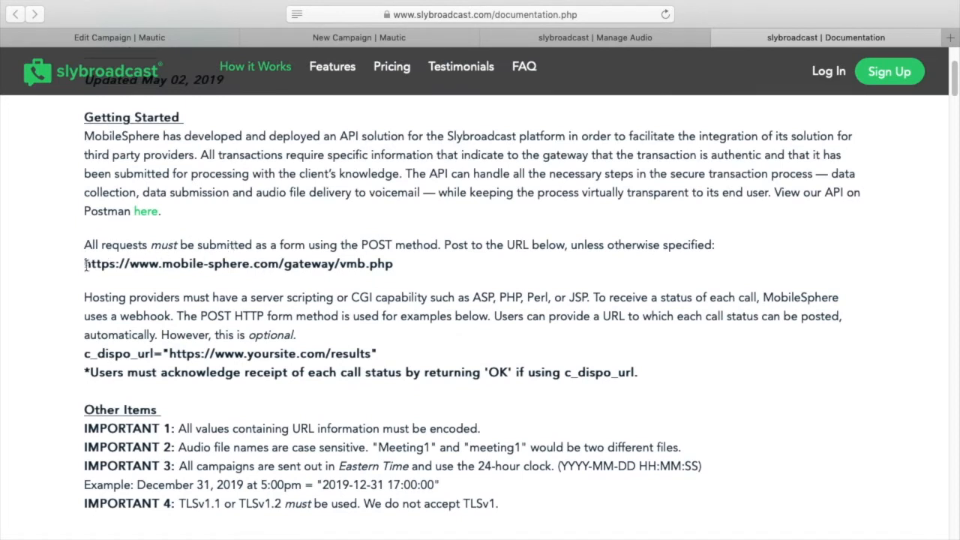
left_click_drag(85, 263, 324, 264)
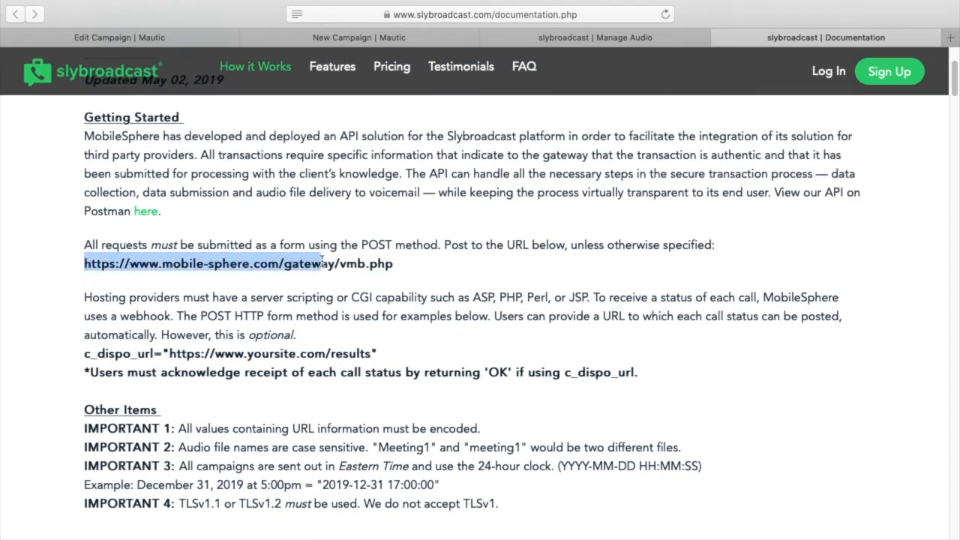
left_click_drag(322, 263, 393, 263)
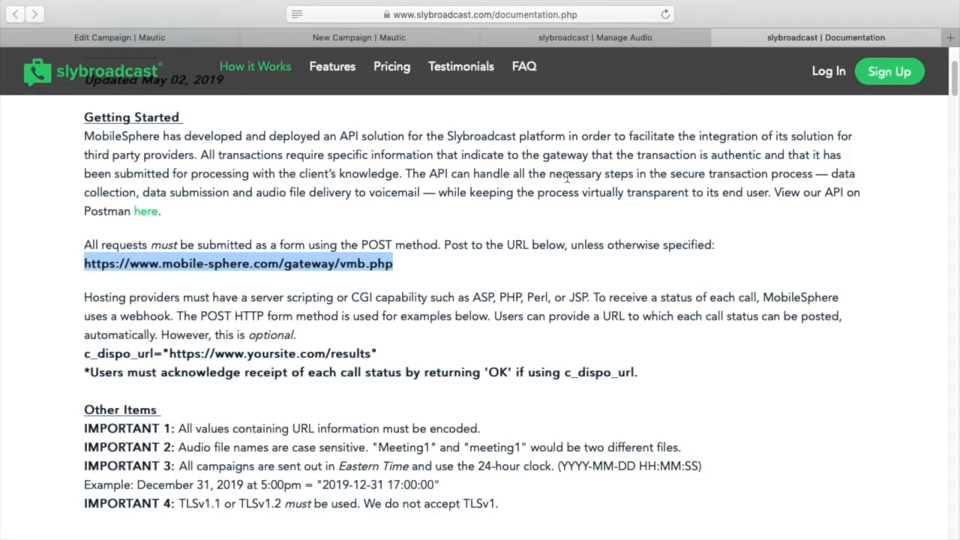
left_click(358, 37)
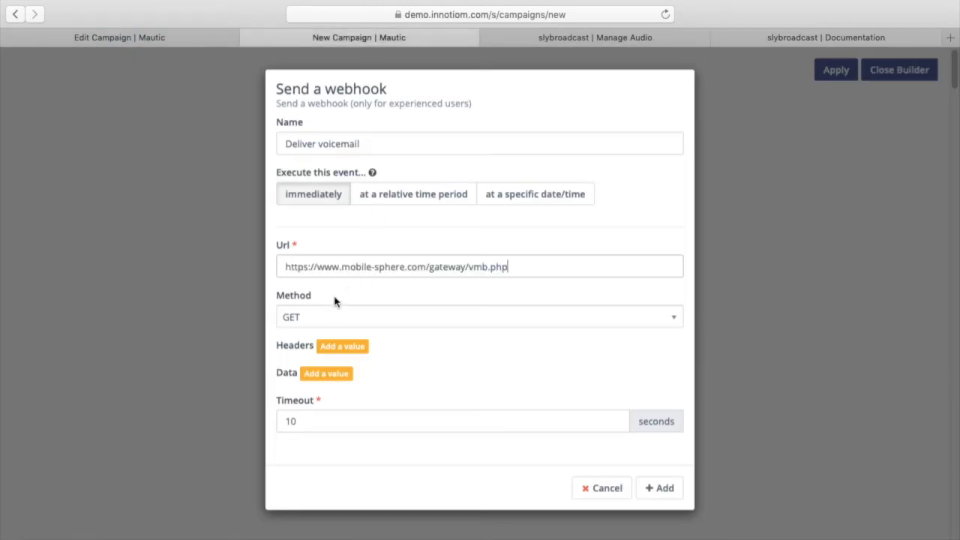
- Set the webhook method to POST and add a c_uid data field
left_click(478, 316)
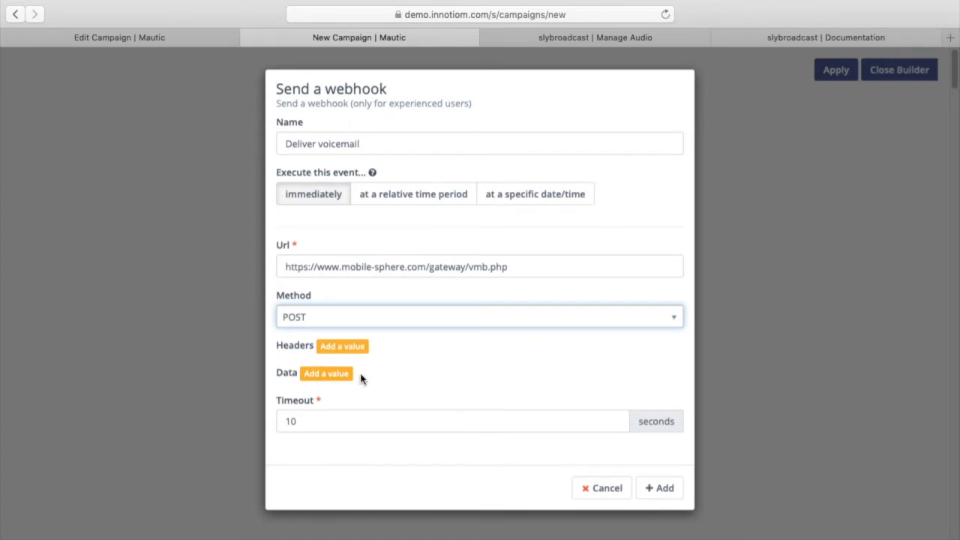
left_click(325, 372)
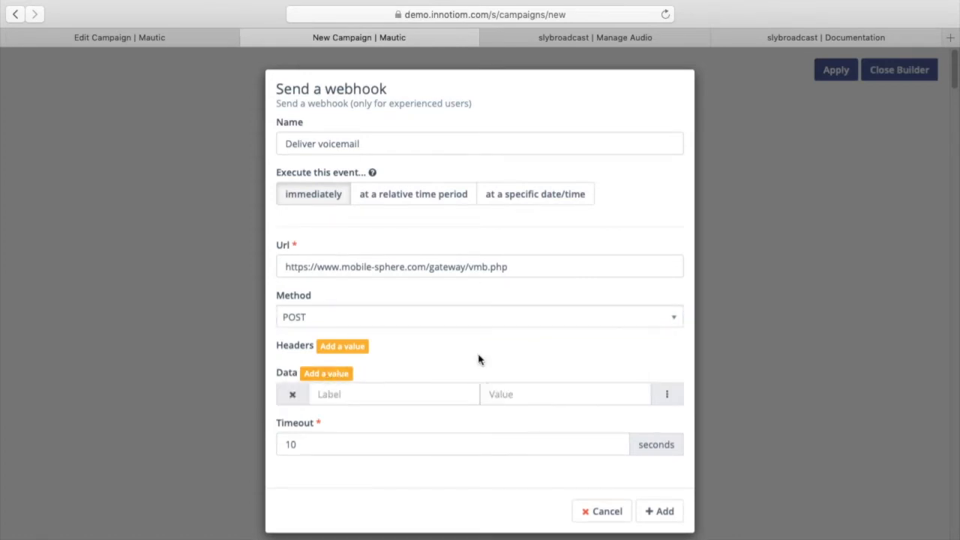
mouse_move(600, 201)
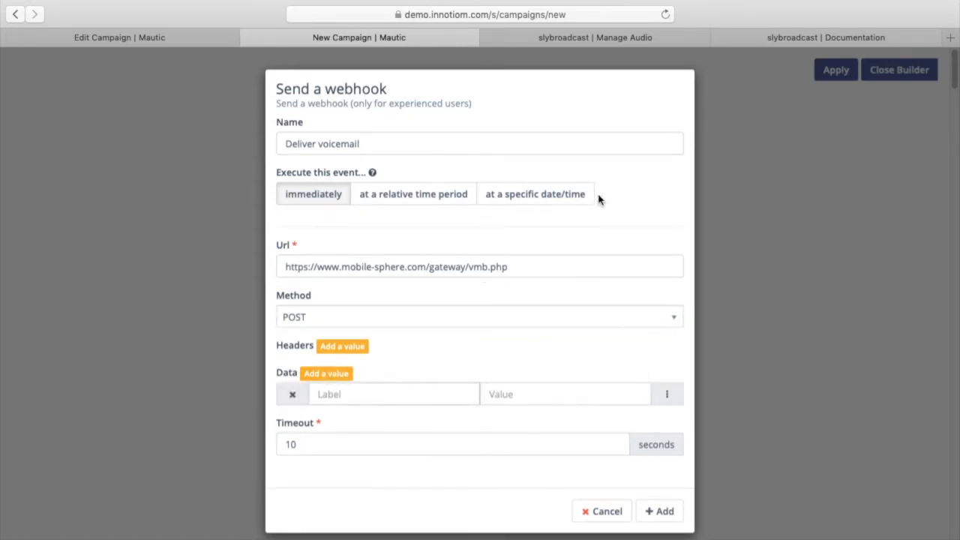
left_click(825, 37)
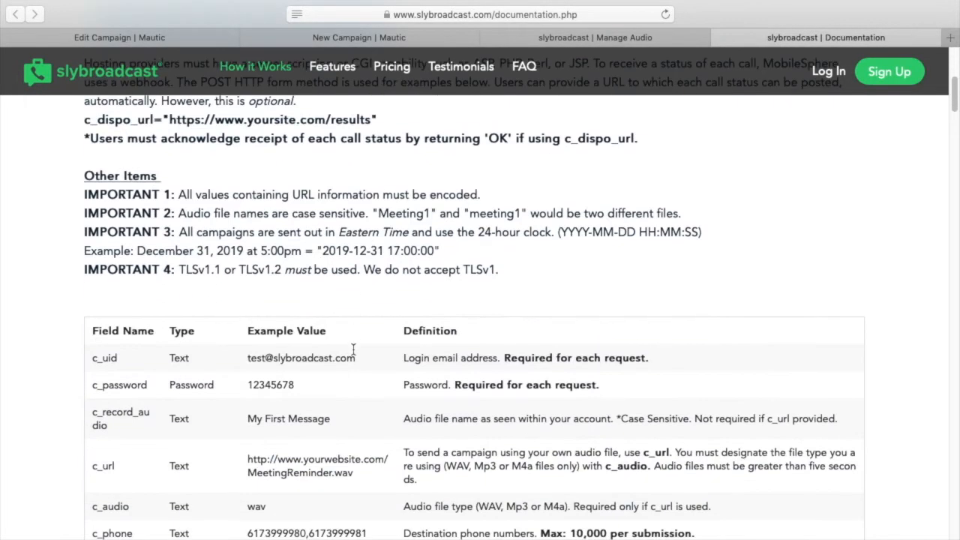
scroll("down", 3)
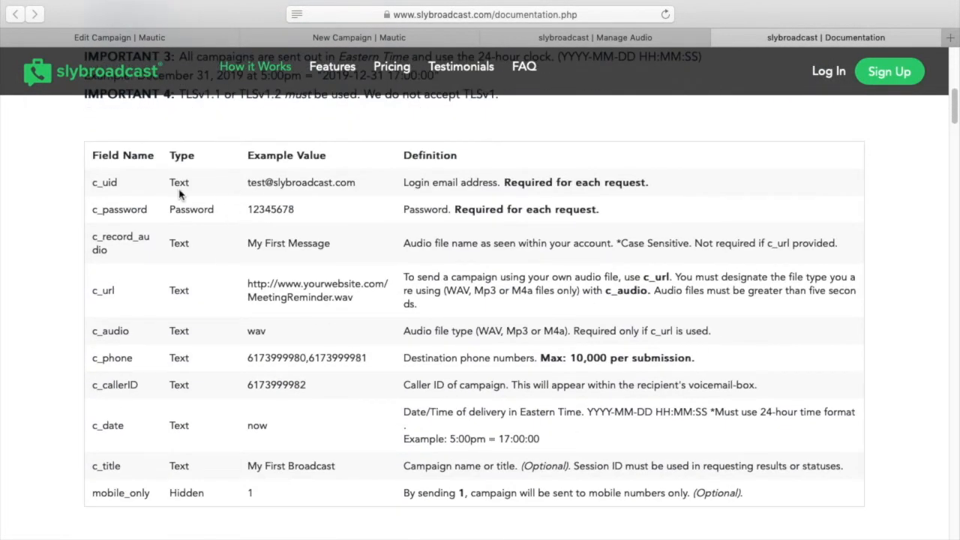
double_click(104, 182)
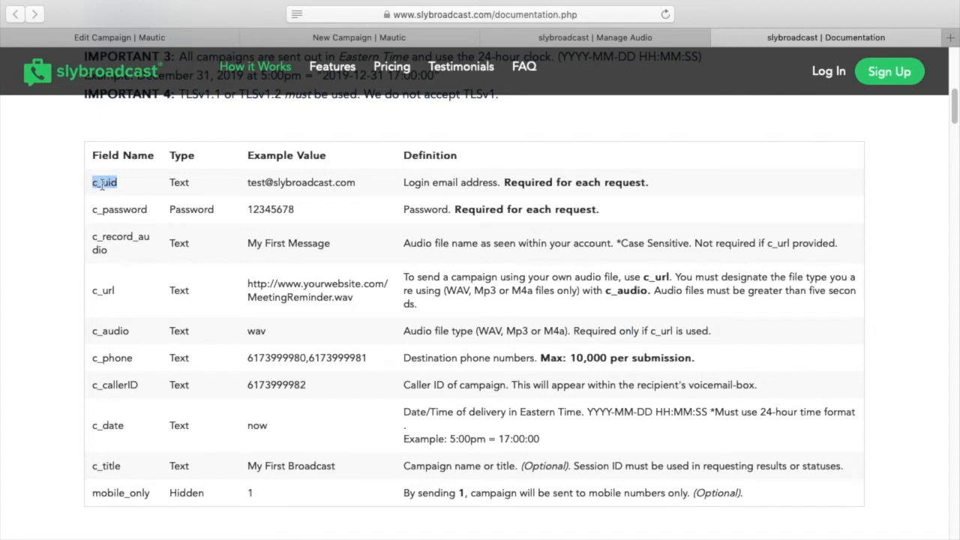
left_click(358, 38)
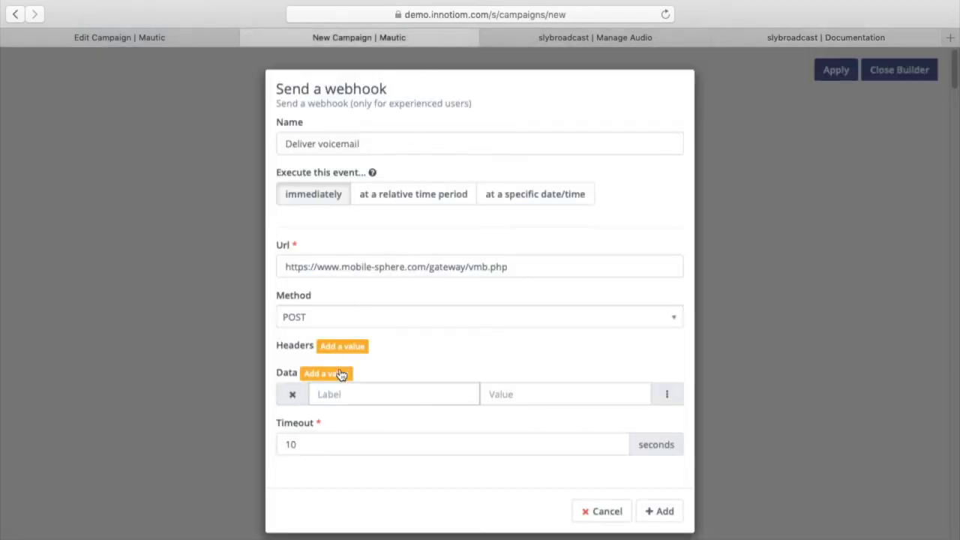
type("c_uid")
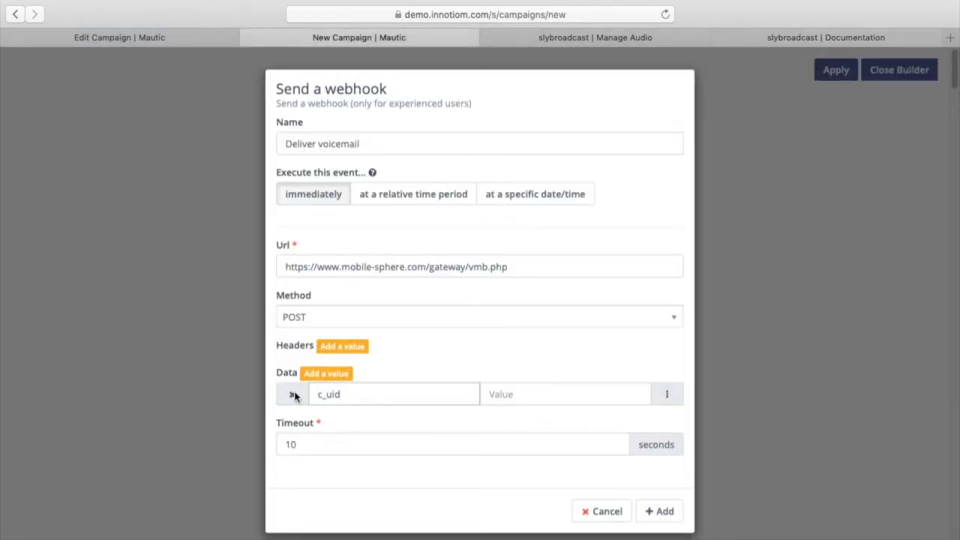
- Add a c_password data field and enter the Slybroadcast login email and password
left_click(326, 373)
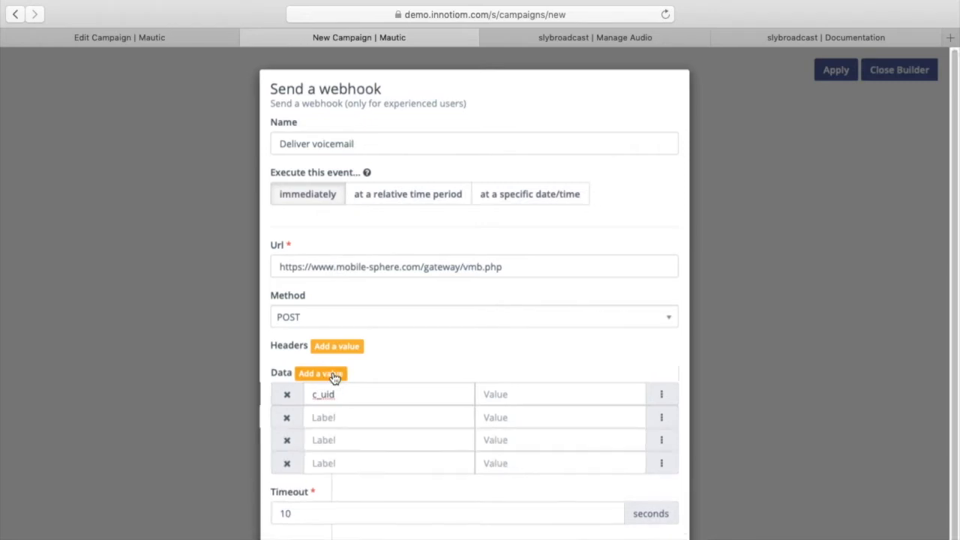
left_click(825, 37)
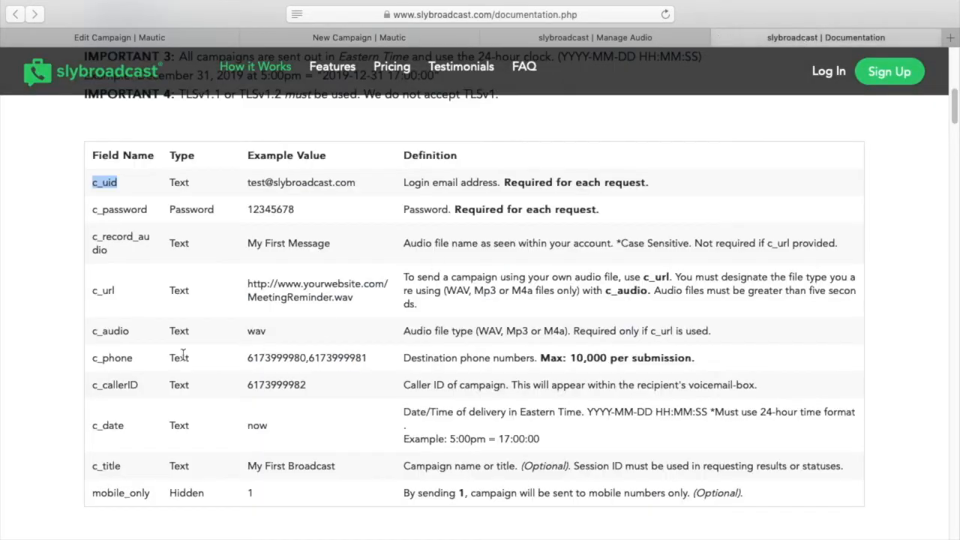
double_click(119, 209)
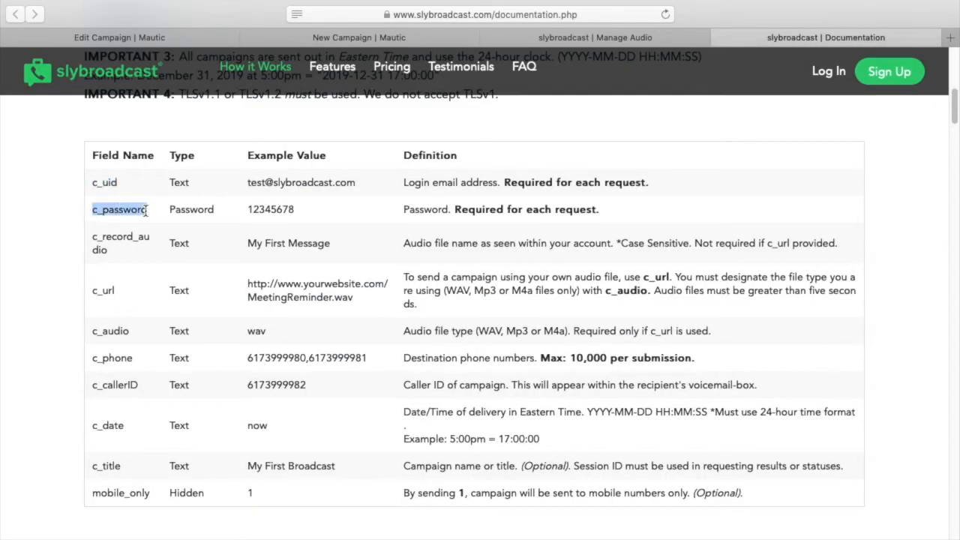
left_click(359, 38)
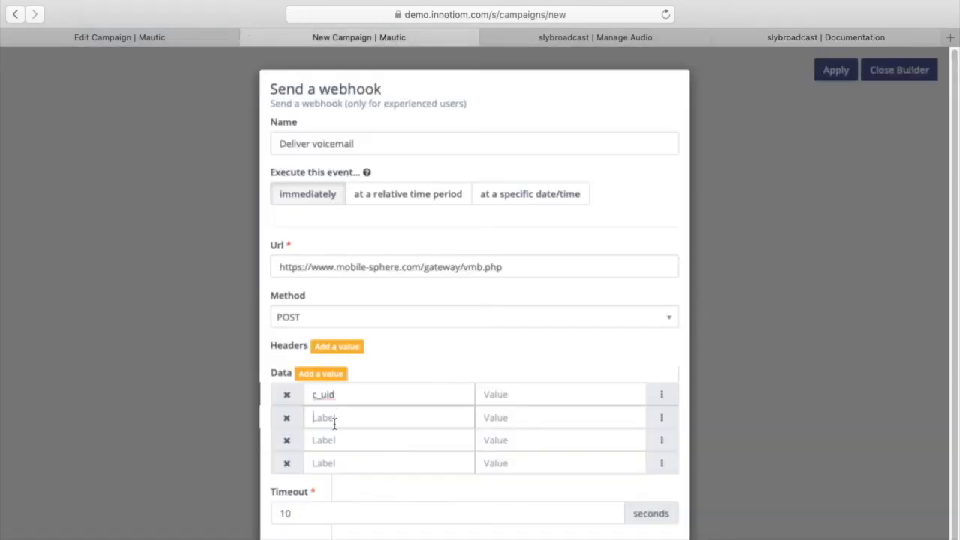
type("c_password")
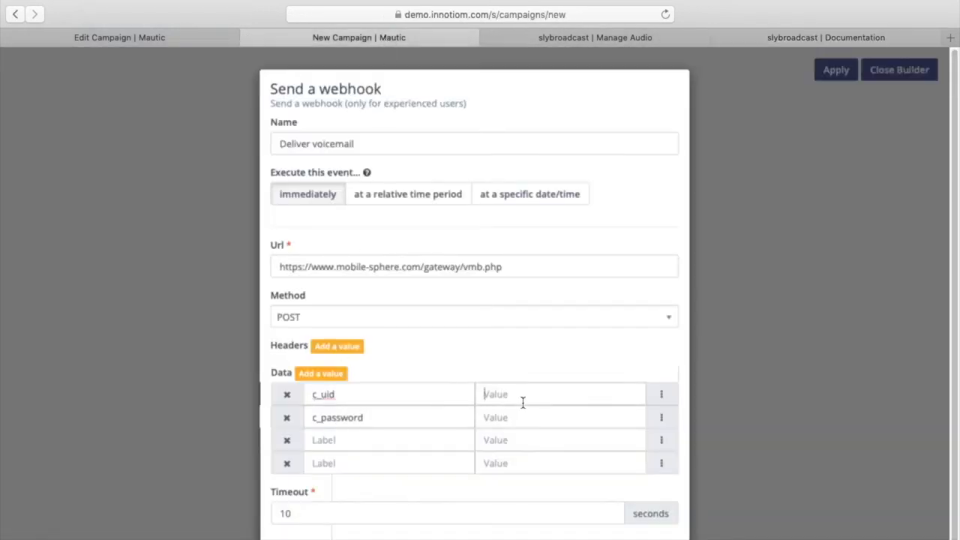
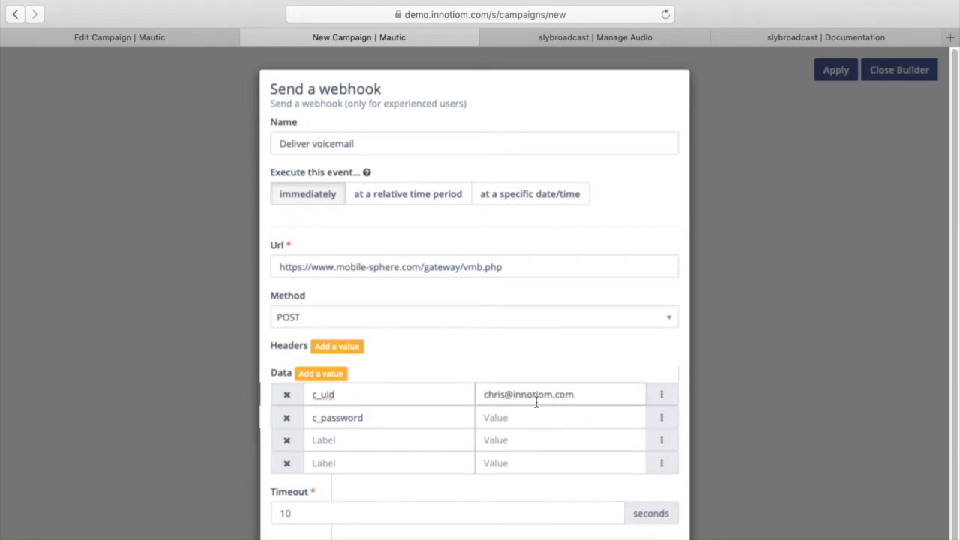
type("yourp")
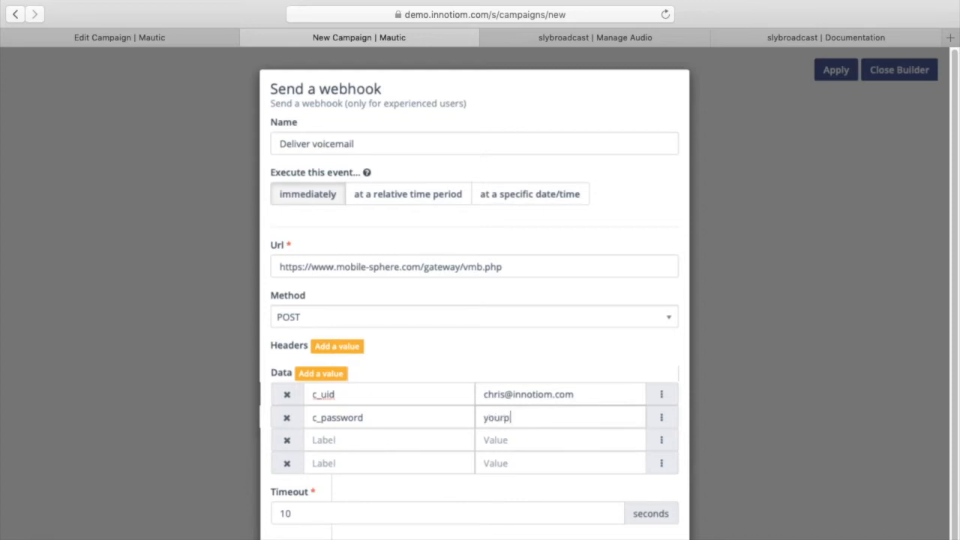
type("assword")
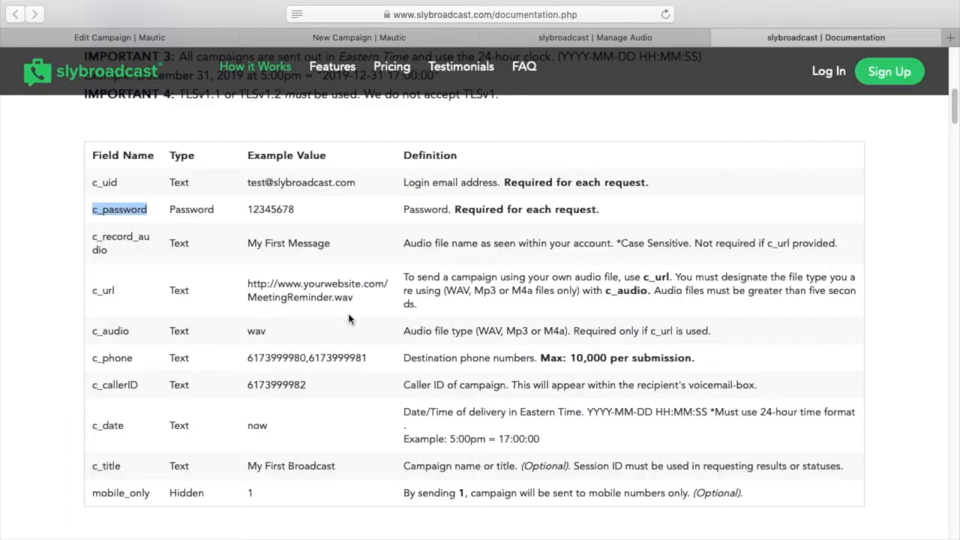
- Locate c_record_audio in the Slybroadcast API field table and select it for copying
scroll("down", 3)
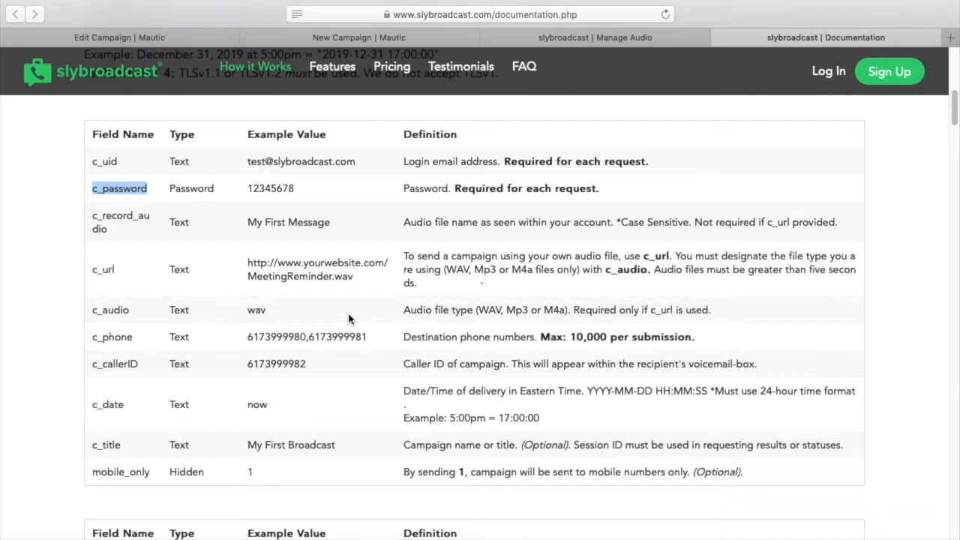
mouse_move(128, 309)
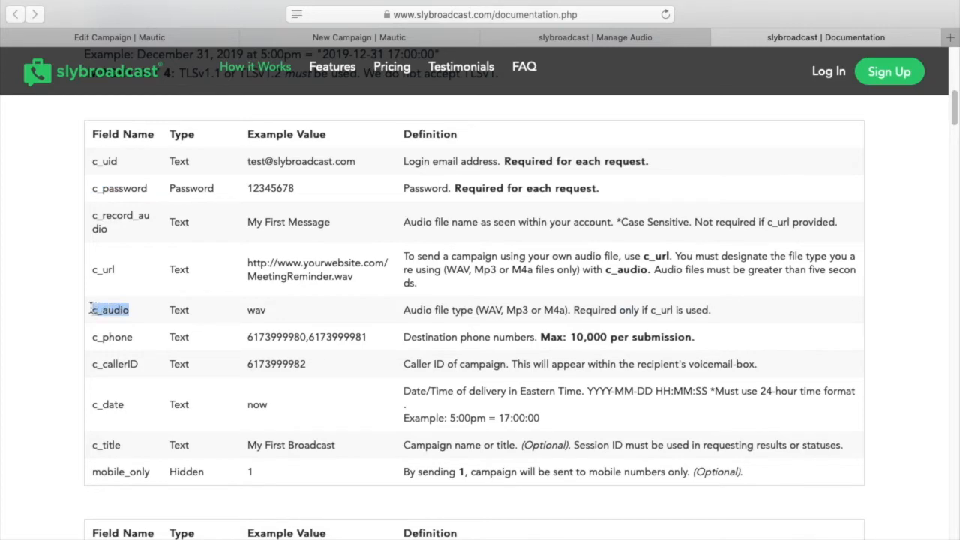
double_click(110, 309)
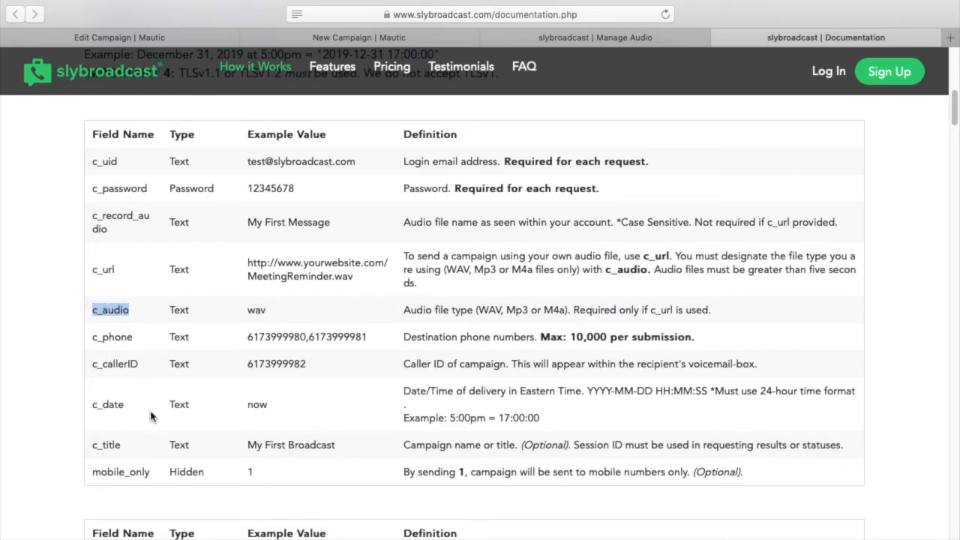
scroll("down", 3)
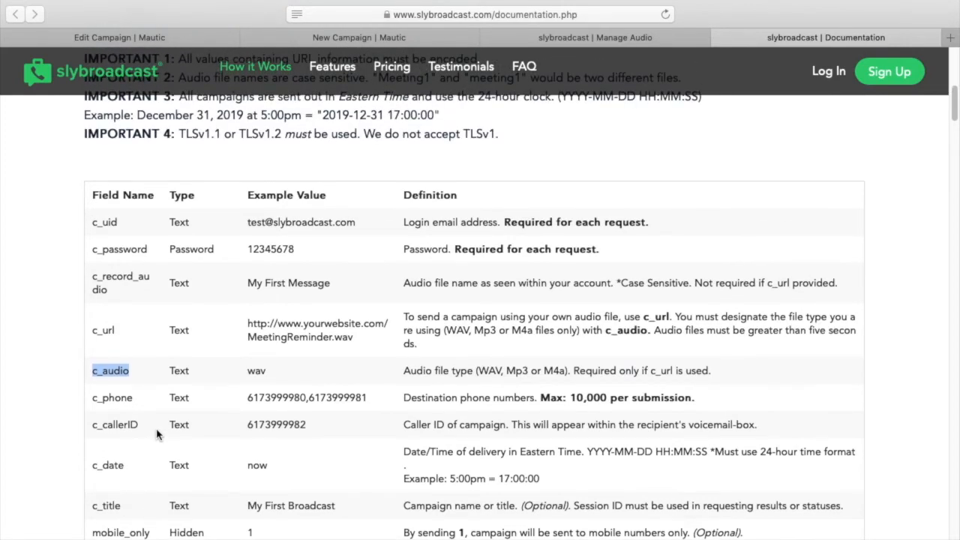
mouse_move(110, 296)
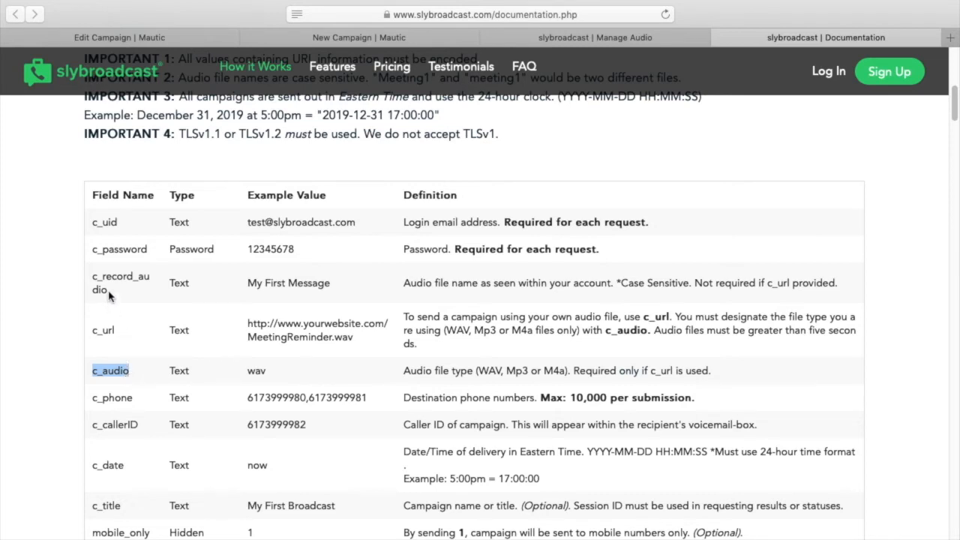
mouse_move(108, 294)
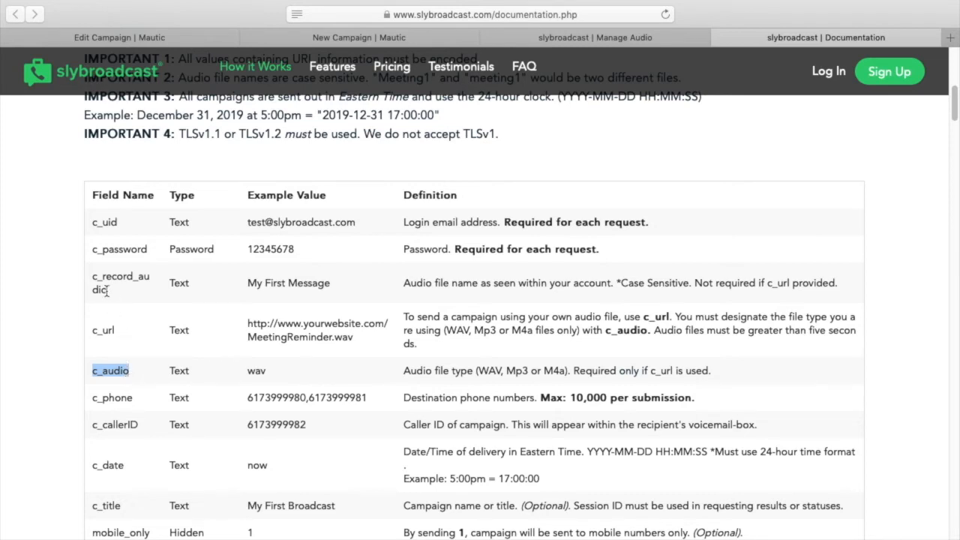
mouse_move(108, 292)
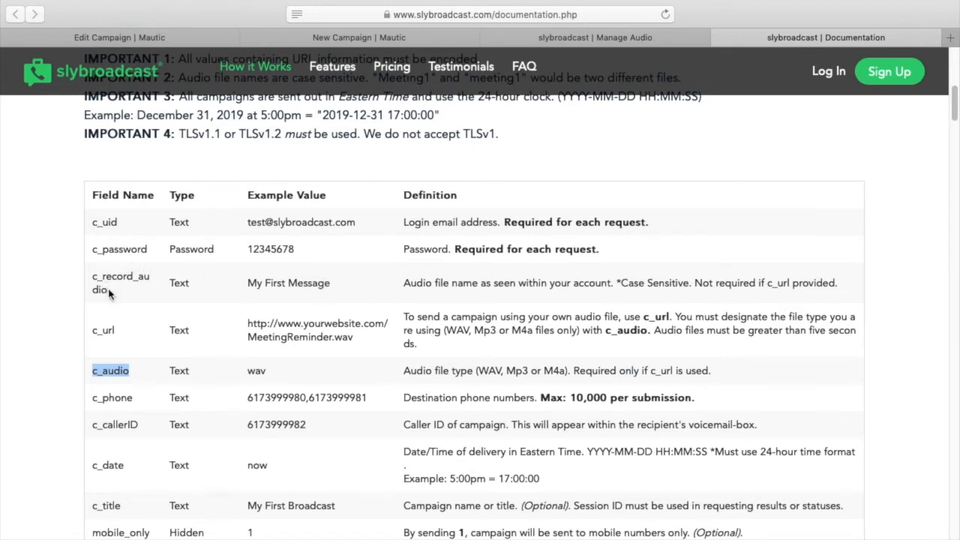
double_click(120, 283)
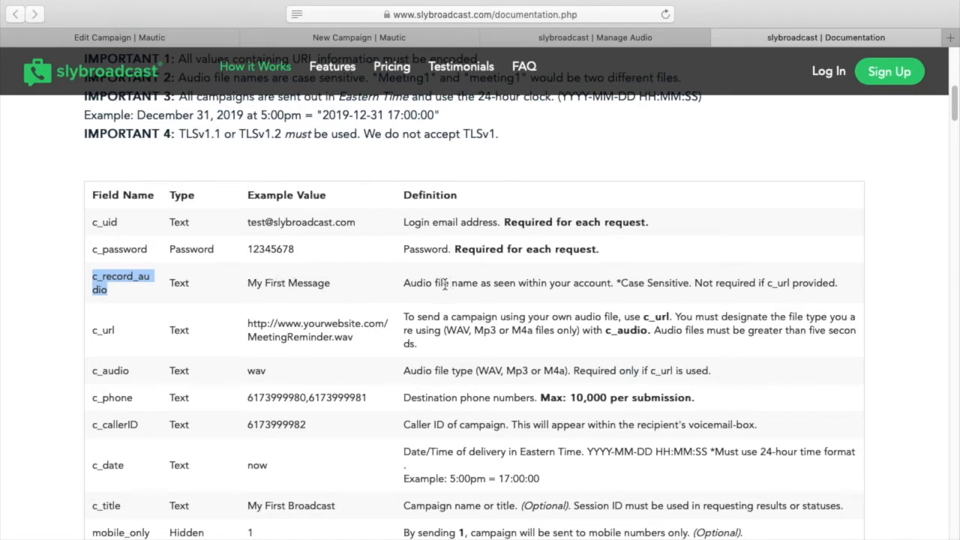
mouse_move(651, 283)
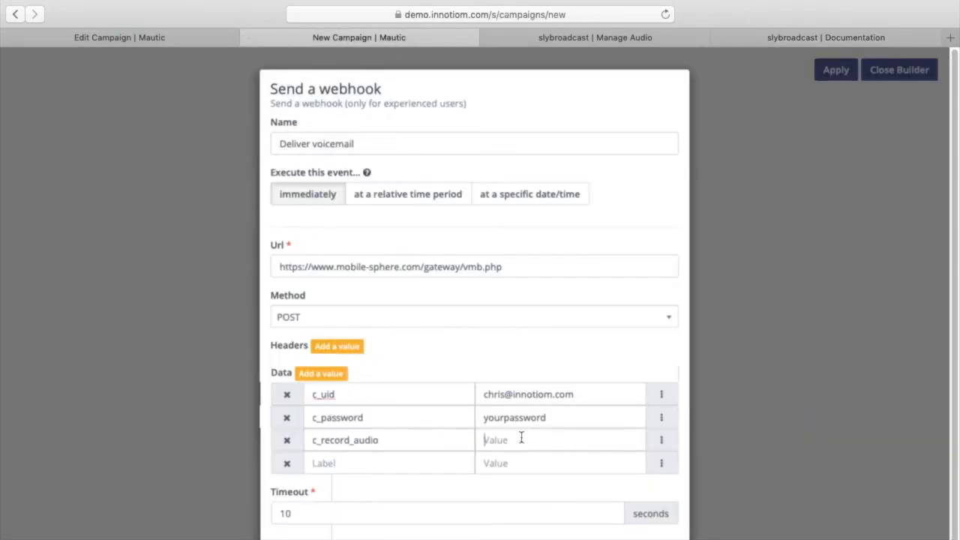
left_click(594, 37)
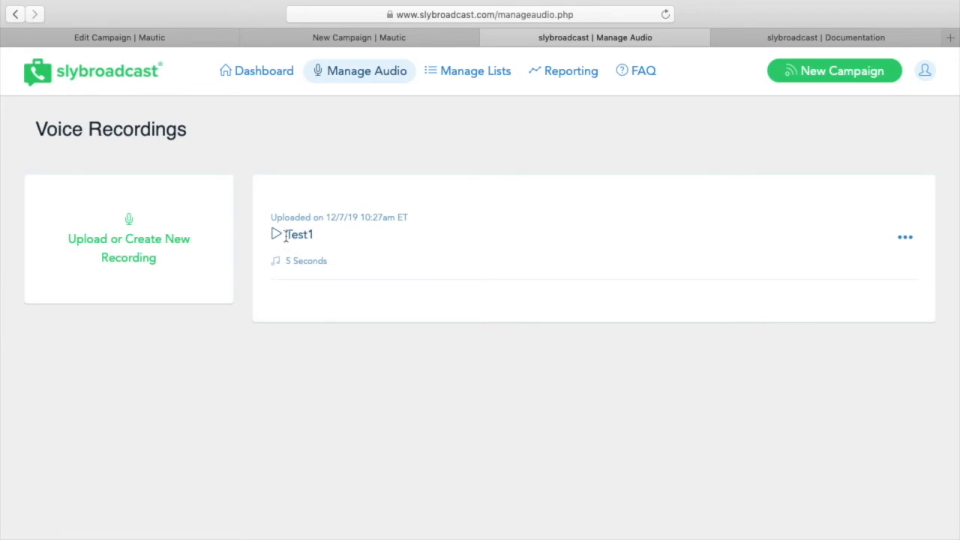
double_click(299, 234)
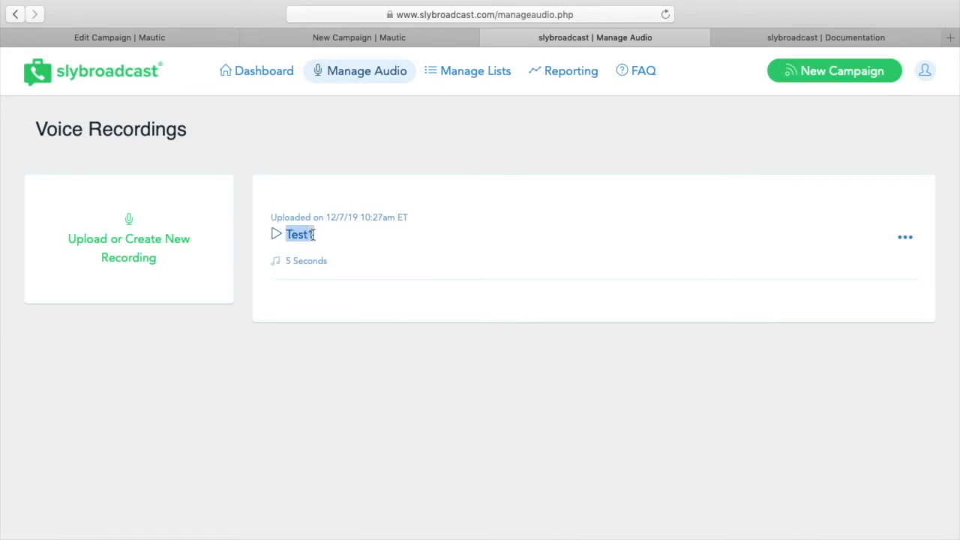
left_click(128, 248)
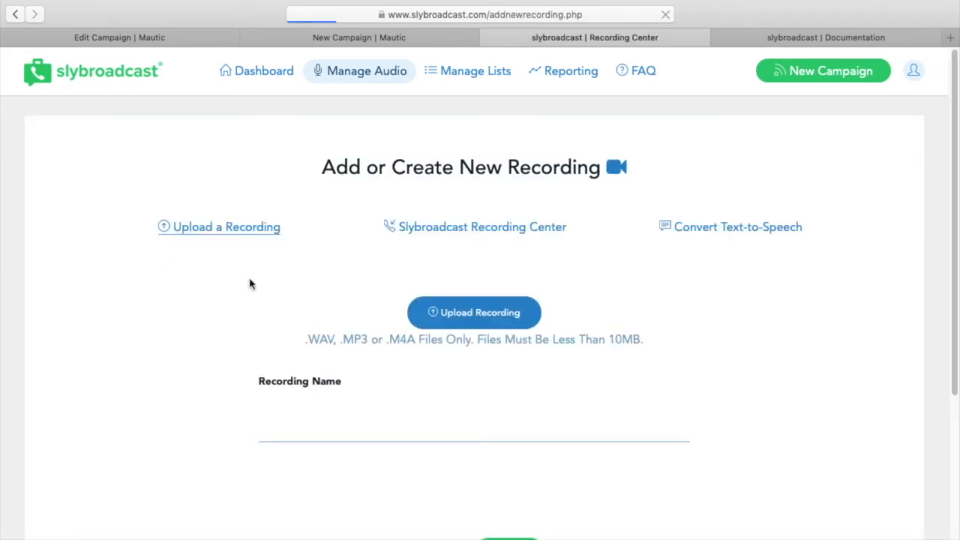
type("Test1")
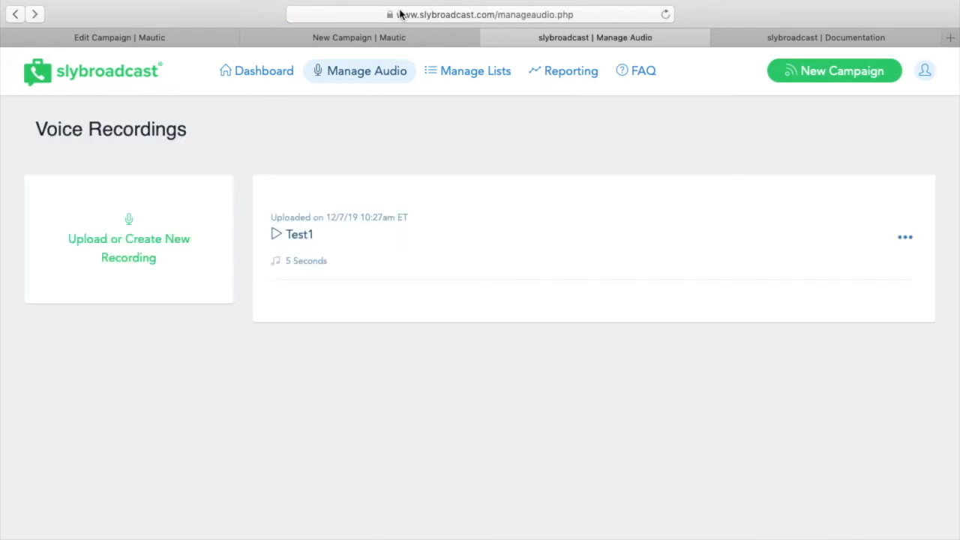
left_click(358, 37)
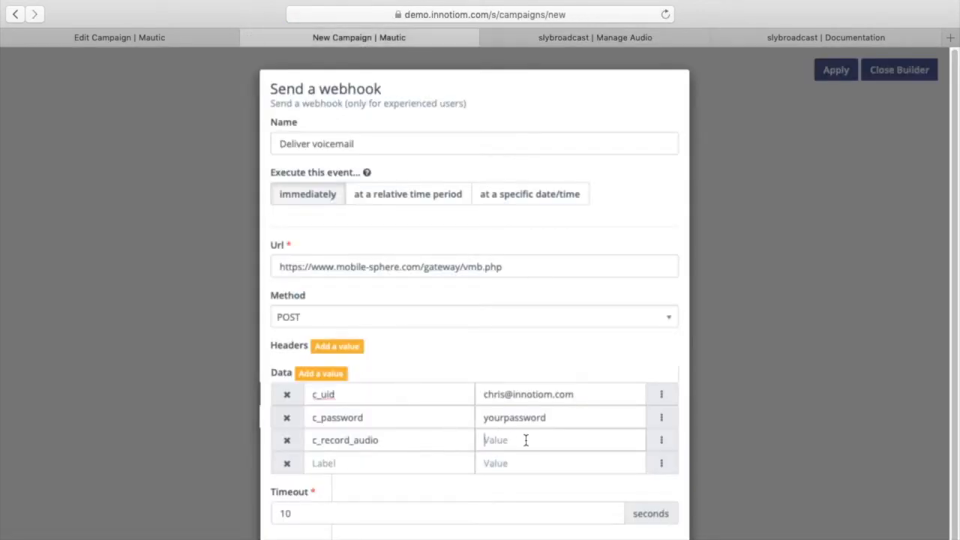
- Enter Test1 as the c_record_audio value, then add c_date from the docs with value now
type("Test1")
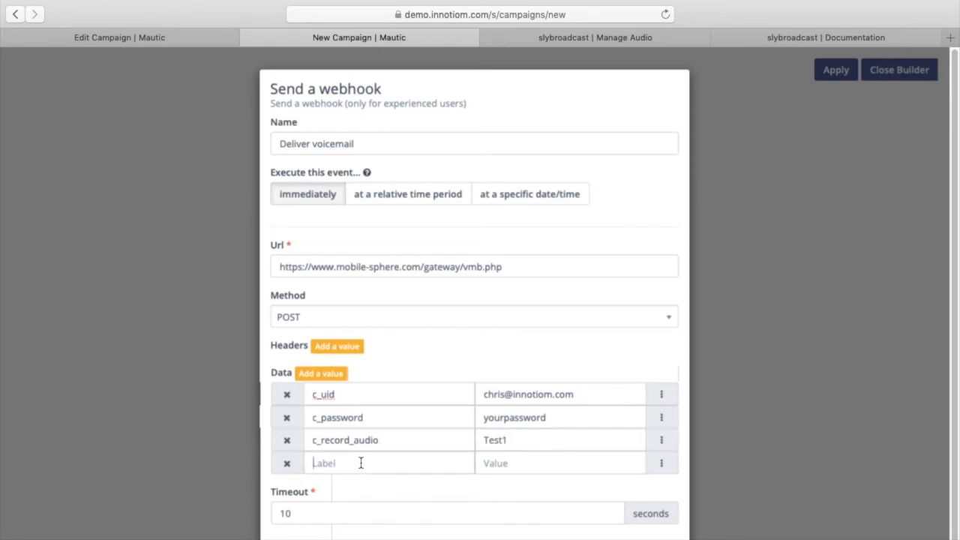
left_click(320, 373)
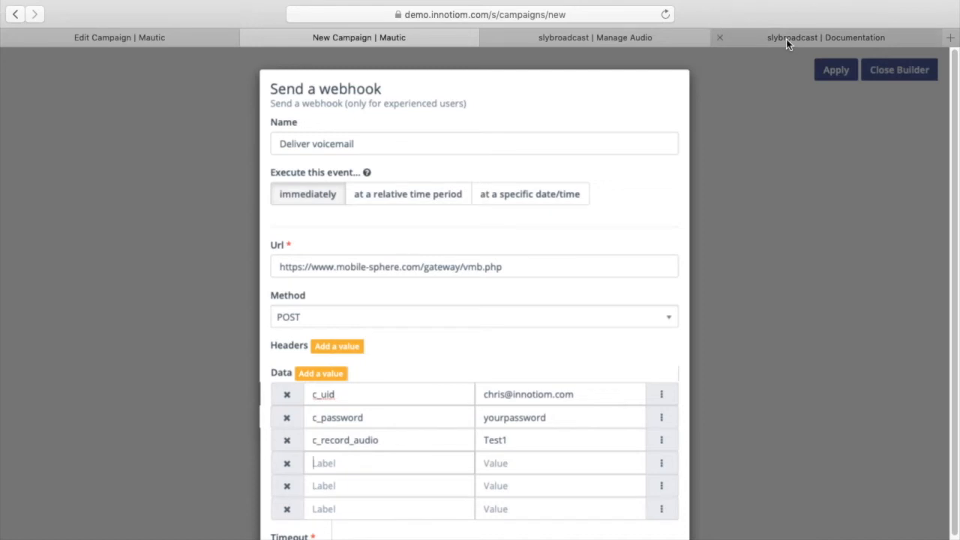
left_click(825, 37)
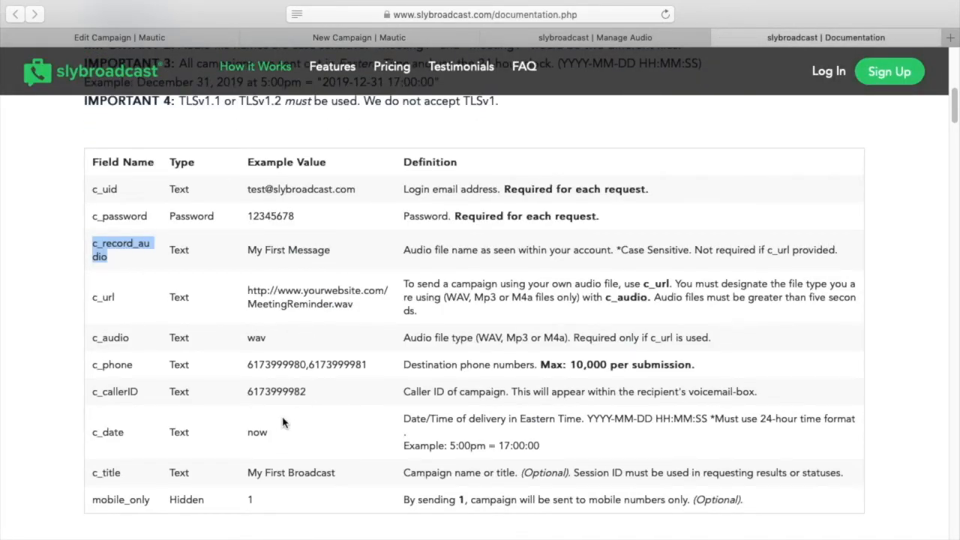
double_click(107, 432)
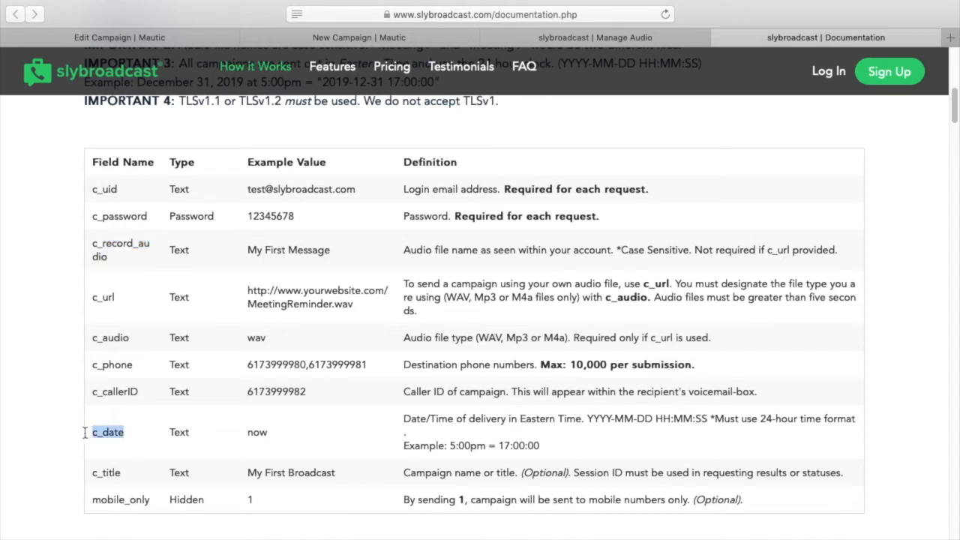
mouse_move(277, 443)
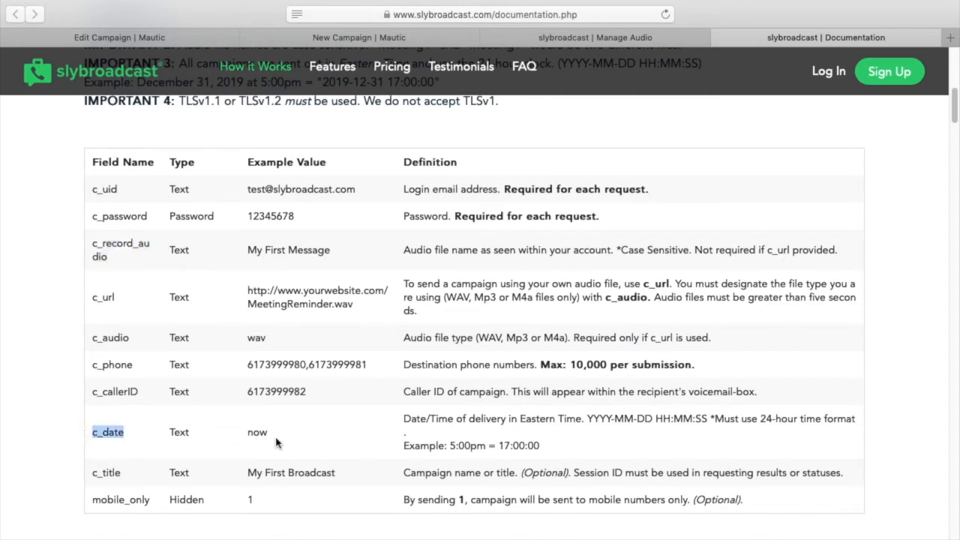
mouse_move(369, 412)
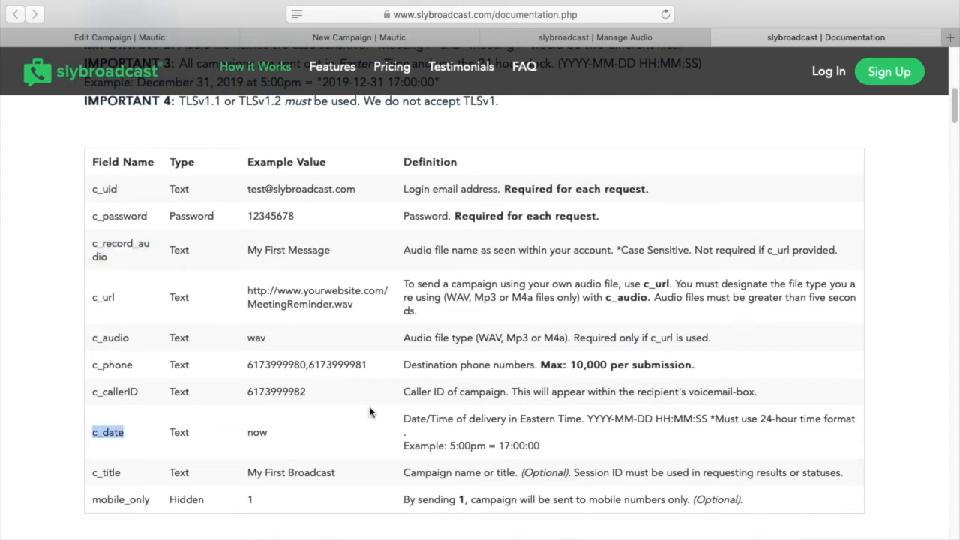
mouse_move(387, 446)
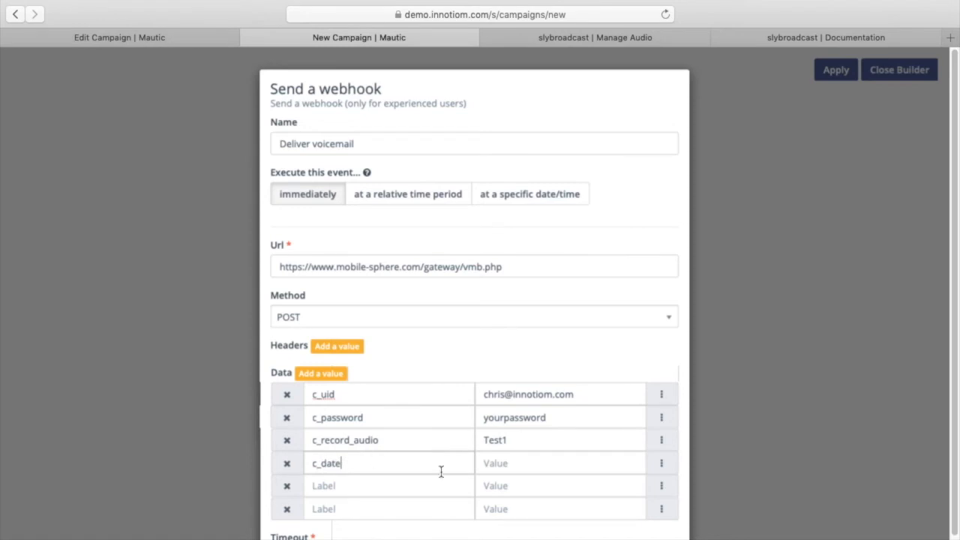
type("now")
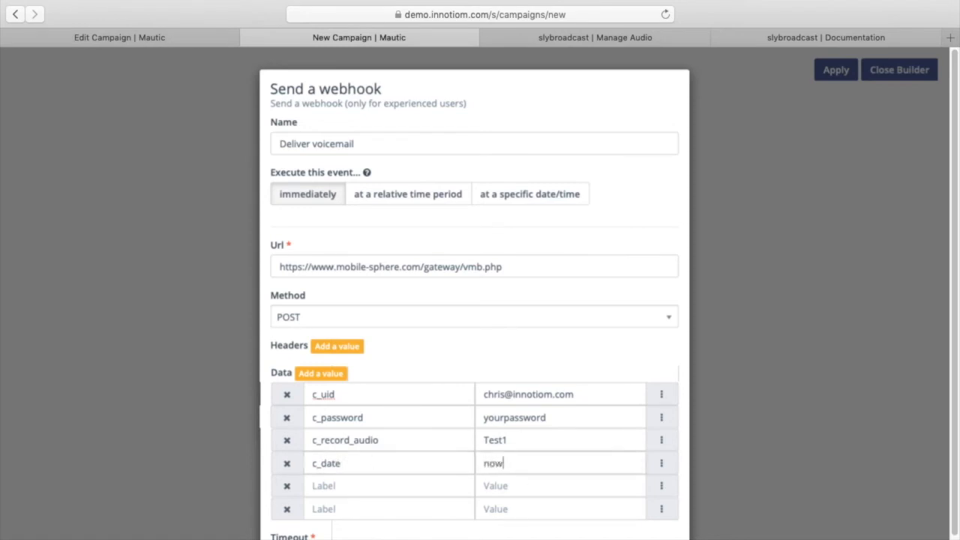
mouse_move(417, 486)
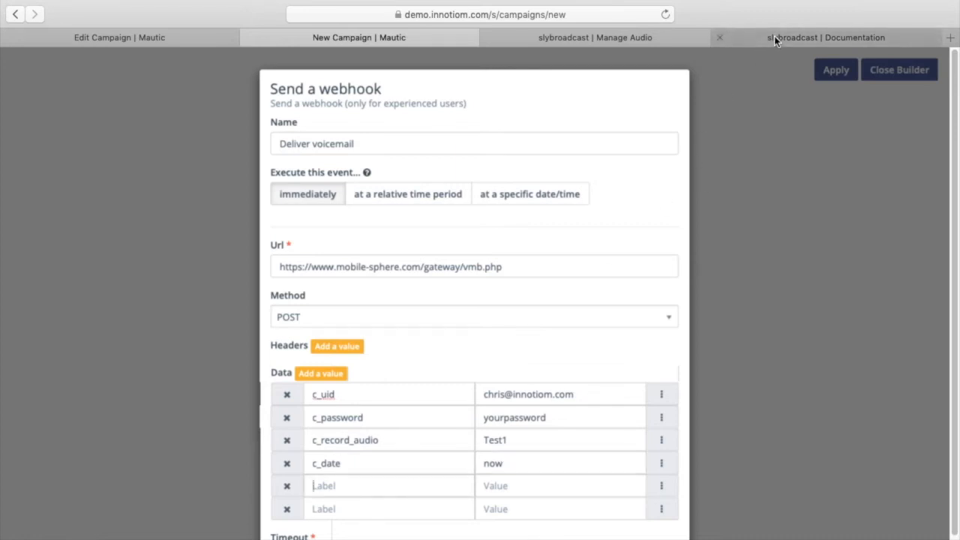
left_click(825, 38)
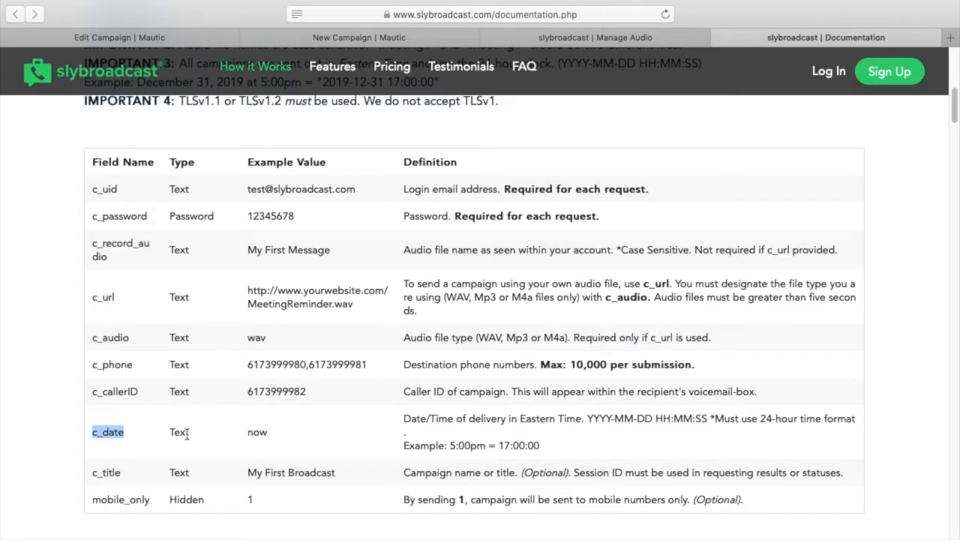
mouse_move(137, 391)
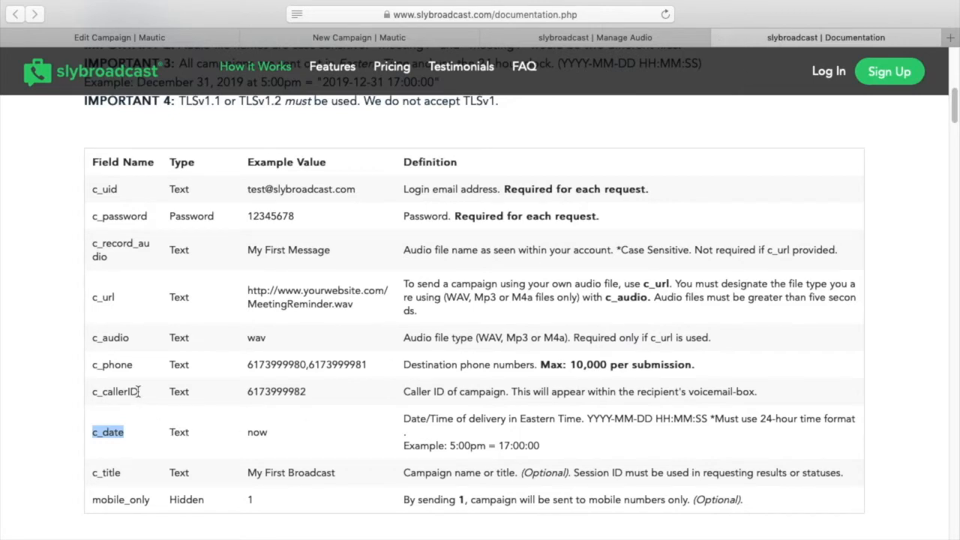
double_click(115, 391)
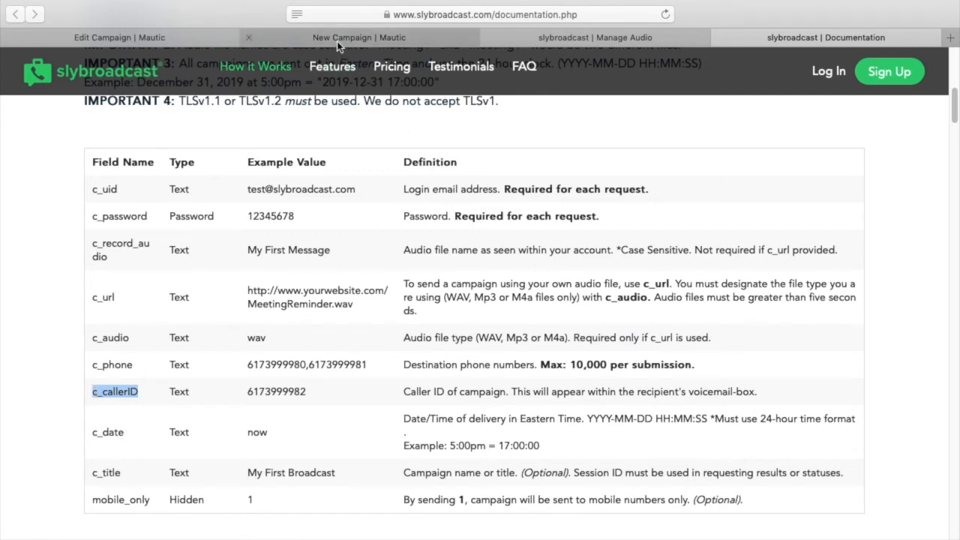
left_click(359, 38)
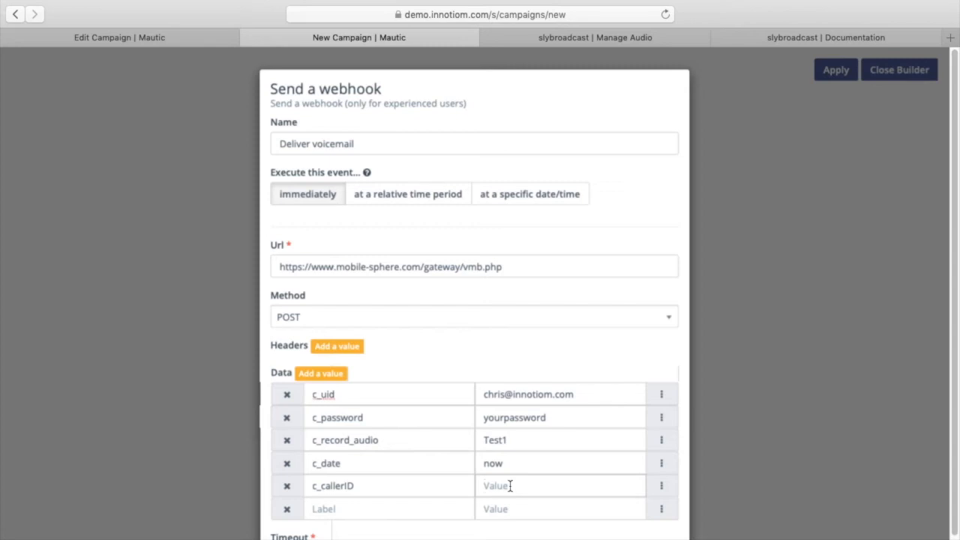
type("2")
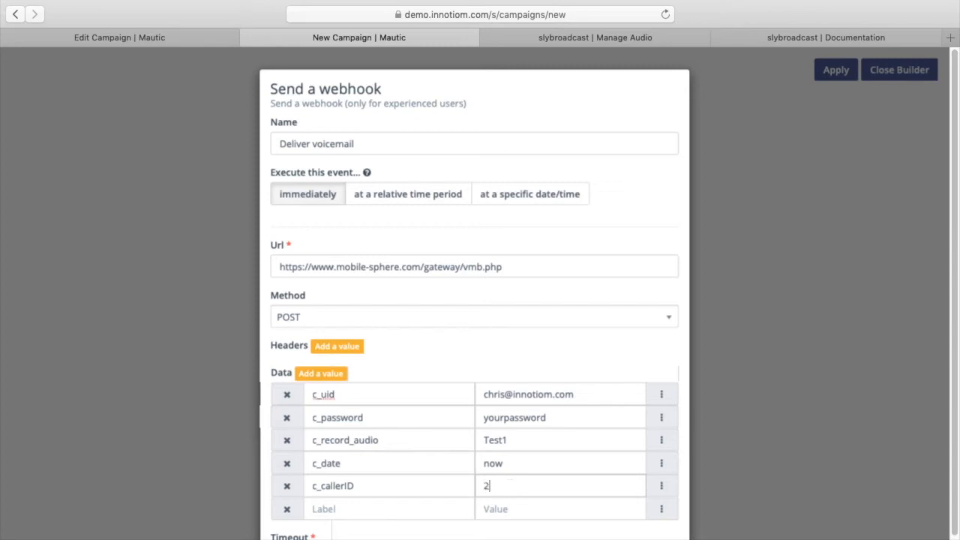
type("22-333-4444")
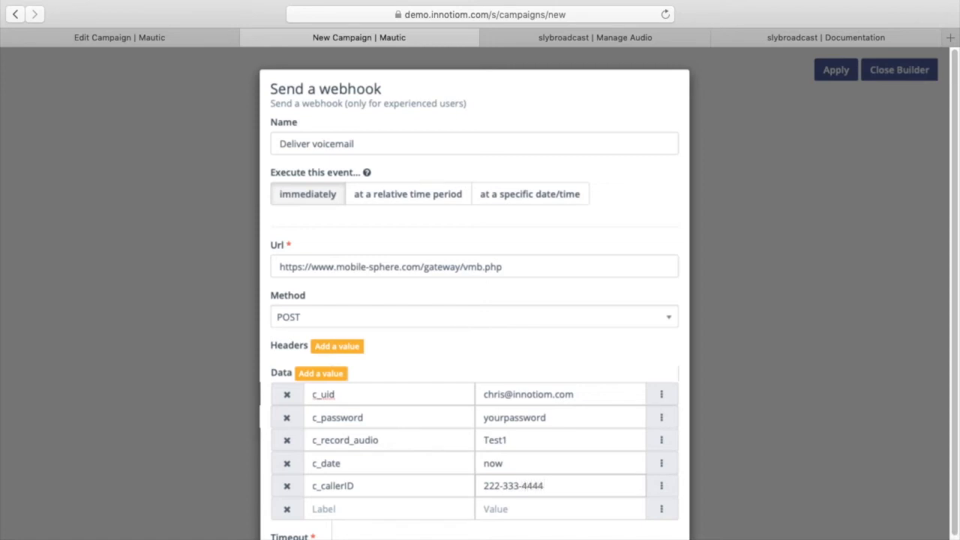
scroll("down", 3)
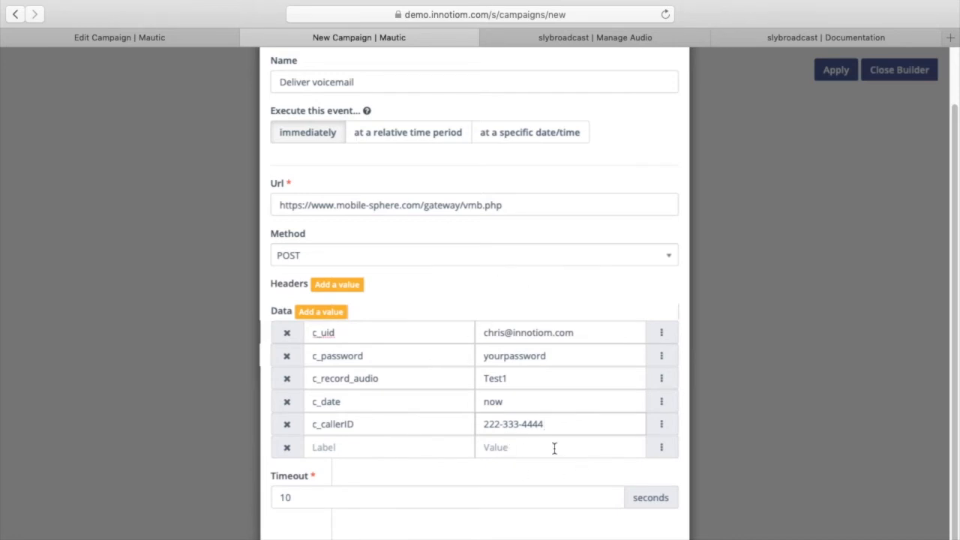
mouse_move(705, 70)
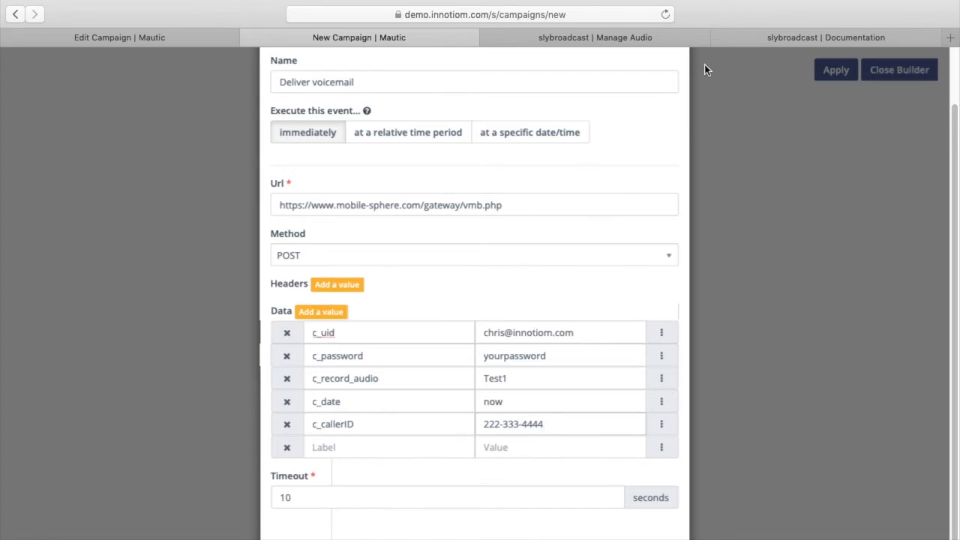
- Add a c_phone data label to the voicemail webhook and open the campaigns list in a new tab
left_click(825, 38)
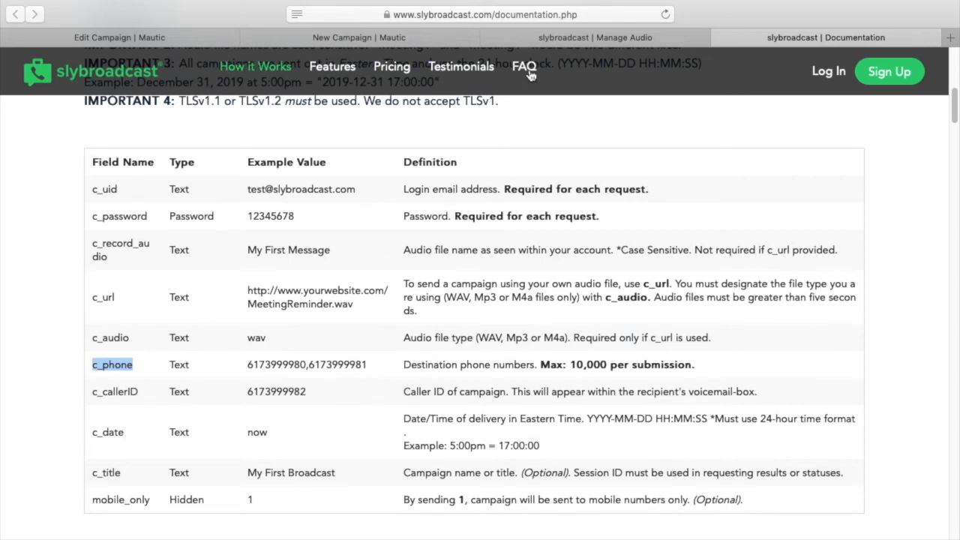
left_click(358, 38)
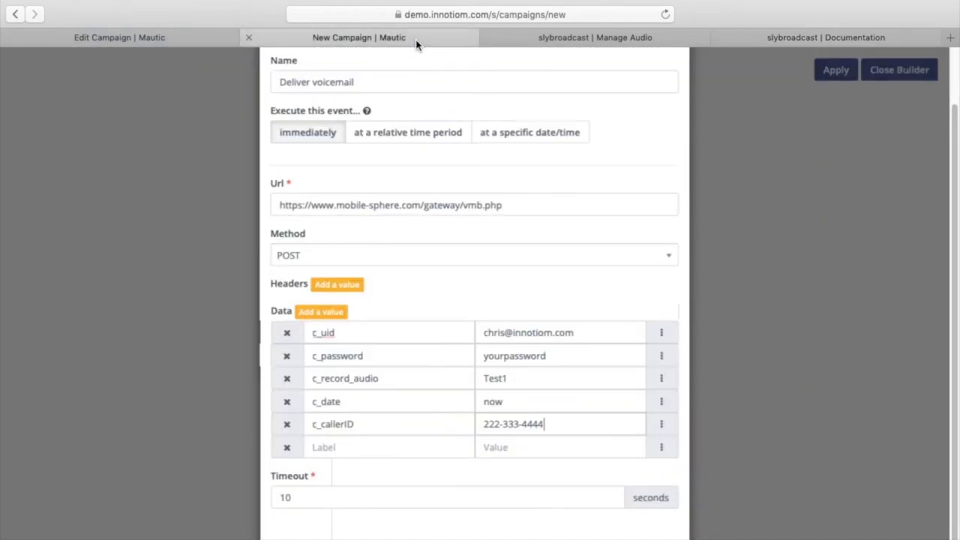
type("c_phone")
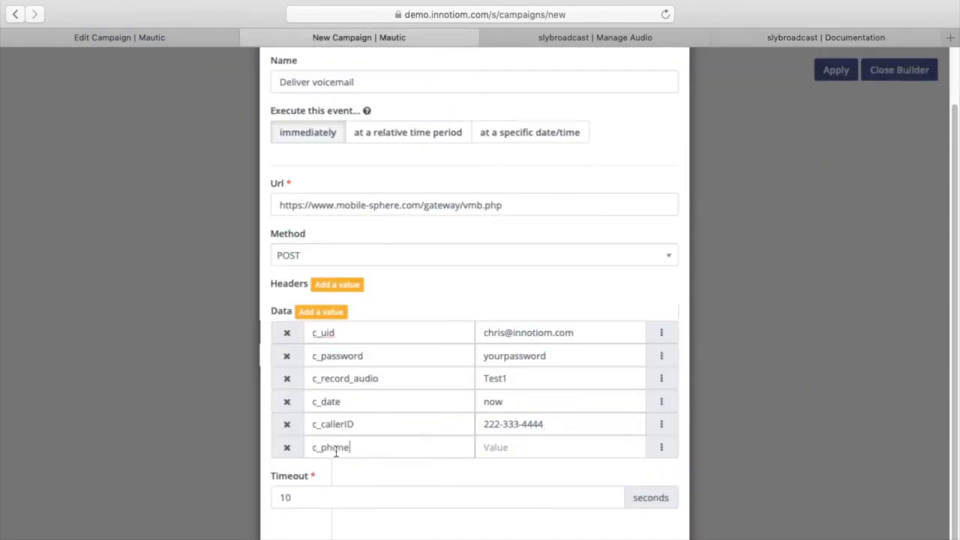
left_click(560, 447)
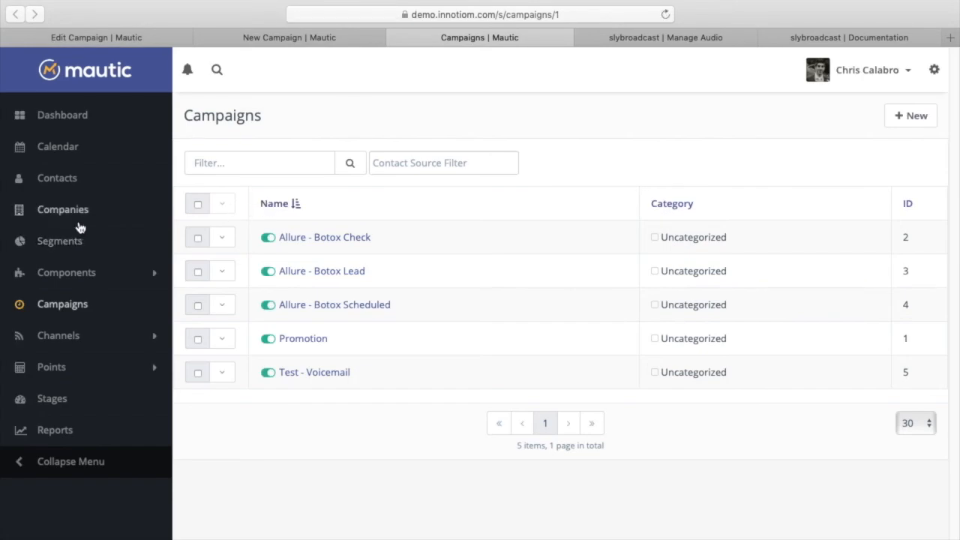
- Start a new segment email draft from Channels > Emails and open its blank design
left_click(59, 335)
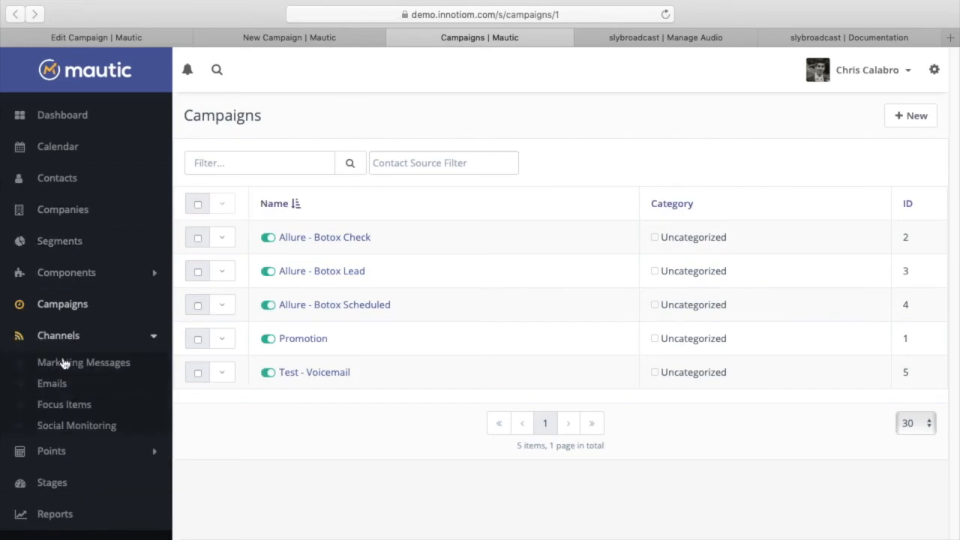
left_click(52, 384)
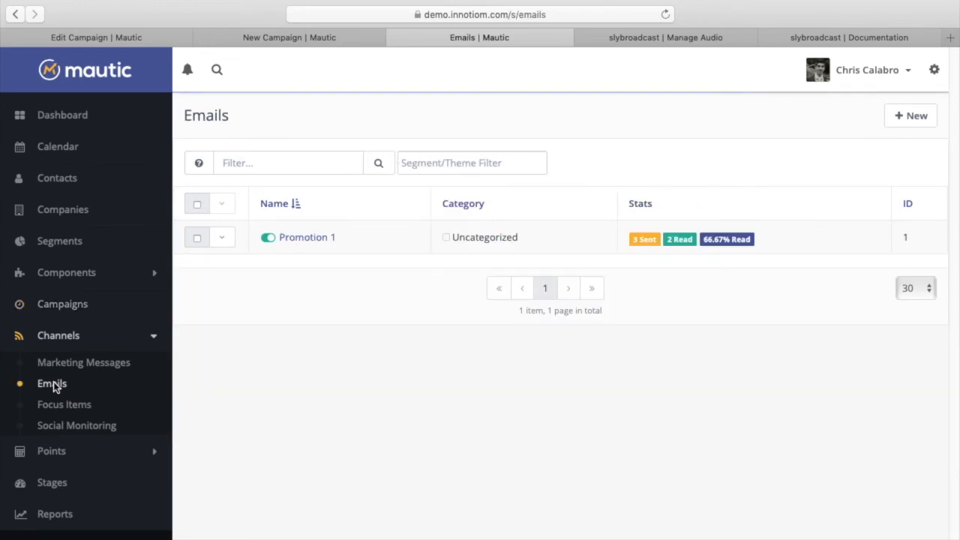
mouse_move(910, 116)
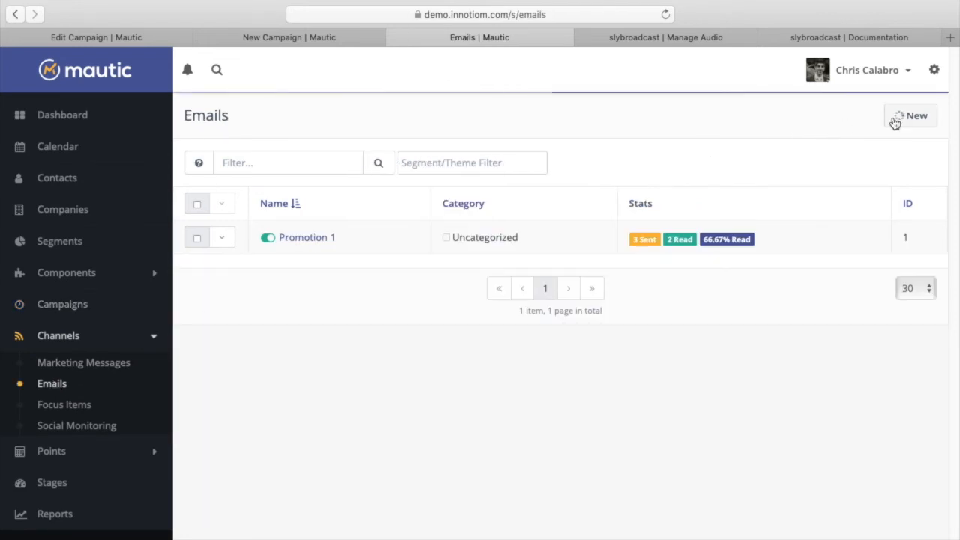
left_click(910, 116)
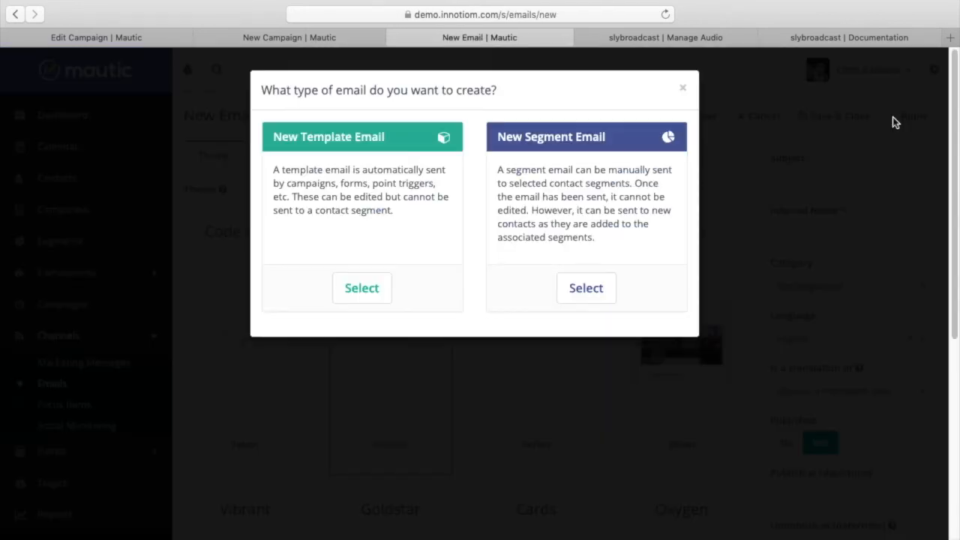
left_click(586, 288)
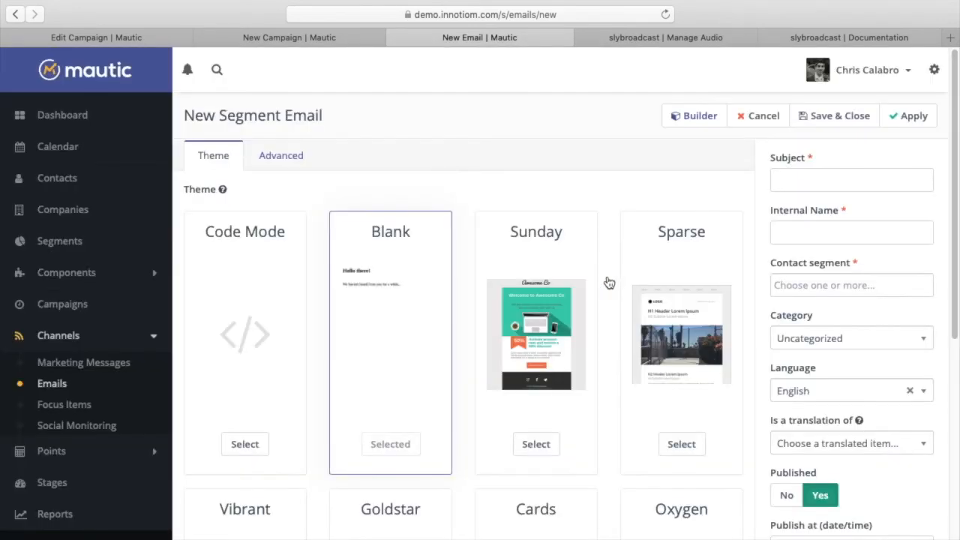
left_click(694, 115)
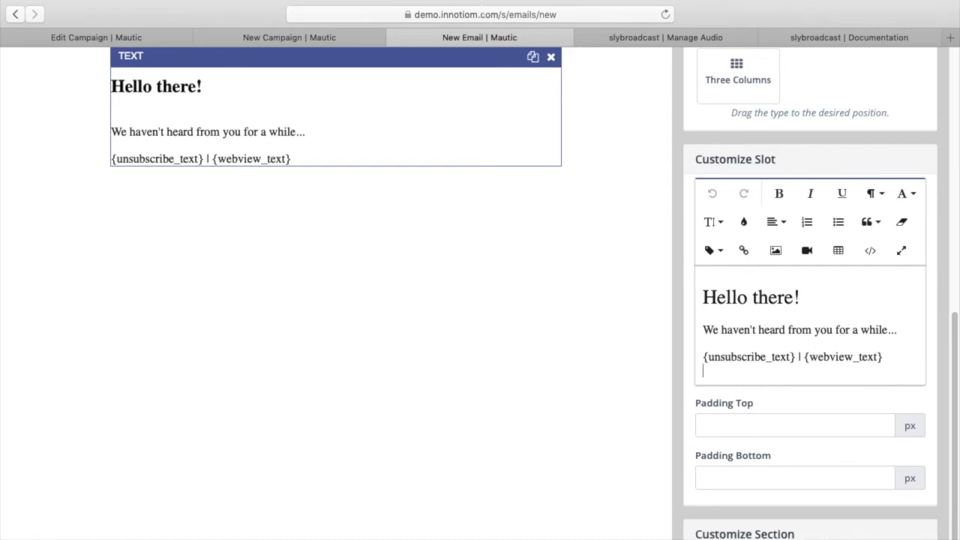
mouse_move(712, 250)
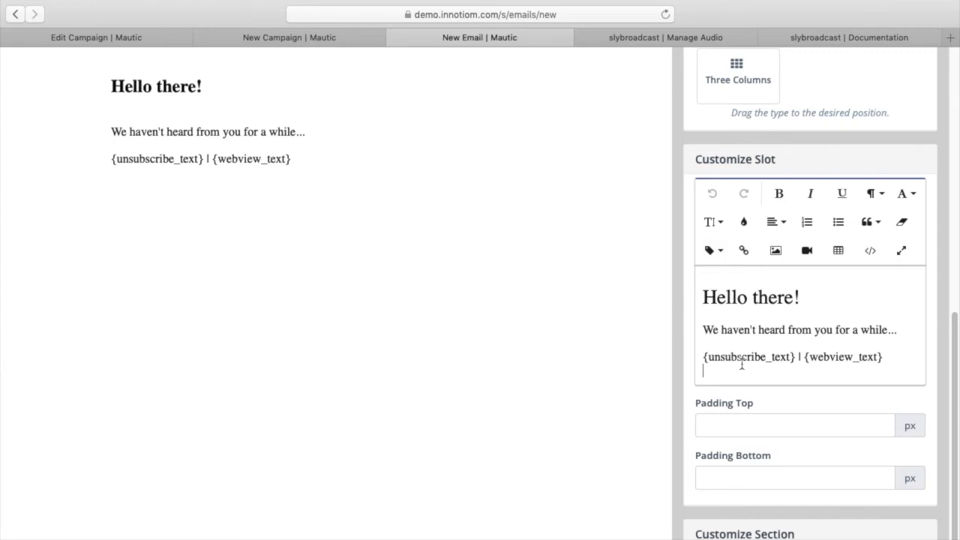
- Look up the contact Phone token {contactfield=phone} in the email editor
type("{")
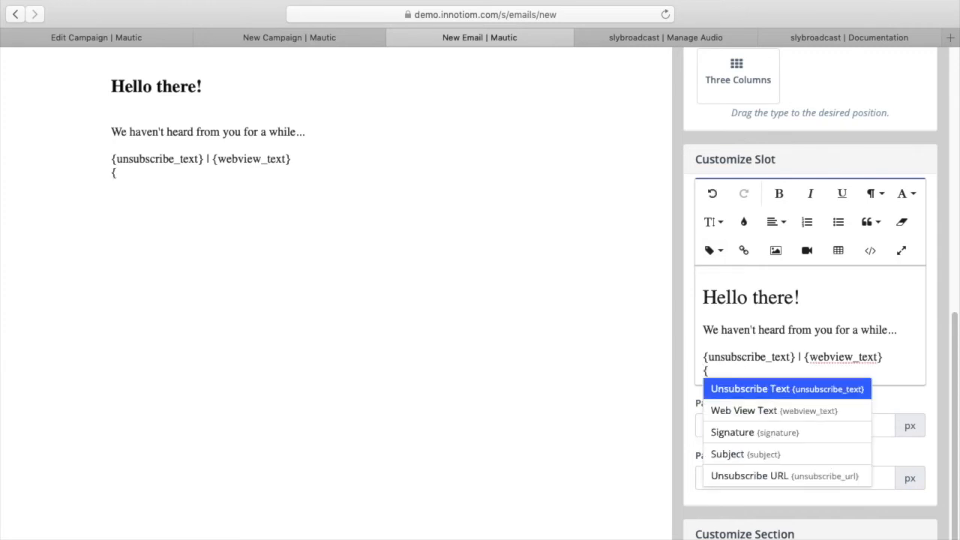
type("ph")
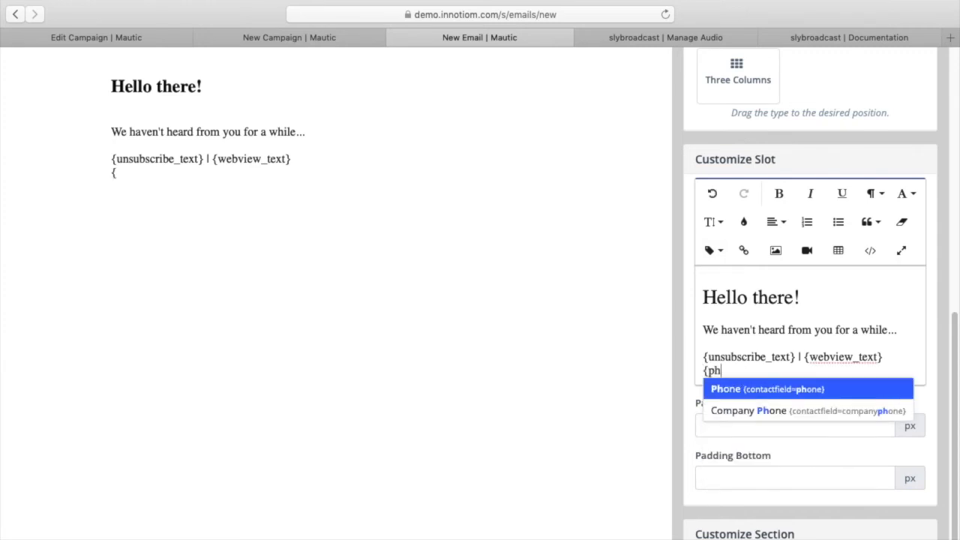
left_click(766, 389)
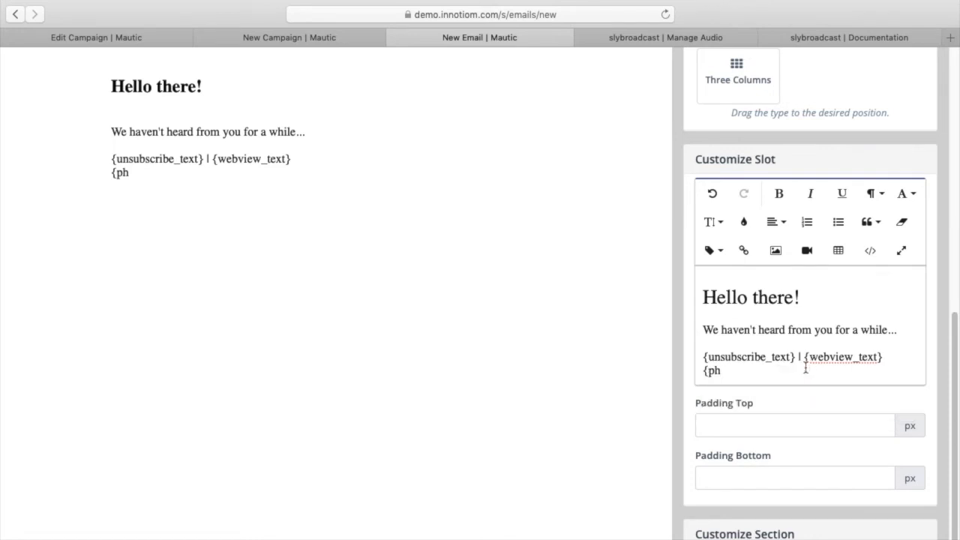
type("contactfield=phone}")
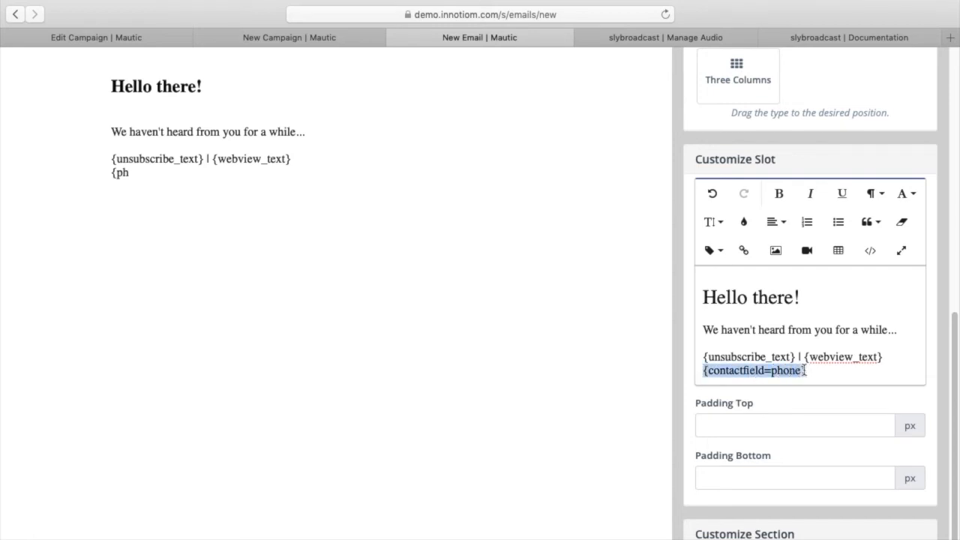
left_click(817, 370)
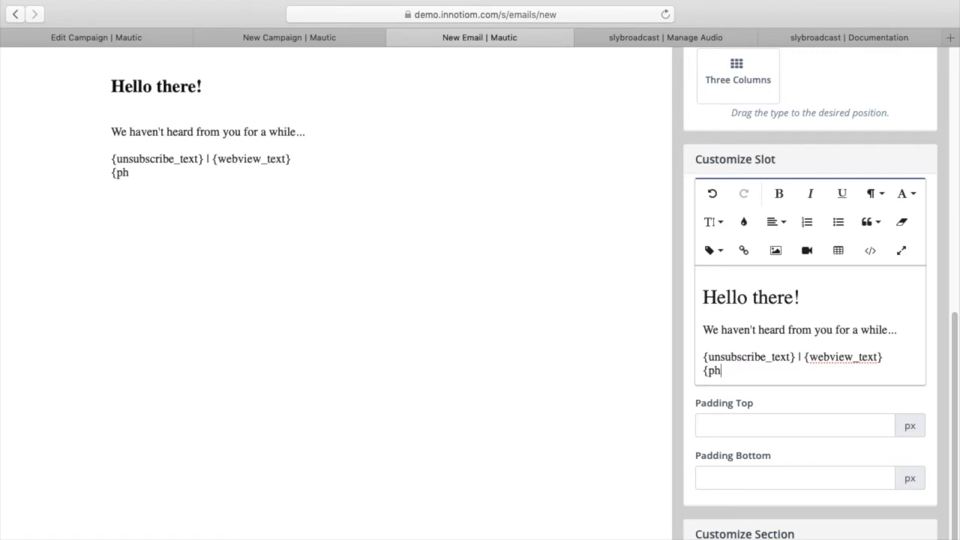
type("mo")
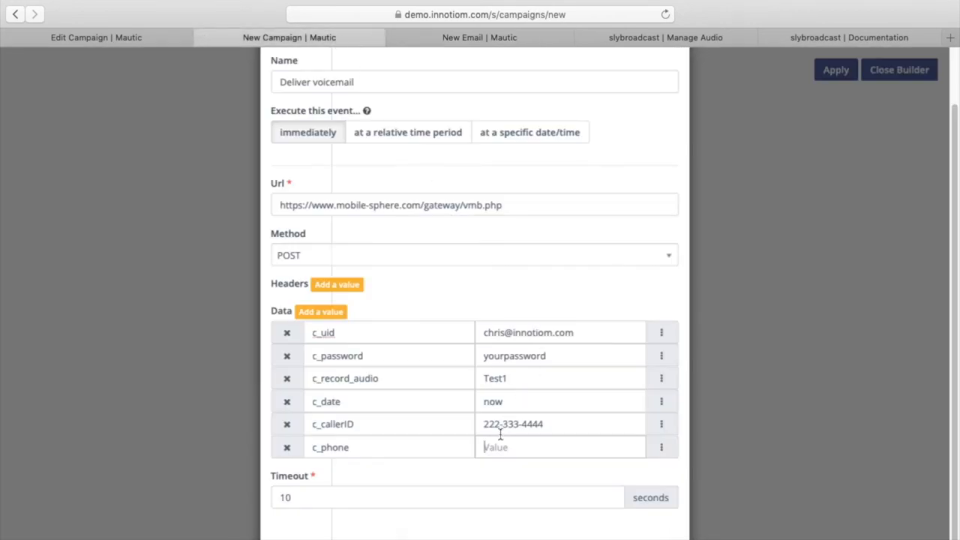
- Set c_phone's value to {contactfield=phone} and save the Deliver voicemail webhook action
type("{contactfield=phone}")
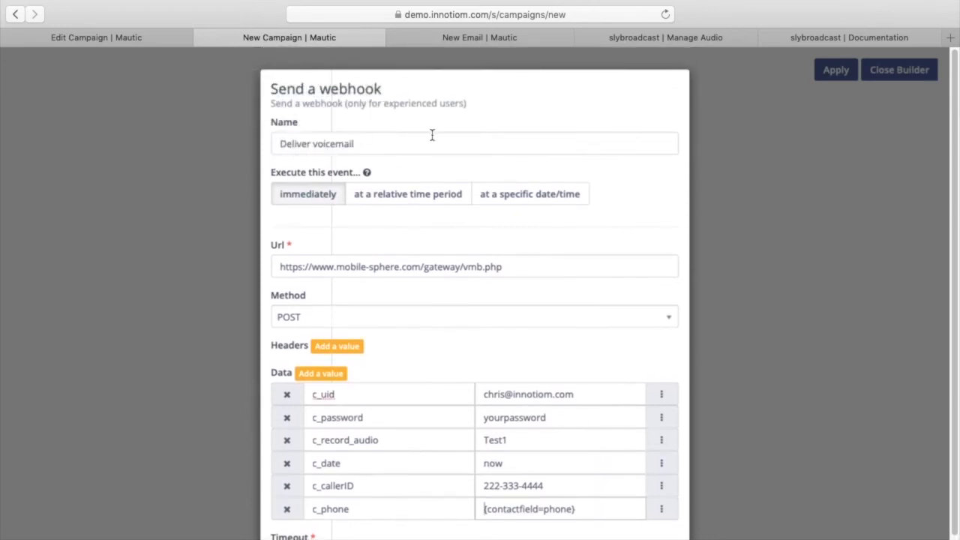
scroll("down", 3)
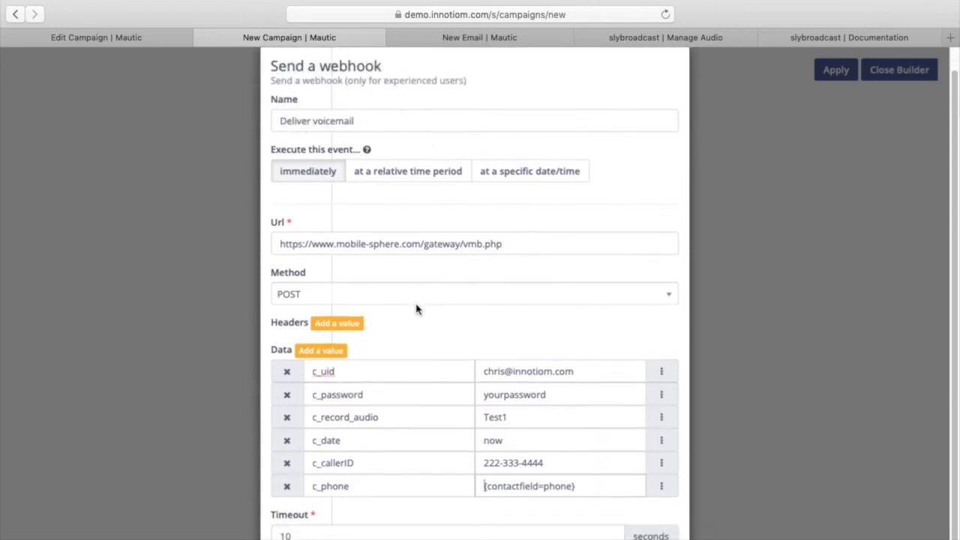
scroll("down", 3)
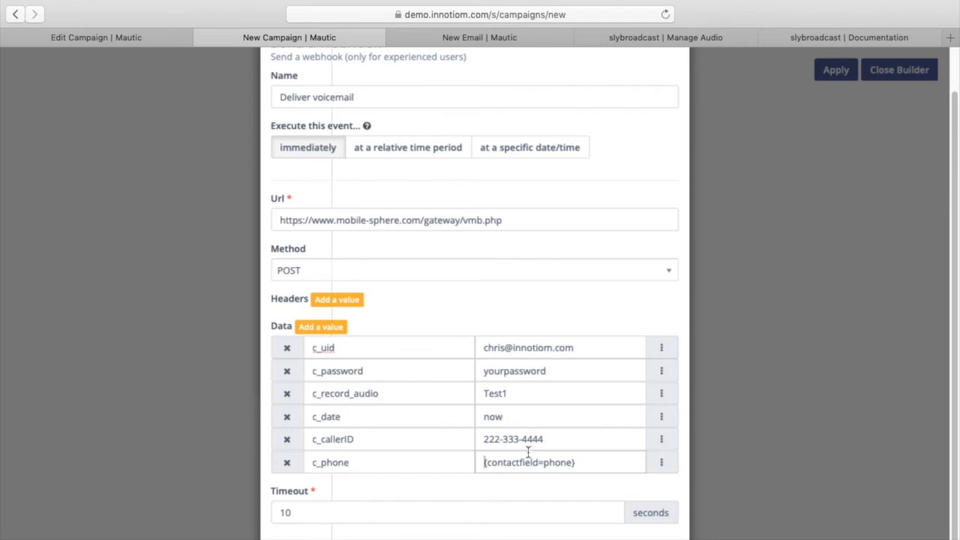
mouse_move(626, 497)
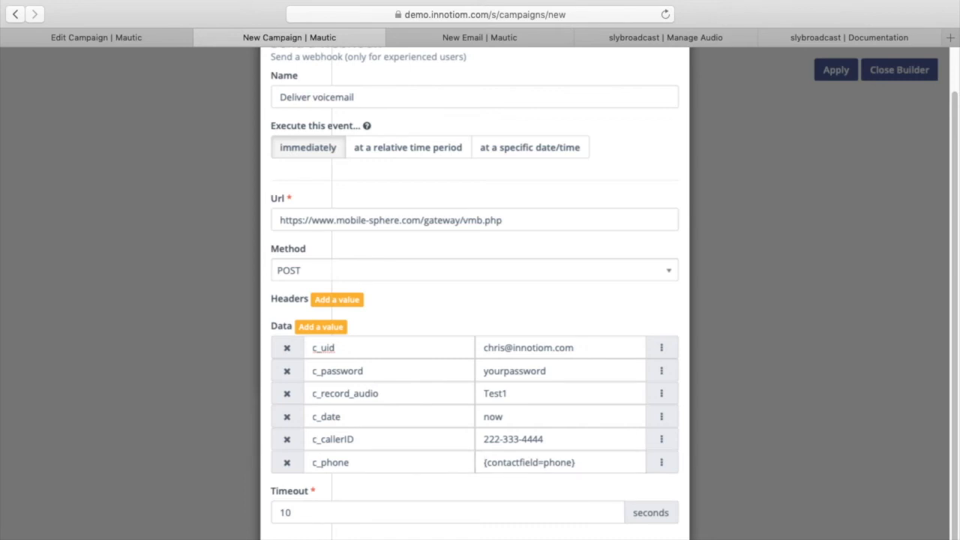
left_click(899, 69)
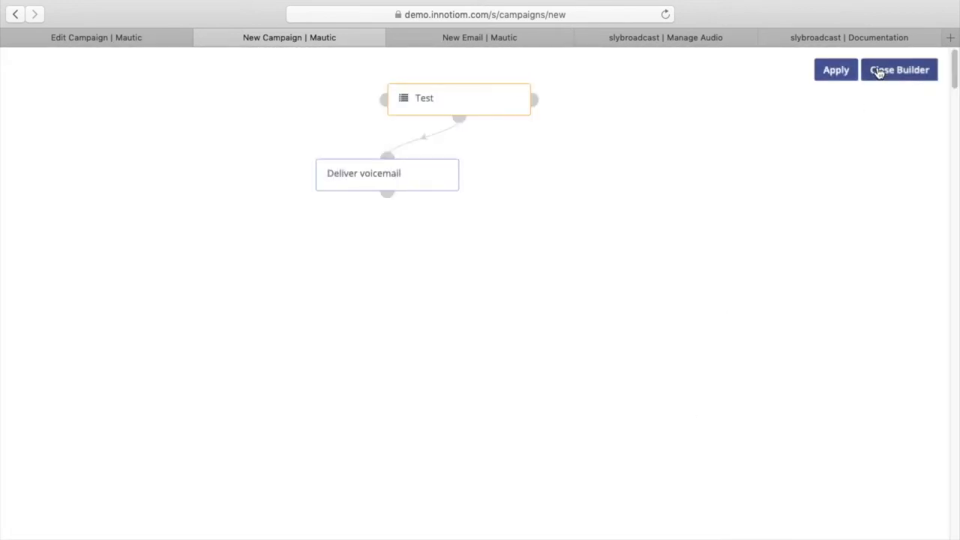
- Close the builder, save and close the Voicemail test campaign, and return to the campaigns list
left_click(899, 69)
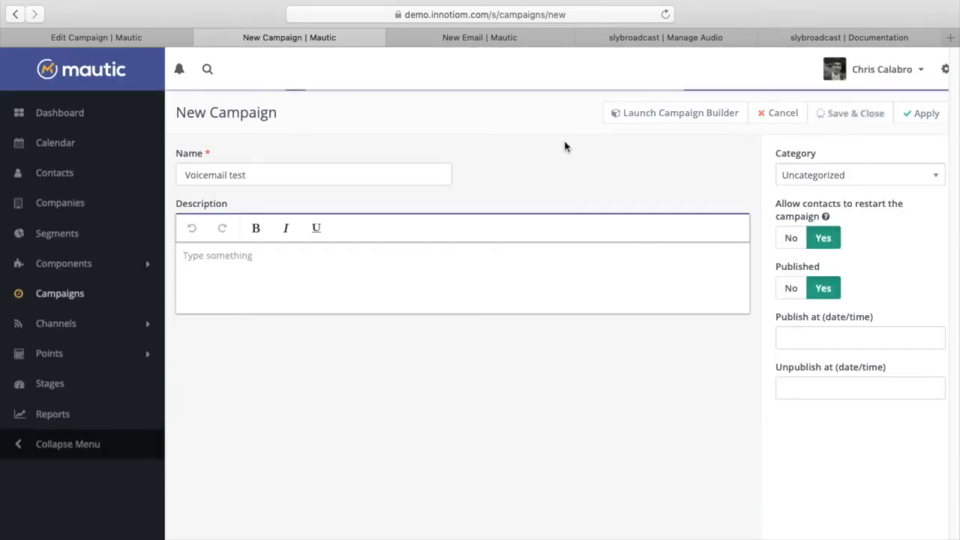
left_click(926, 112)
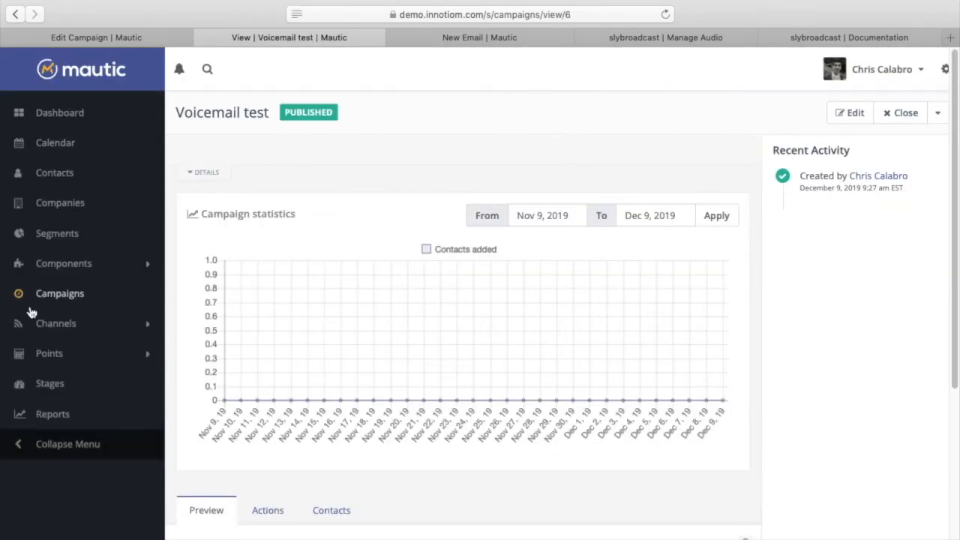
left_click(60, 294)
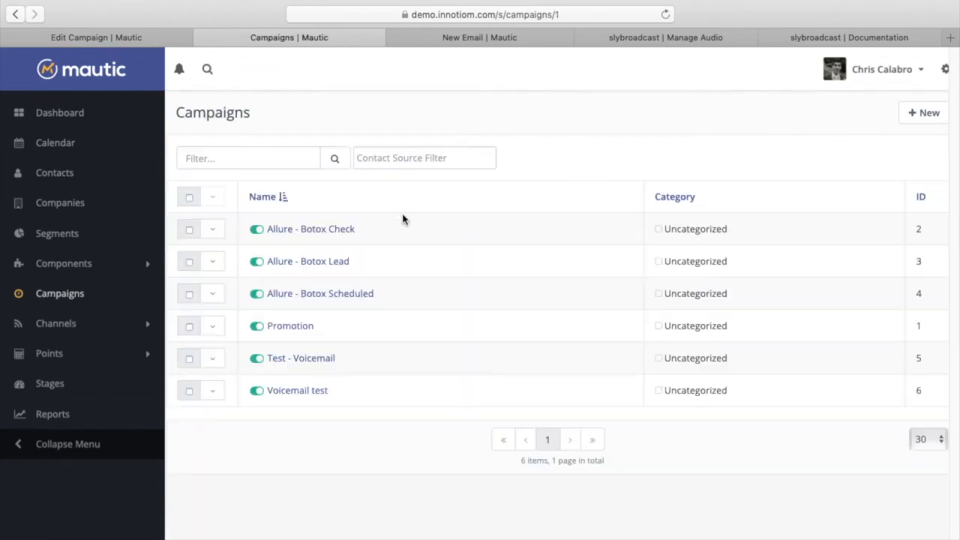
mouse_move(347, 360)
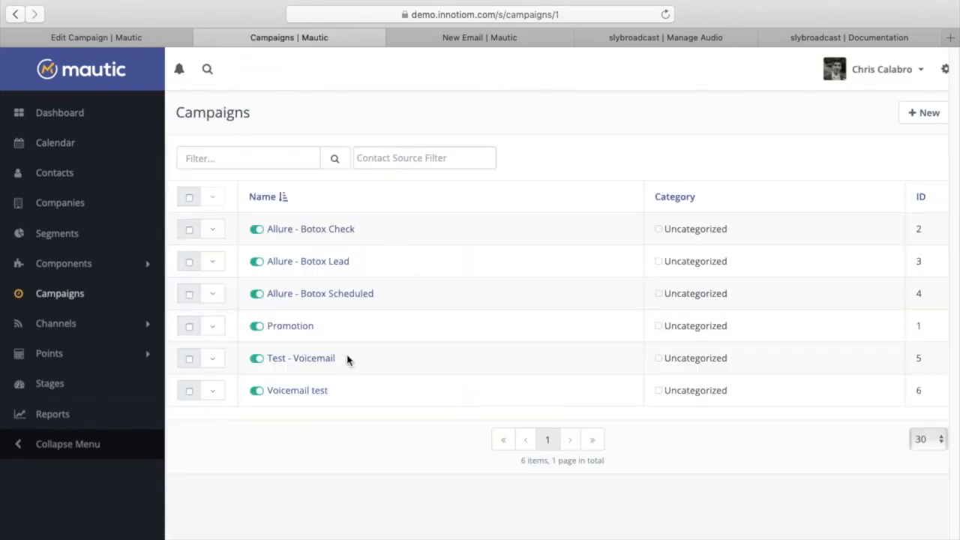
mouse_move(312, 365)
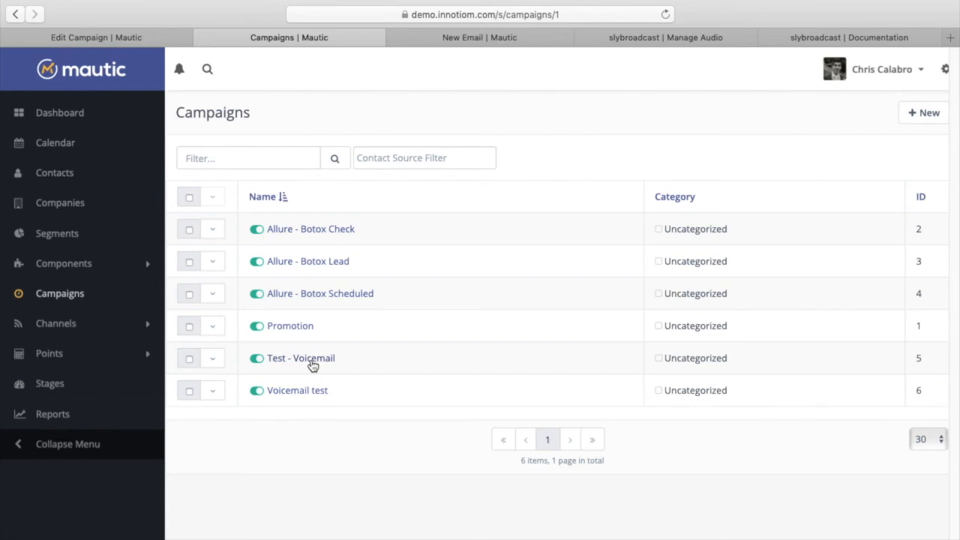
mouse_move(453, 300)
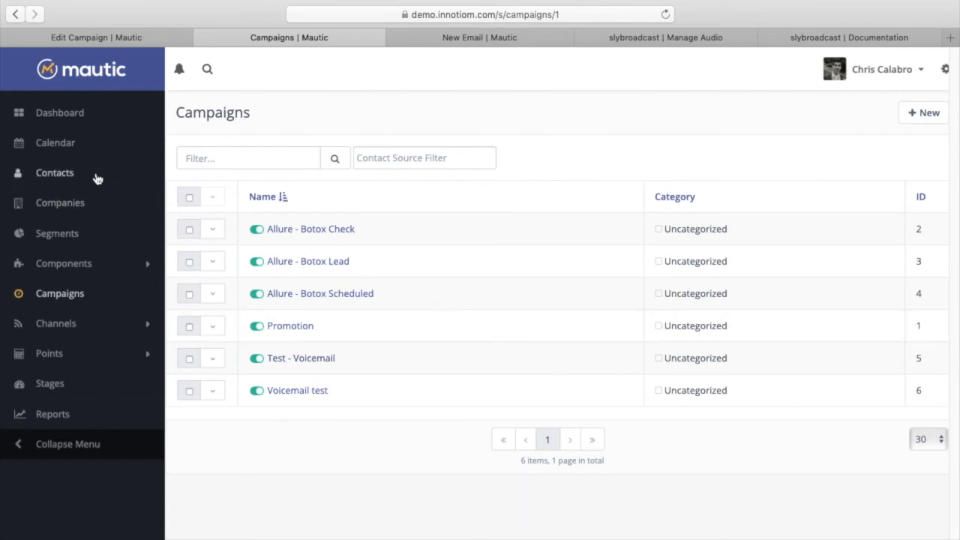
- Add the test contact to Test - Voicemail via Change Campaigns, then close the New Email tab
left_click(54, 173)
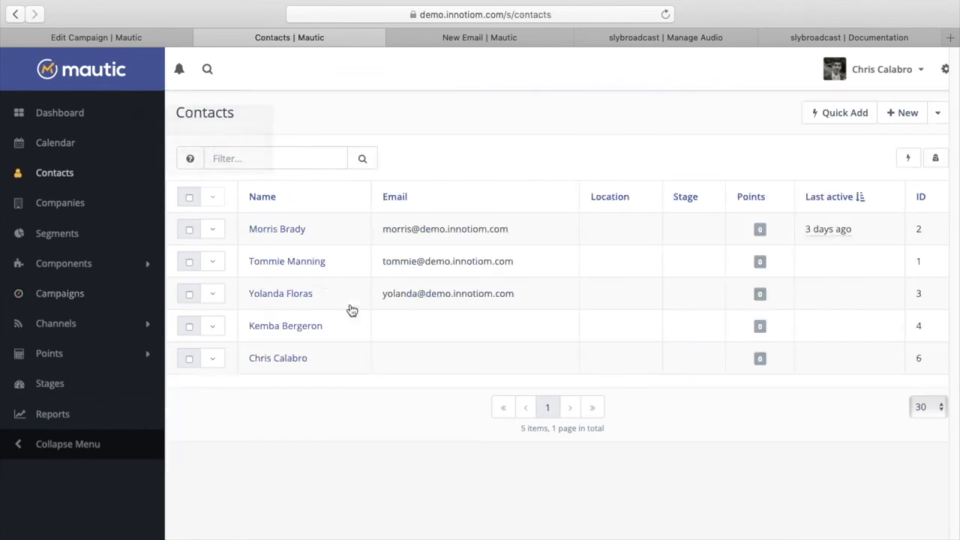
mouse_move(204, 367)
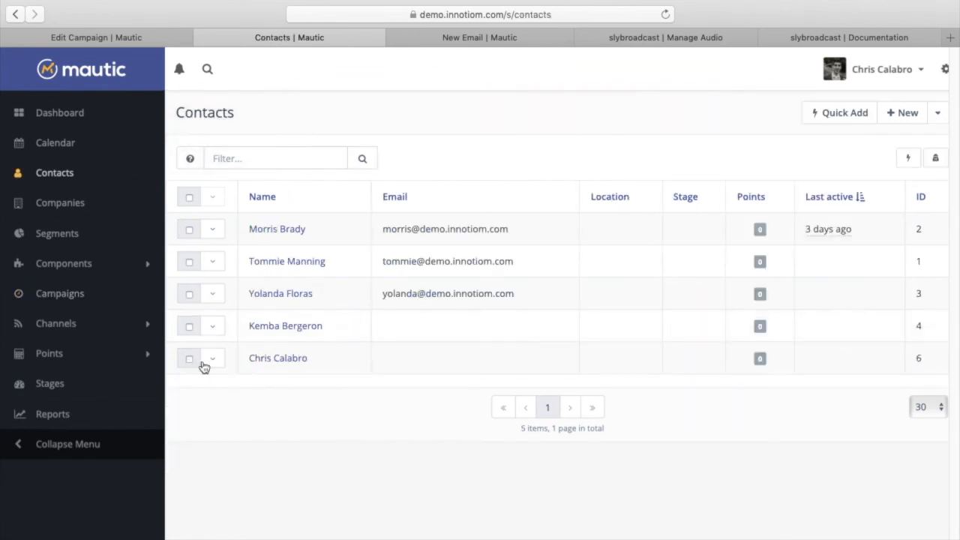
mouse_move(237, 369)
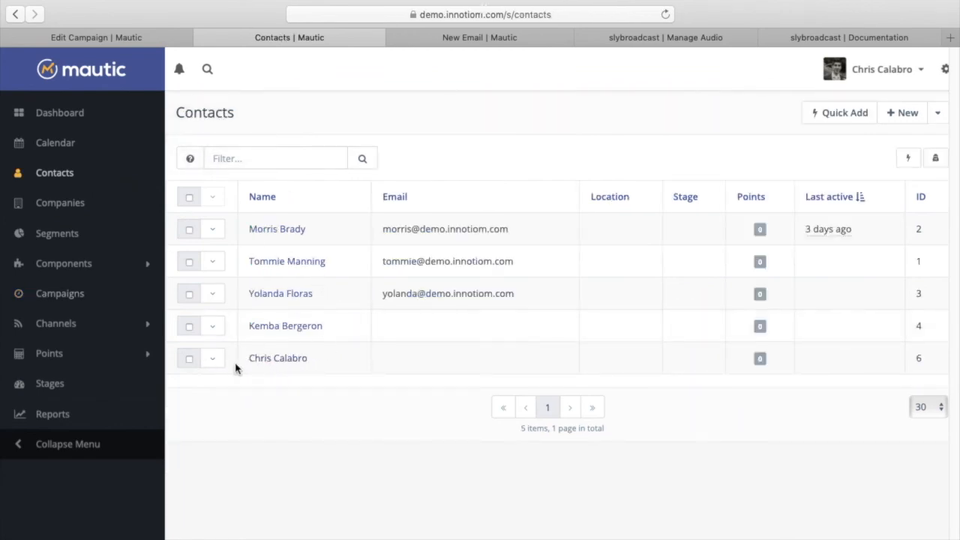
left_click(189, 358)
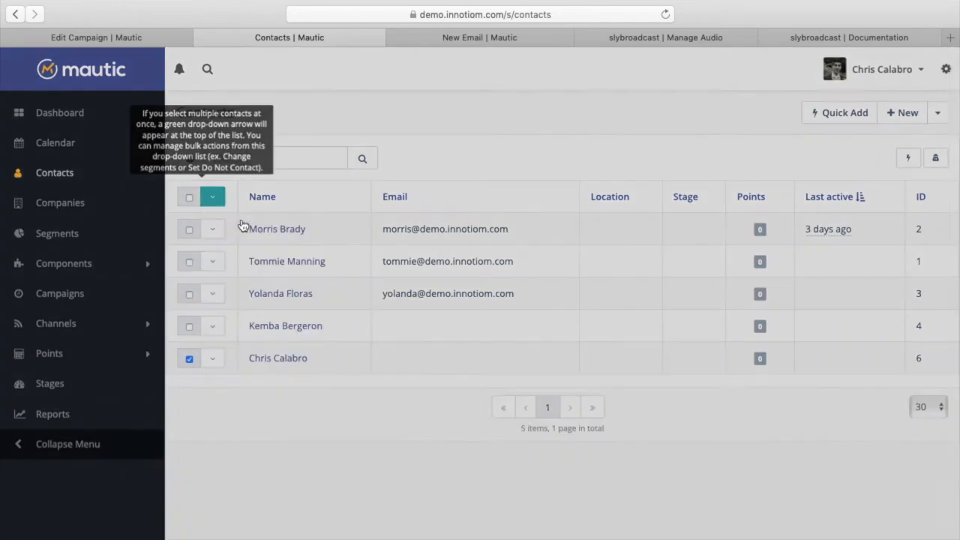
left_click(213, 197)
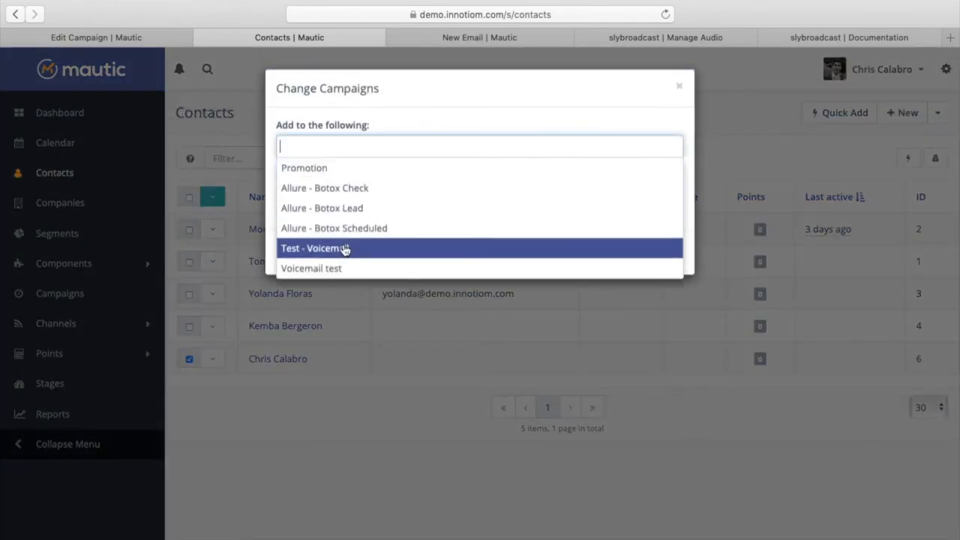
left_click(315, 248)
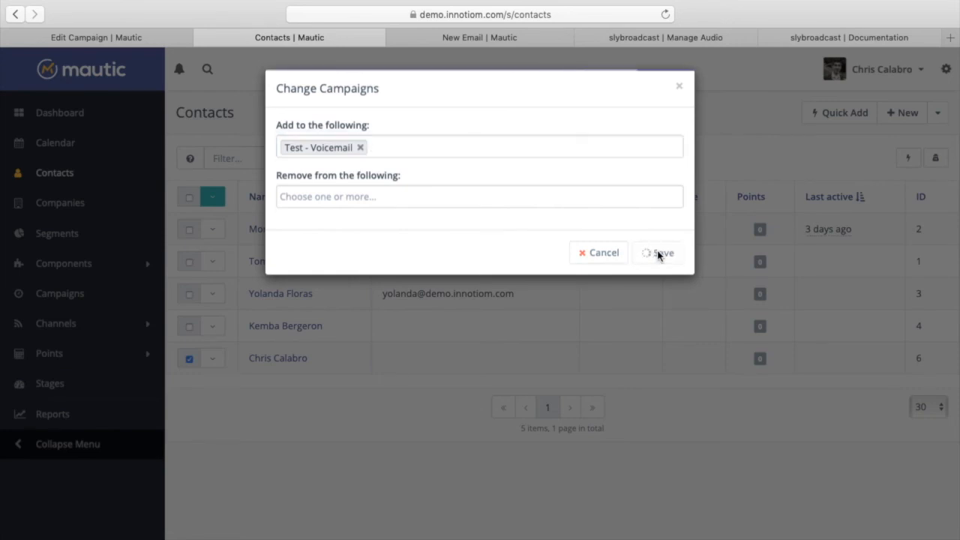
left_click(658, 253)
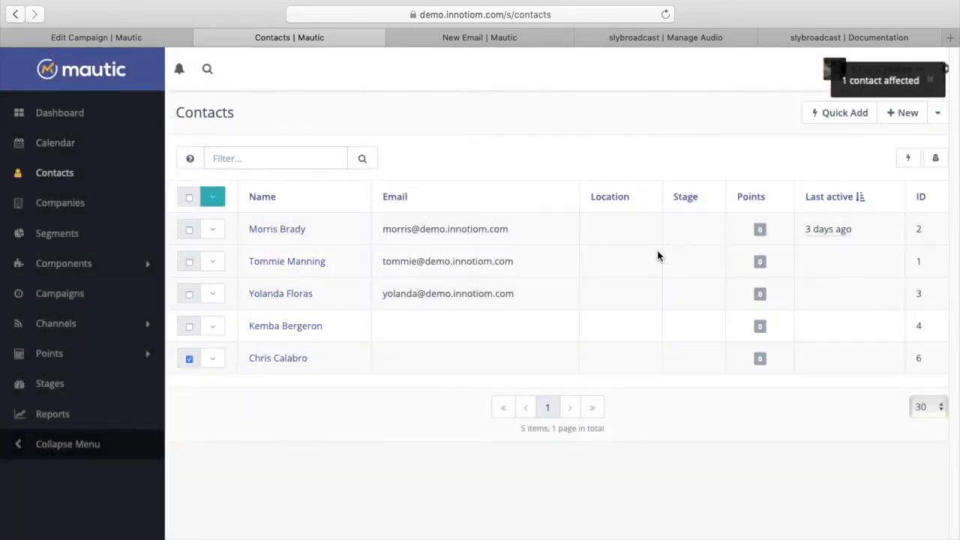
mouse_move(546, 181)
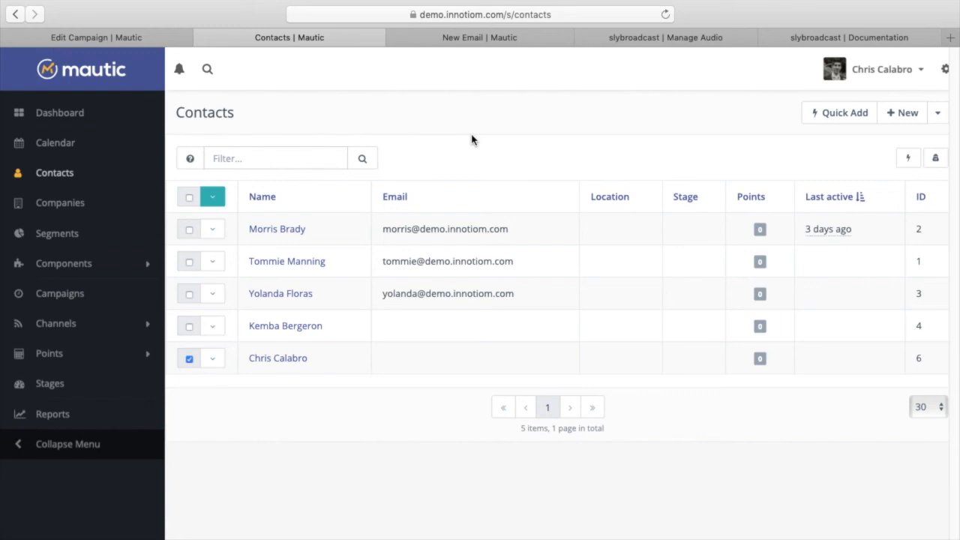
mouse_move(411, 118)
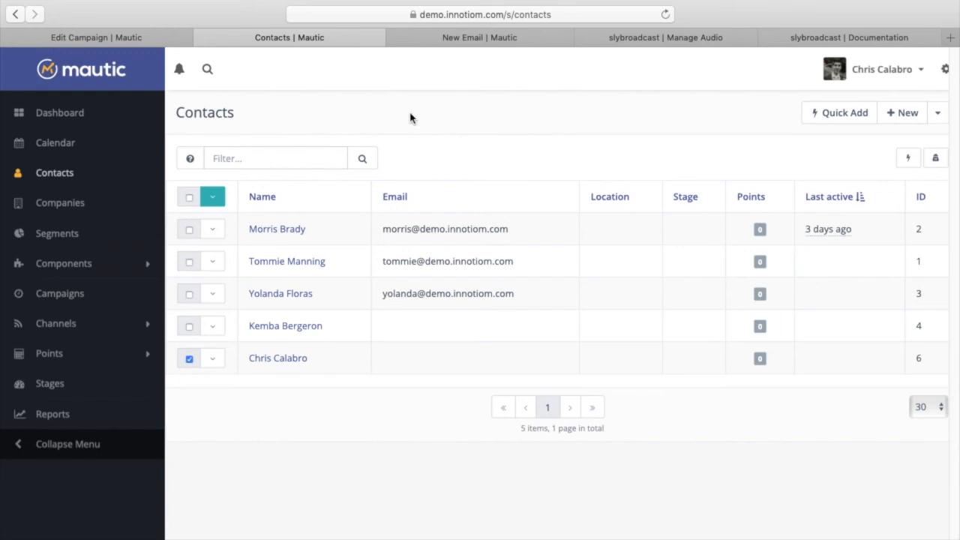
mouse_move(438, 130)
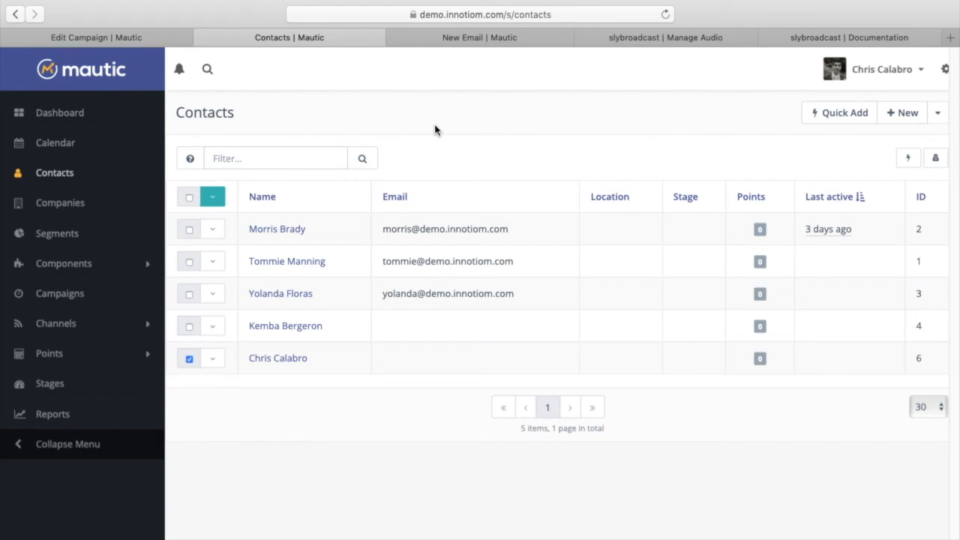
left_click(479, 37)
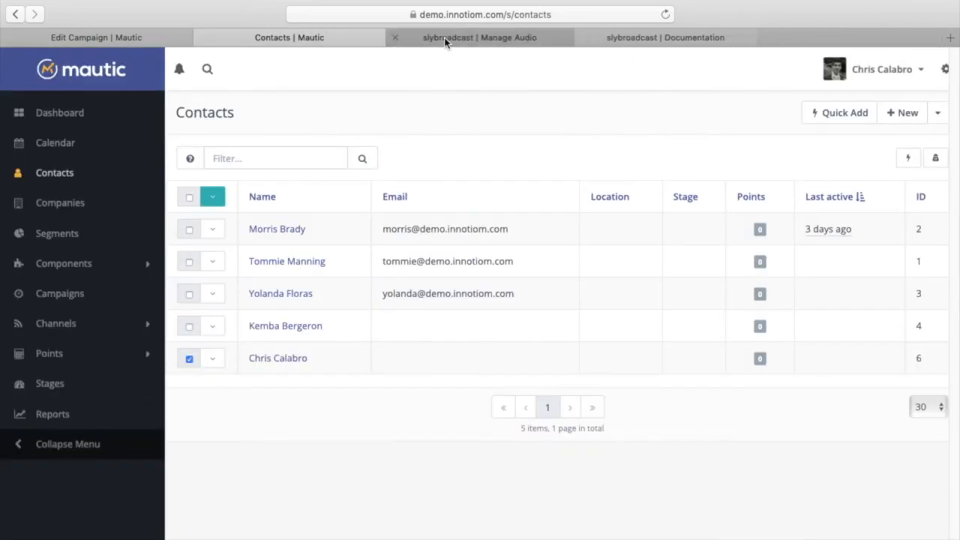
- Show the Slybroadcast Campaign Dashboard with its three completed Test1 campaigns
left_click(480, 37)
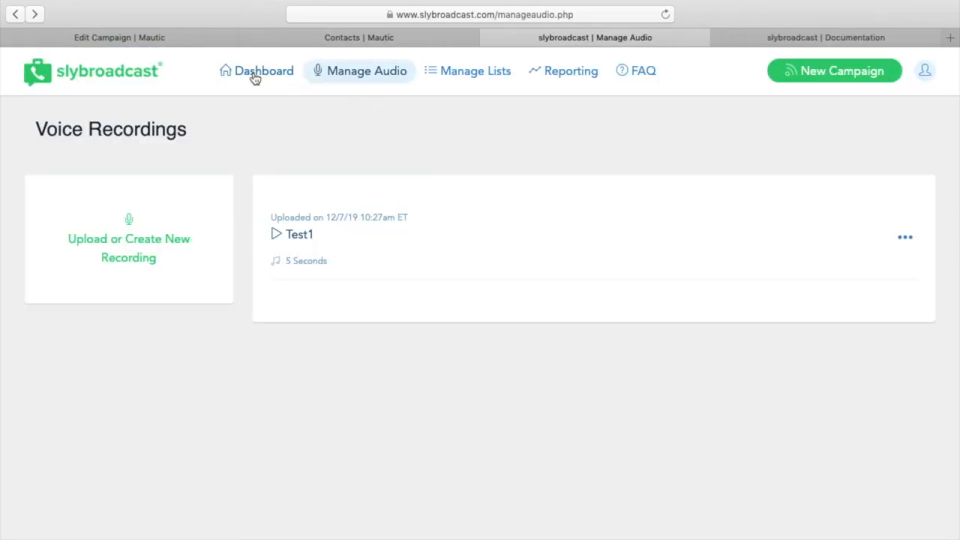
left_click(263, 71)
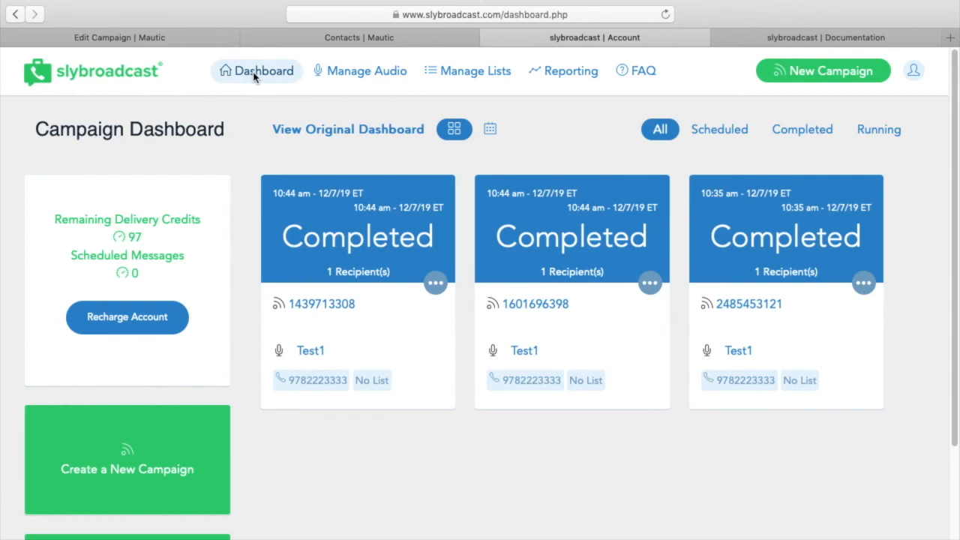
mouse_move(244, 184)
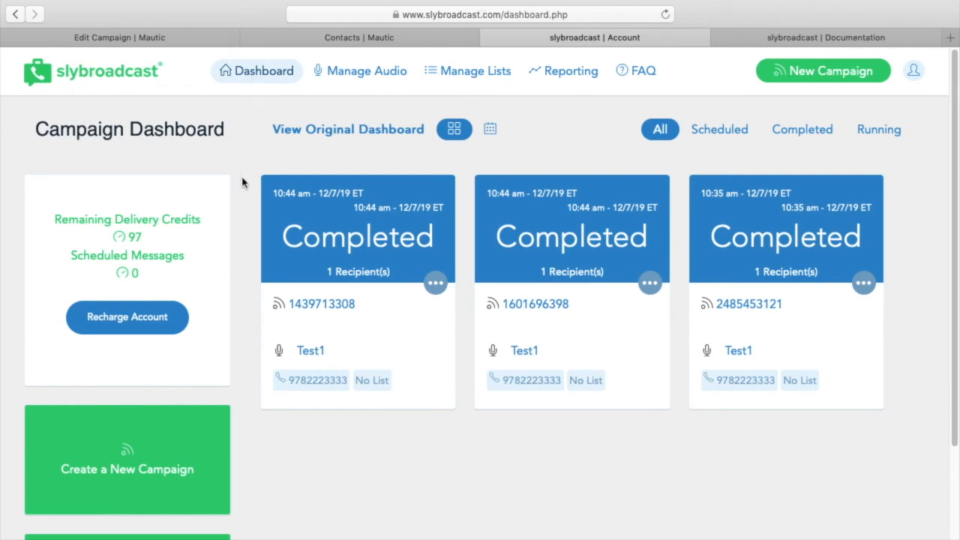
mouse_move(300, 246)
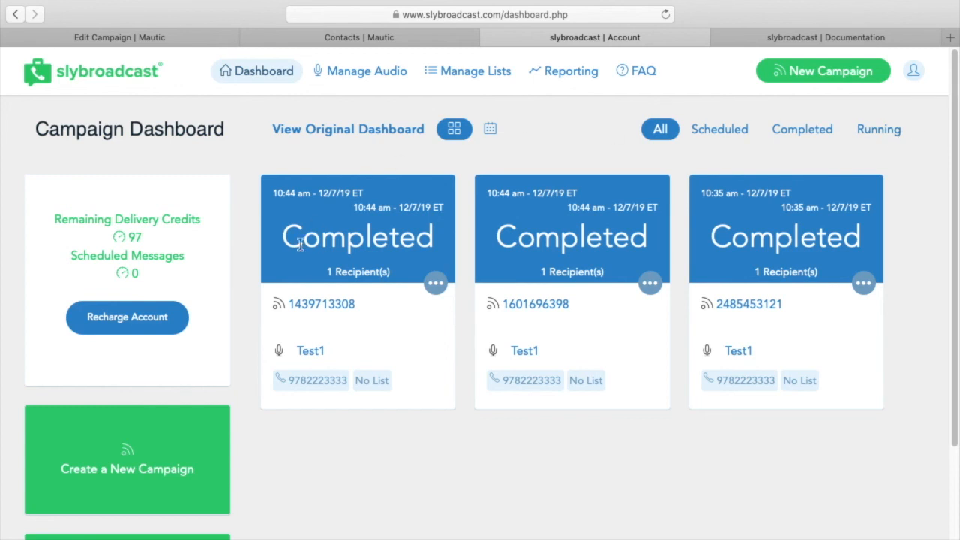
mouse_move(453, 504)
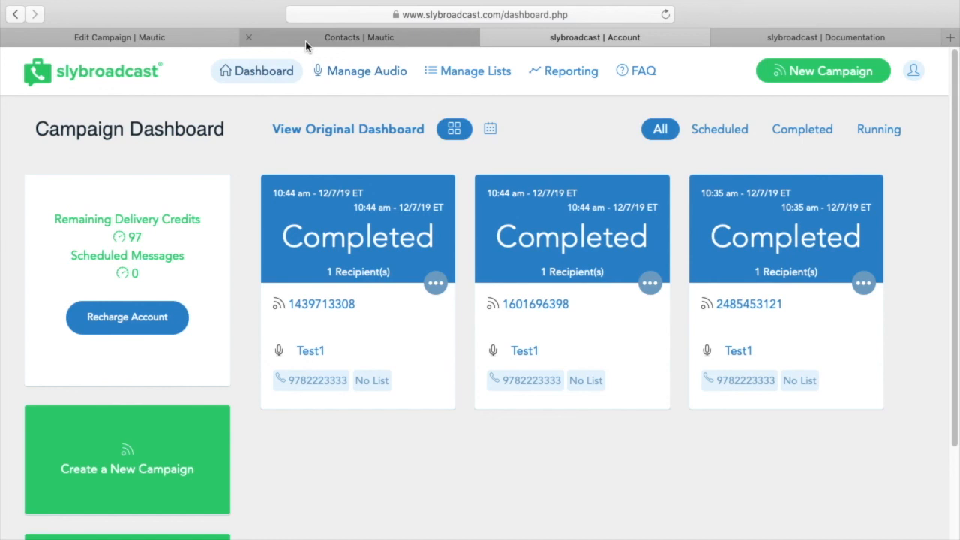
left_click(358, 37)
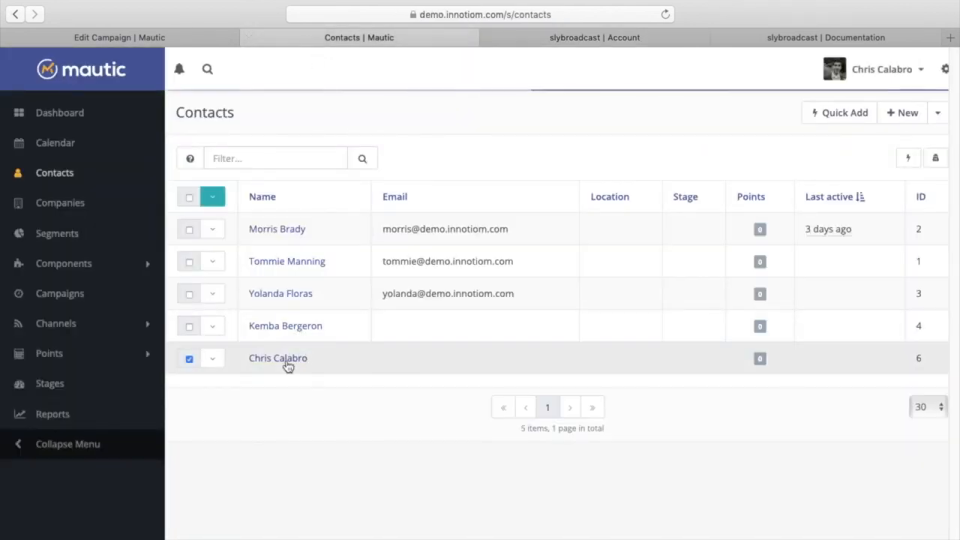
left_click(278, 358)
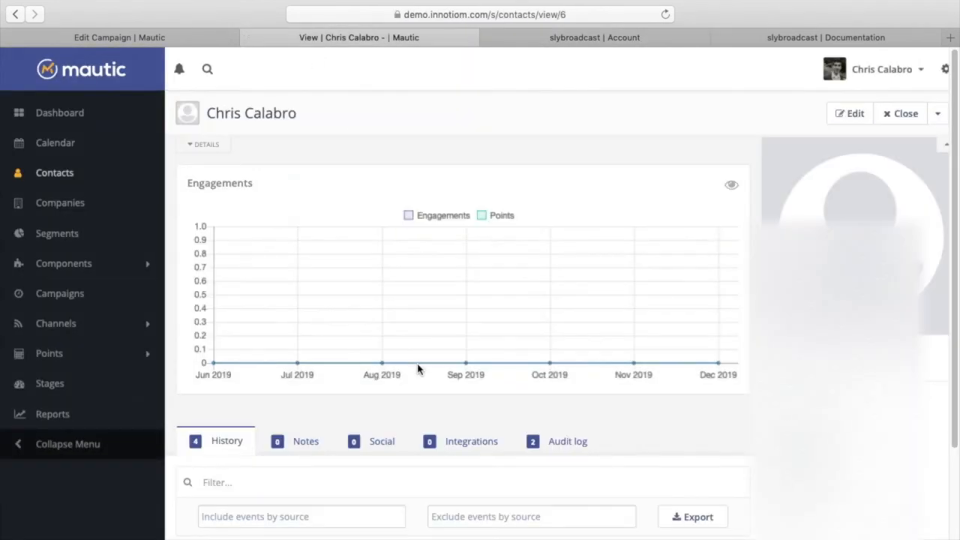
scroll("down", 3)
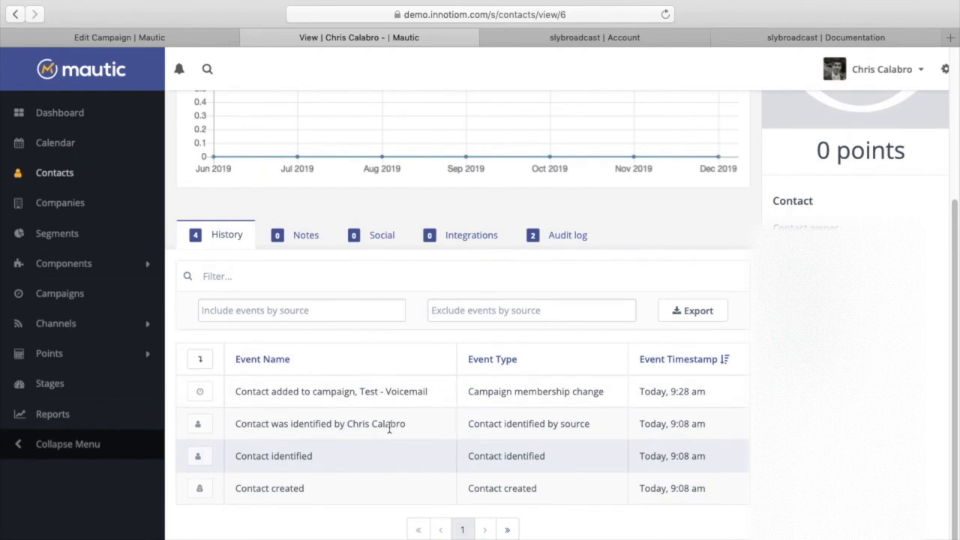
mouse_move(441, 397)
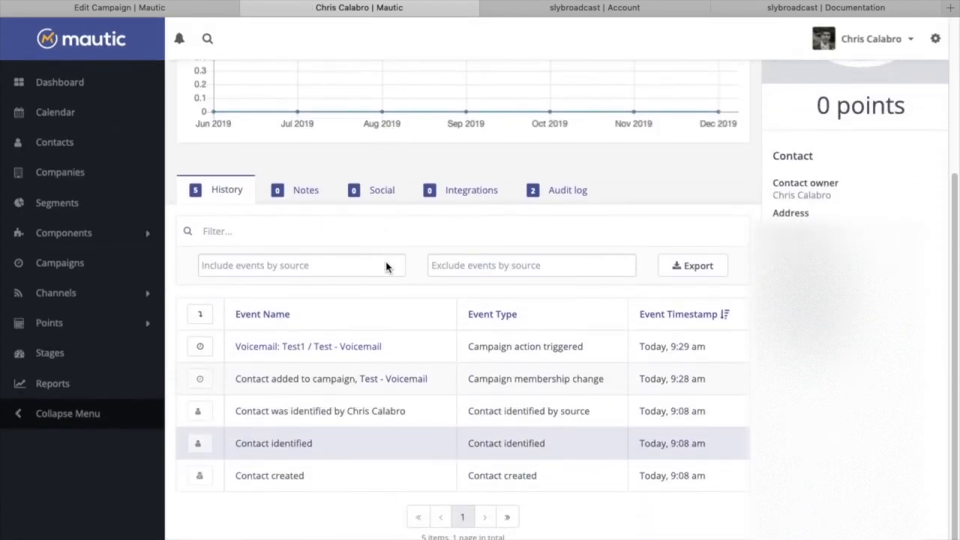
mouse_move(238, 349)
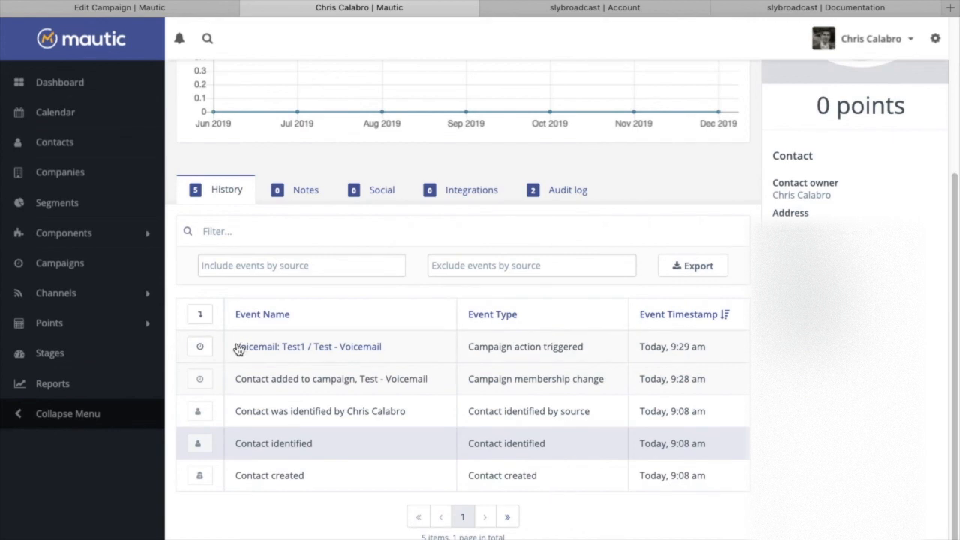
mouse_move(343, 350)
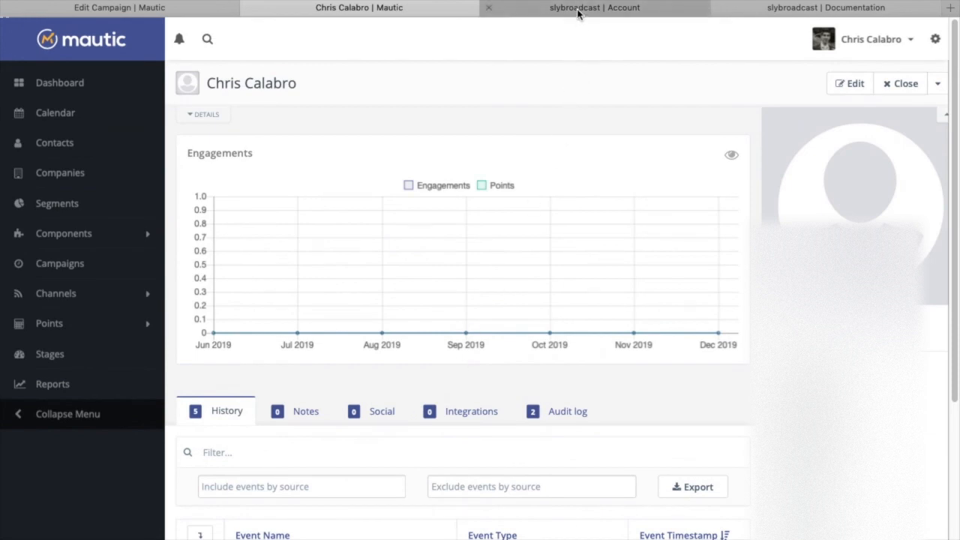
- View the new running Test1 campaign to one recipient on the Slybroadcast dashboard
left_click(592, 8)
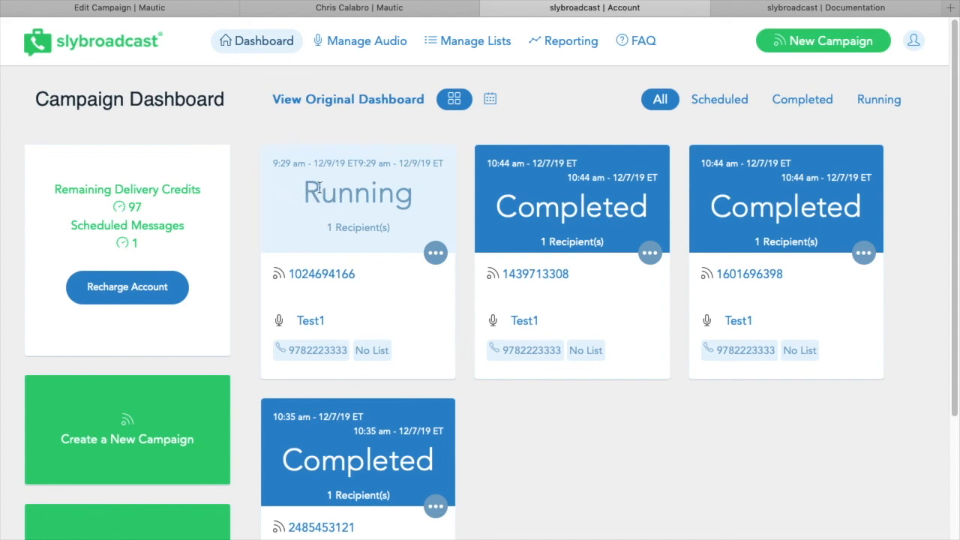
mouse_move(283, 191)
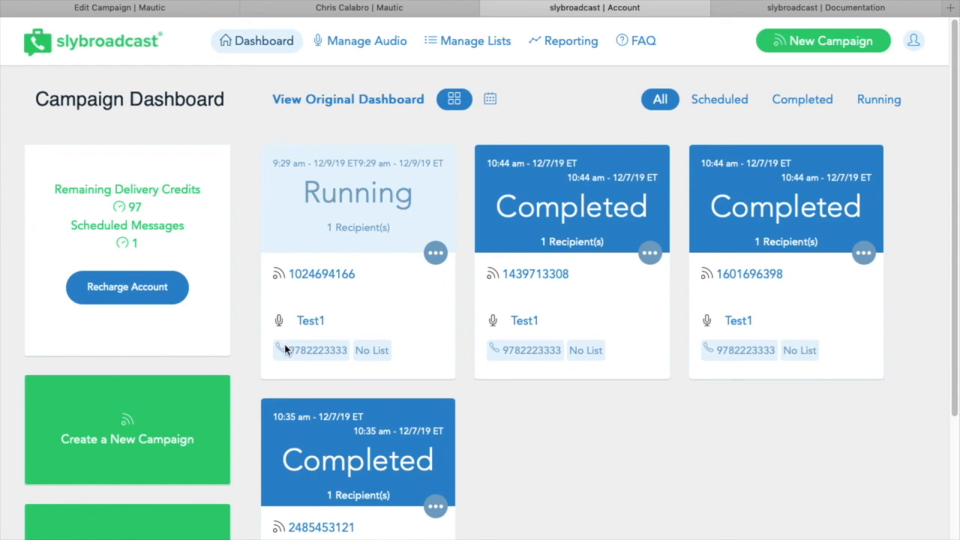
double_click(311, 350)
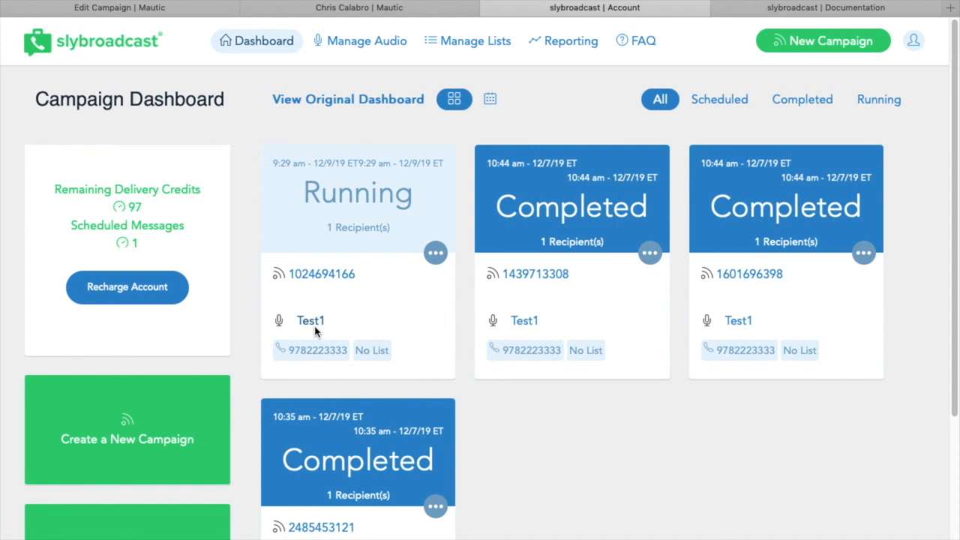
mouse_move(310, 321)
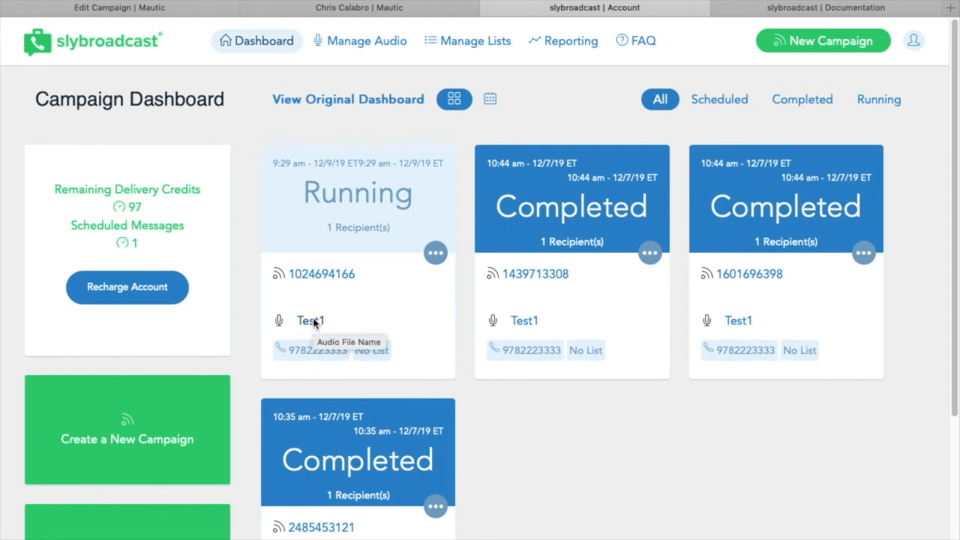
mouse_move(389, 306)
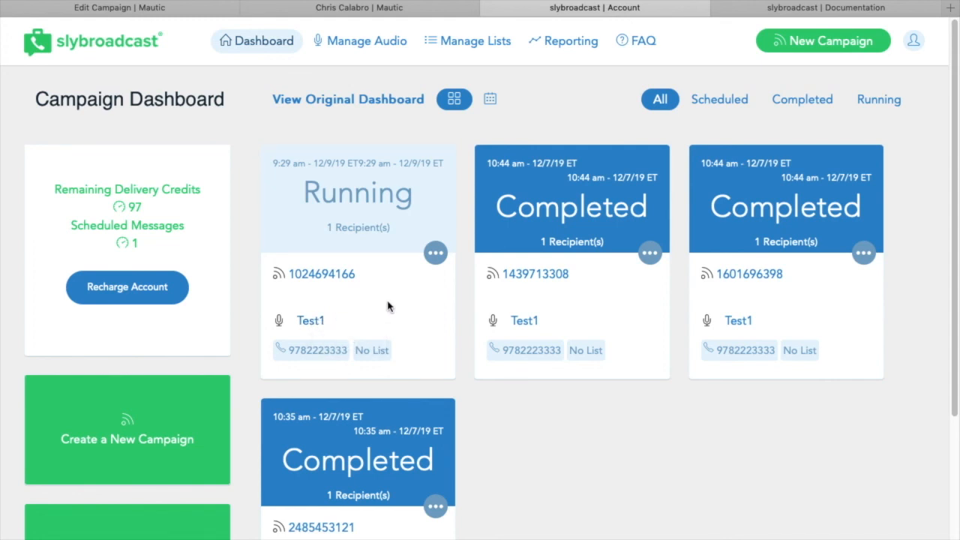
left_click(572, 41)
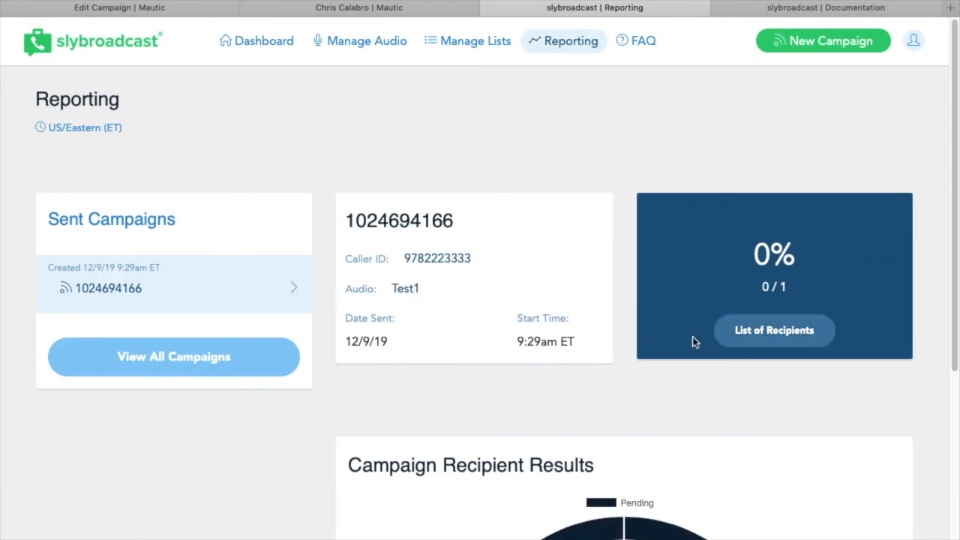
mouse_move(505, 292)
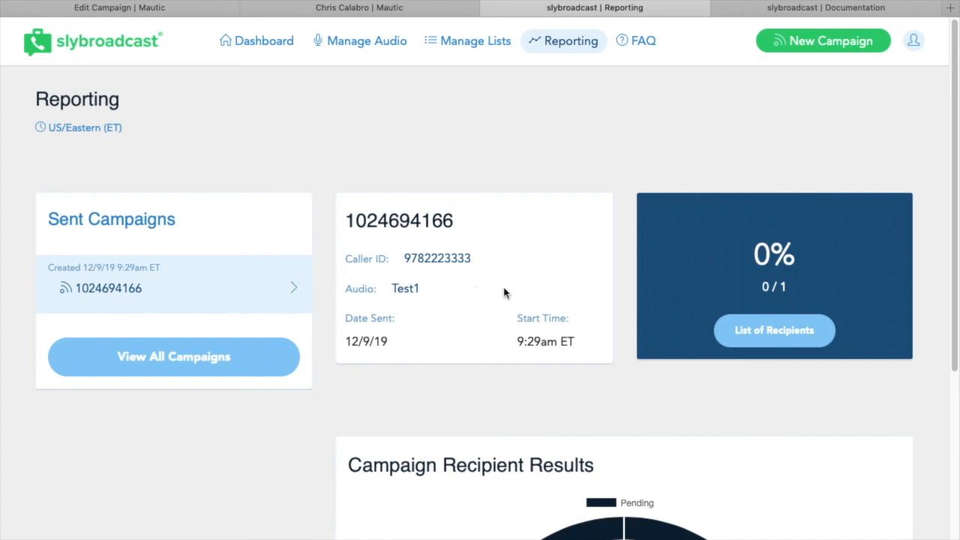
mouse_move(514, 292)
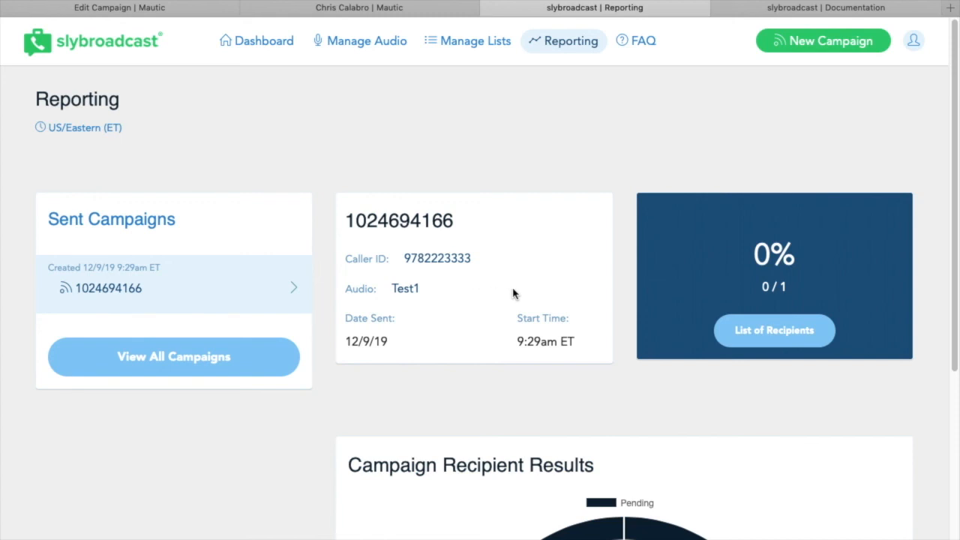
scroll("down", 3)
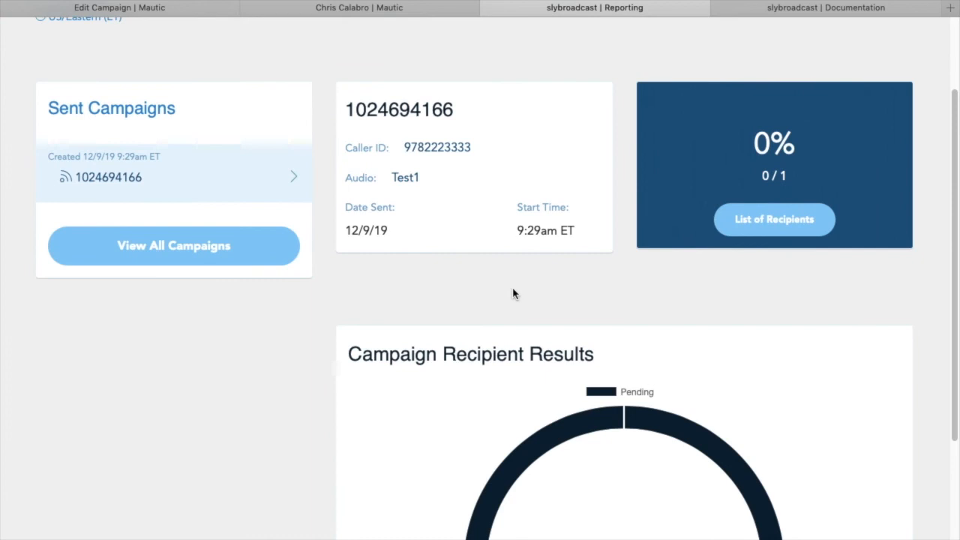